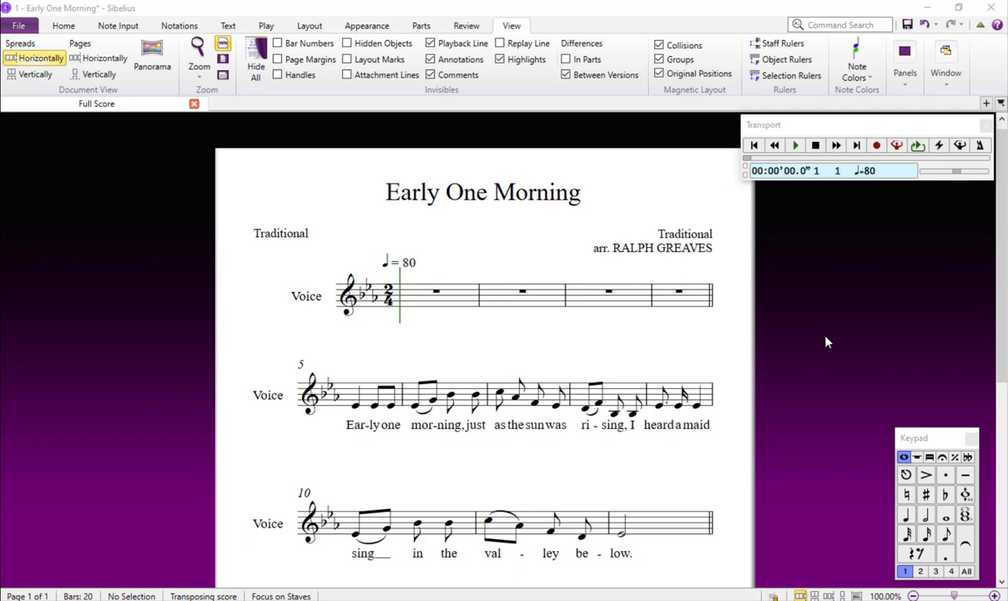
Step: Check under Play that Sibelius Sounds is the active playback configuration
left_click(265, 25)
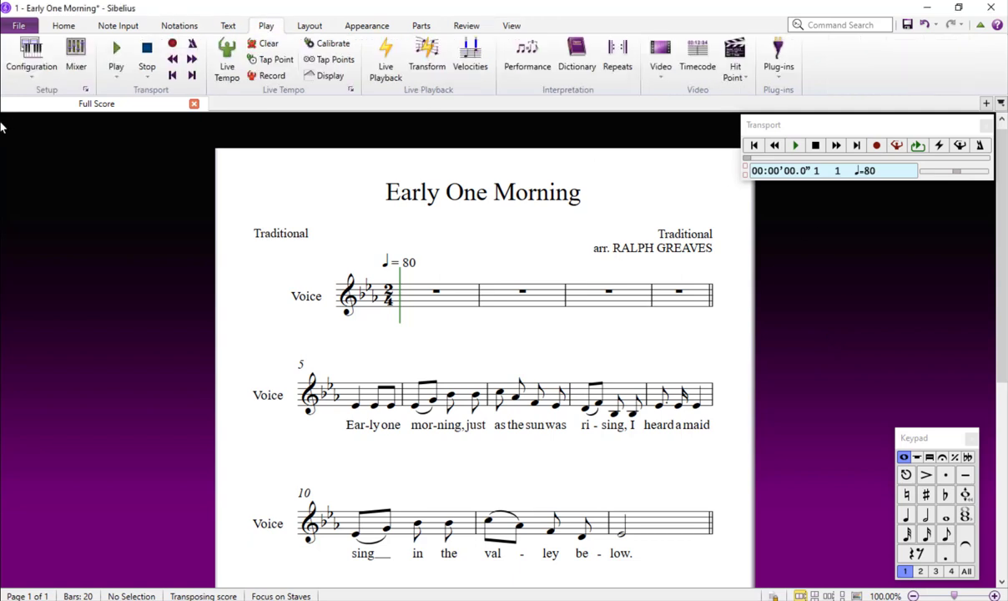
left_click(31, 59)
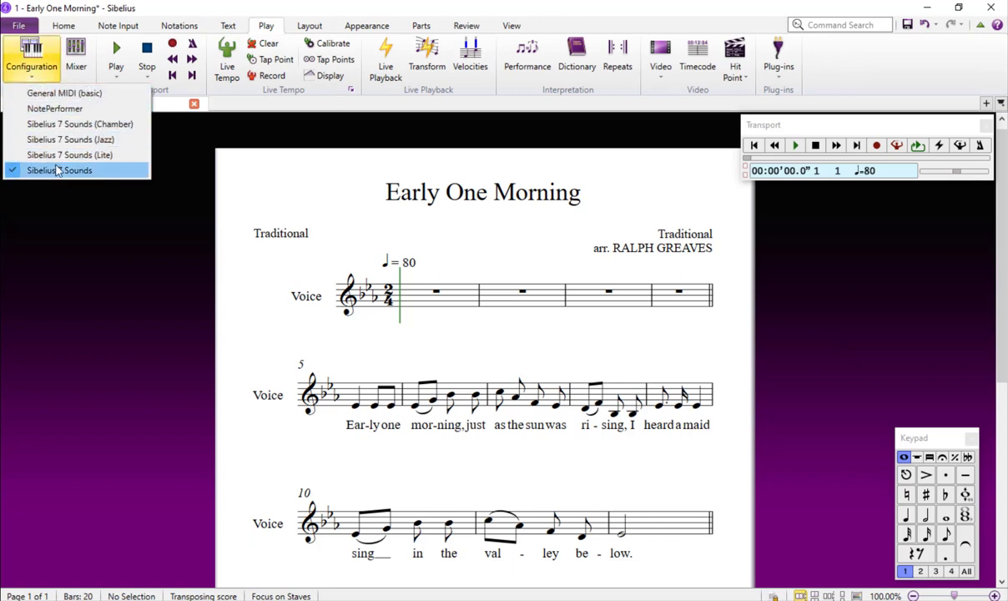
mouse_move(58, 170)
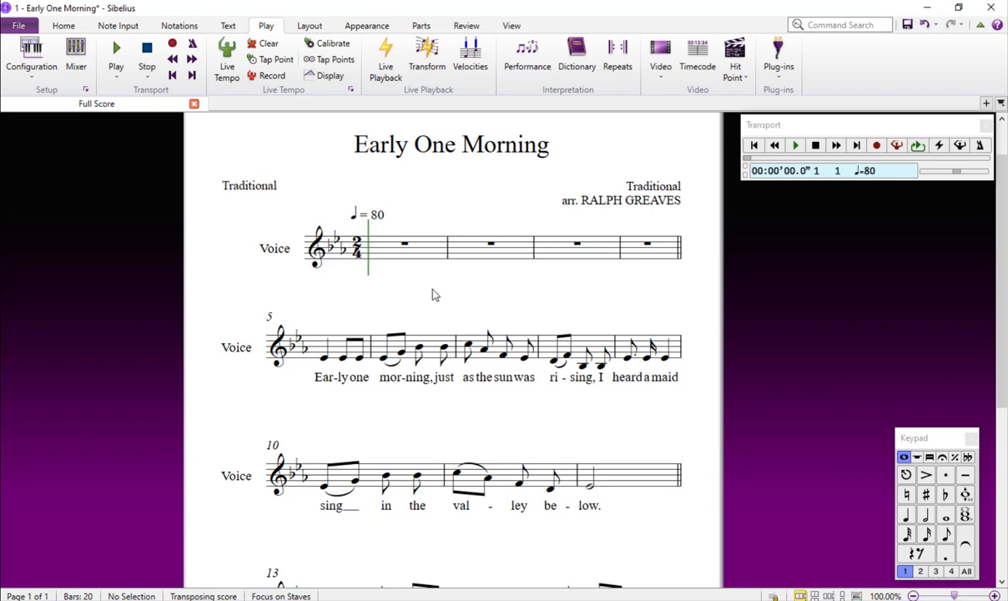
mouse_move(758, 202)
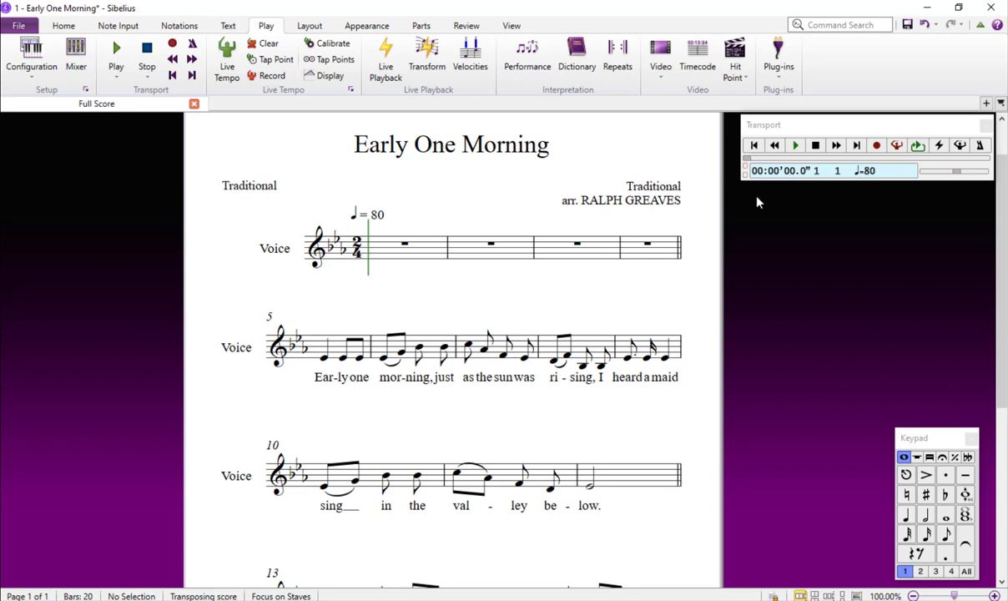
mouse_move(532, 303)
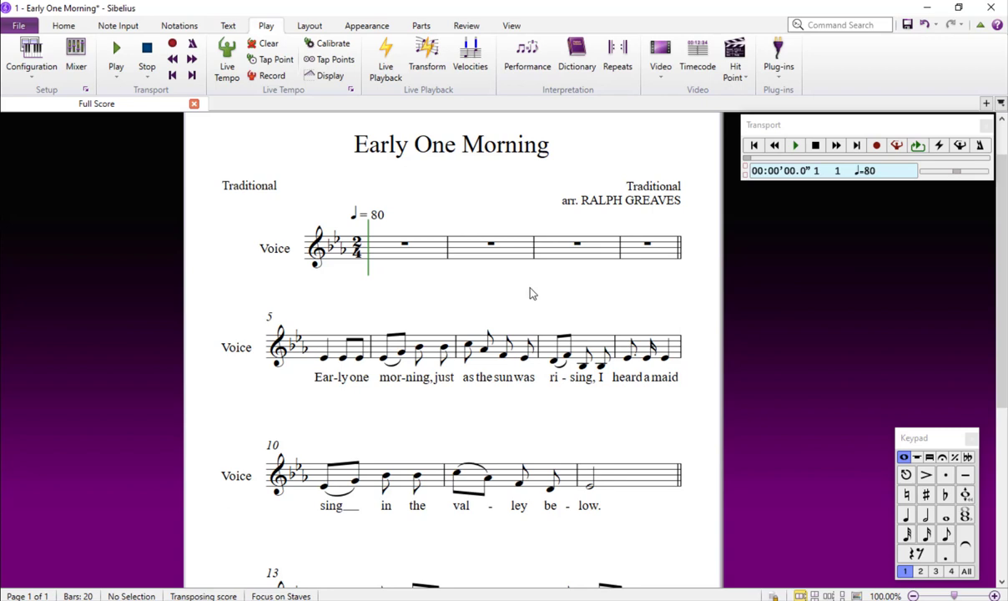
Step: Play Early One Morning from the Transport panel through to bar 20
left_click(116, 54)
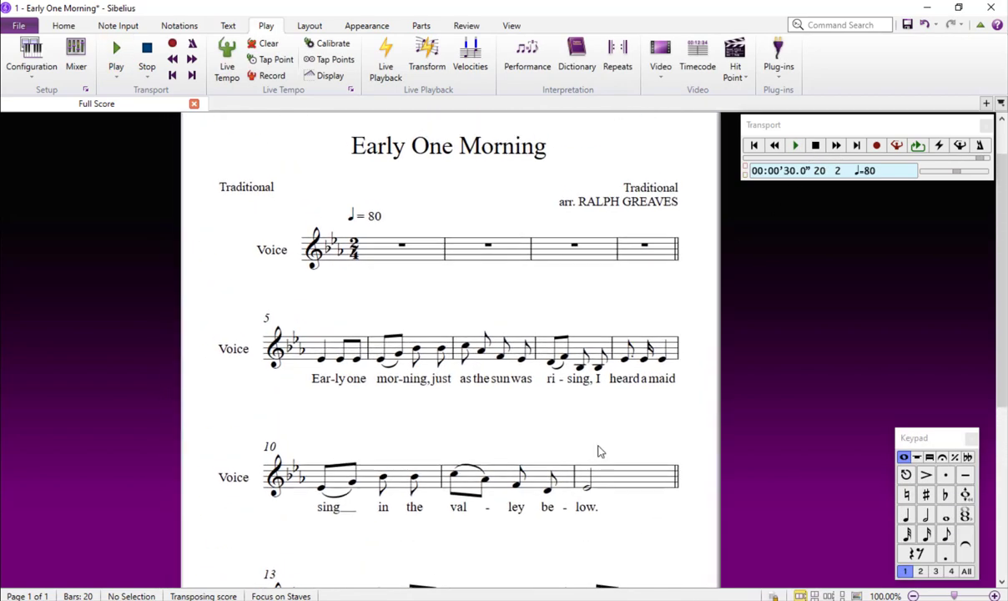
mouse_move(445, 295)
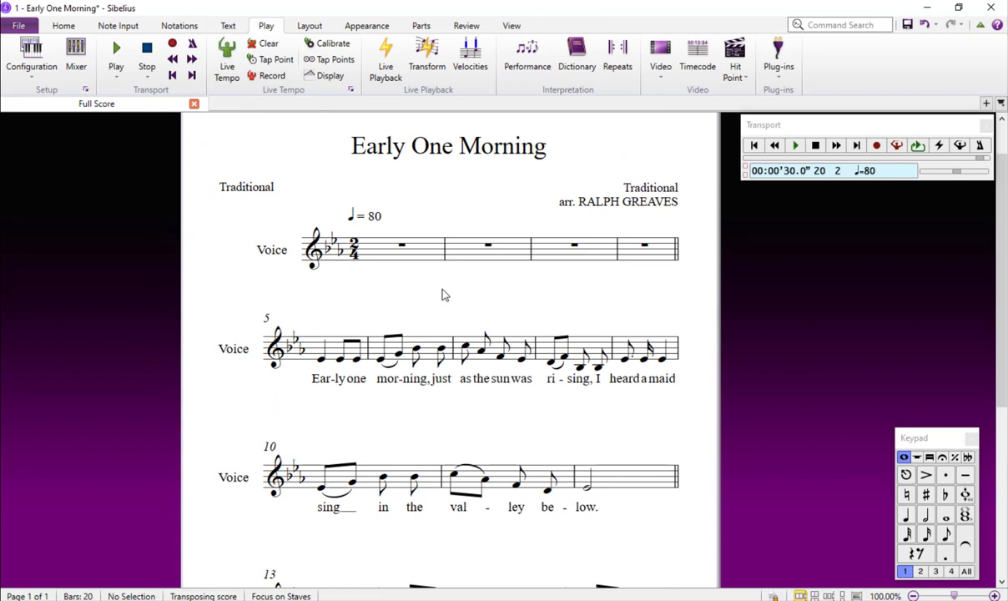
mouse_move(379, 412)
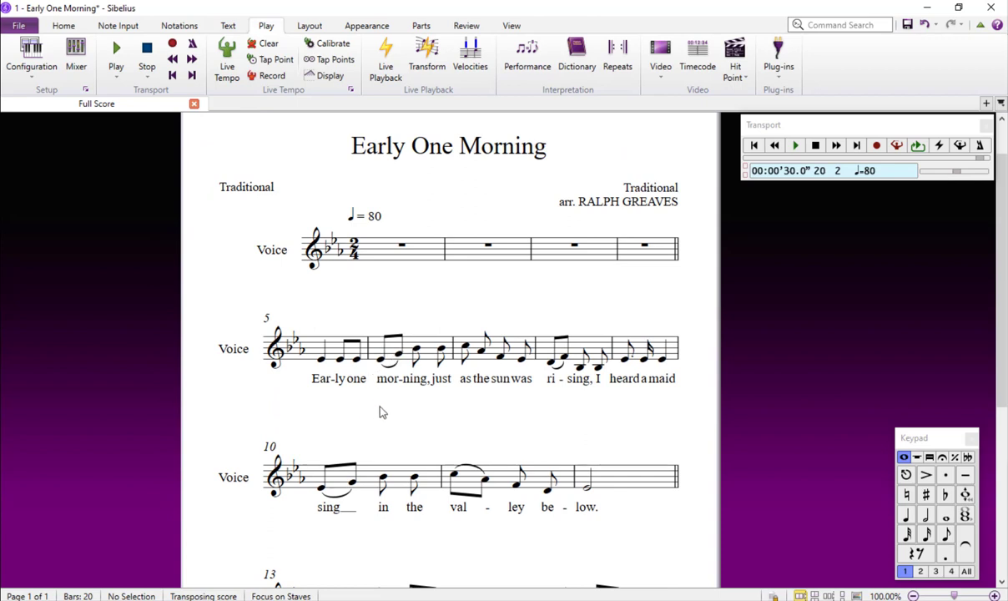
mouse_move(409, 367)
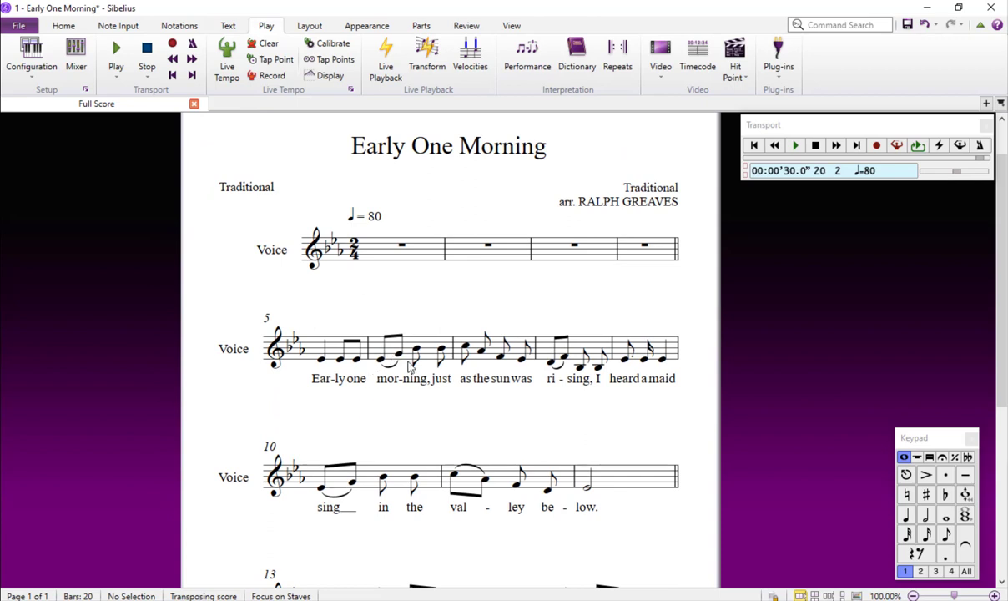
mouse_move(222, 363)
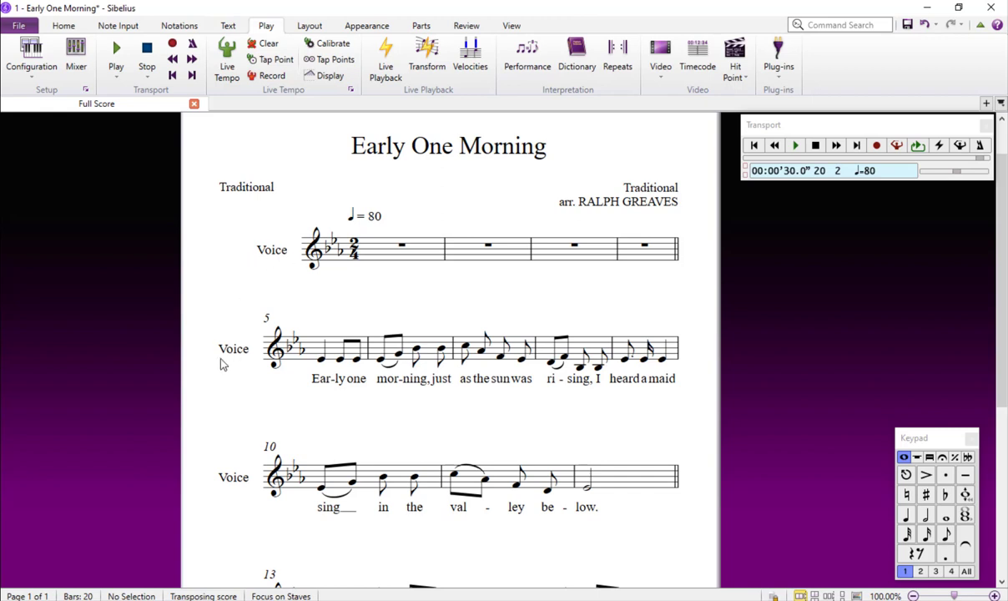
mouse_move(263, 366)
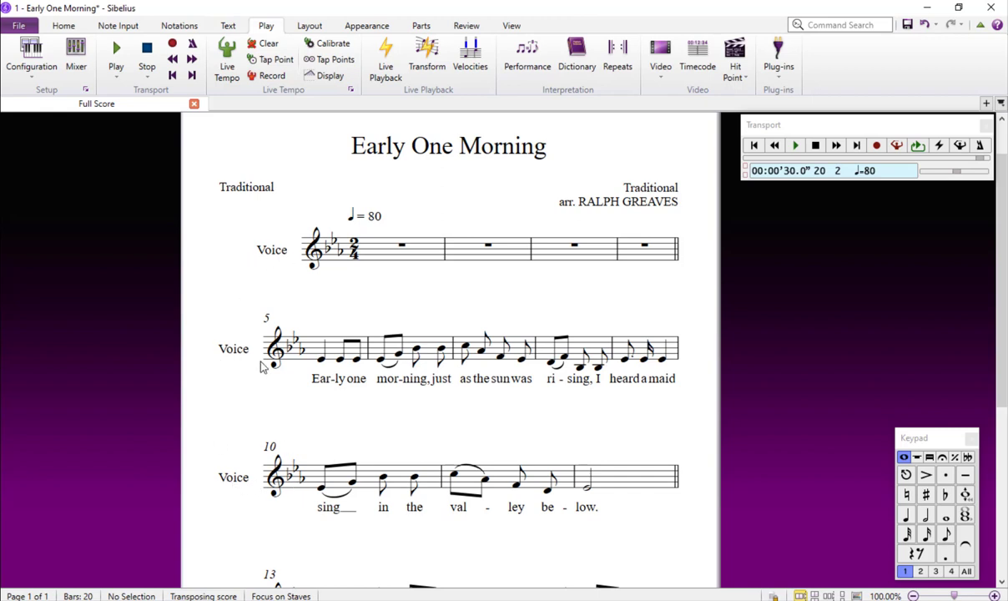
mouse_move(275, 262)
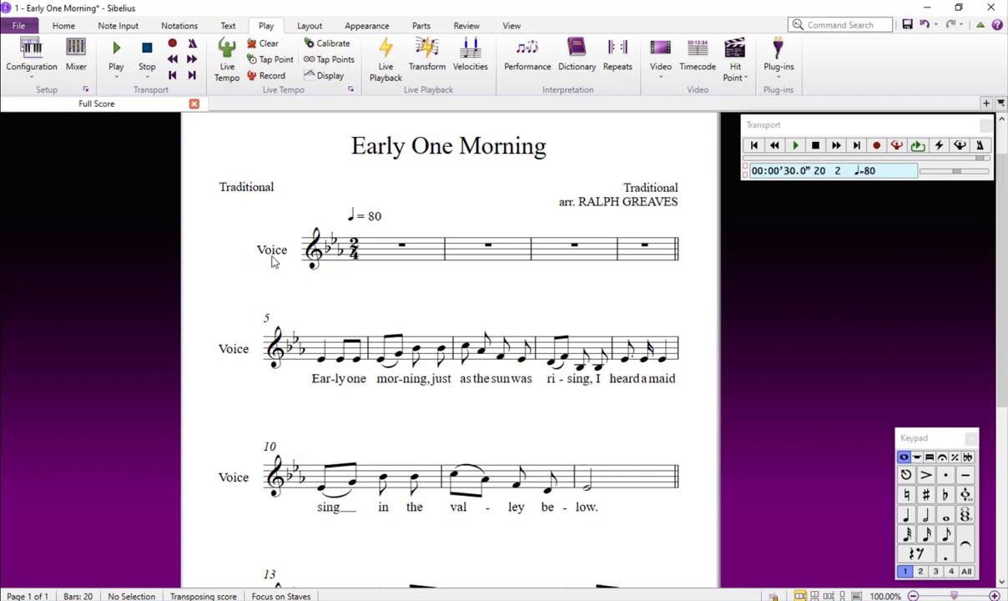
mouse_move(434, 277)
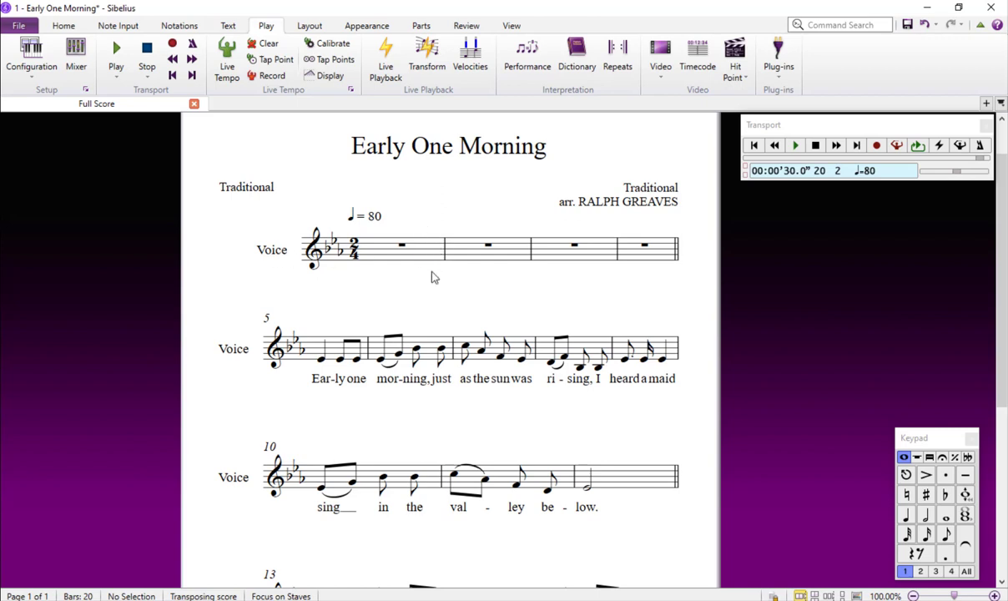
mouse_move(271, 265)
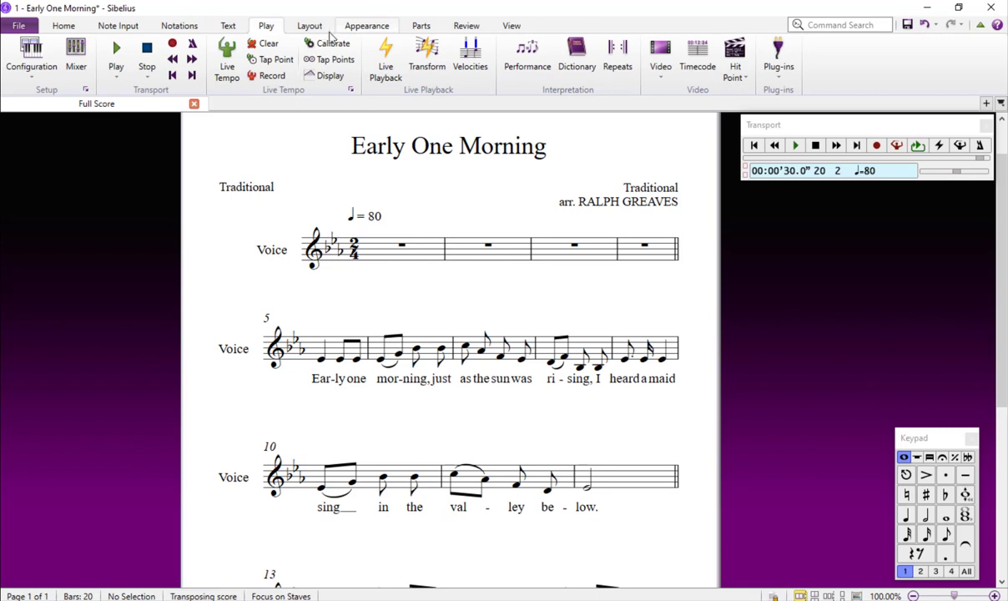
Step: Show the Layout tab and scroll back to the full score's first page
left_click(309, 26)
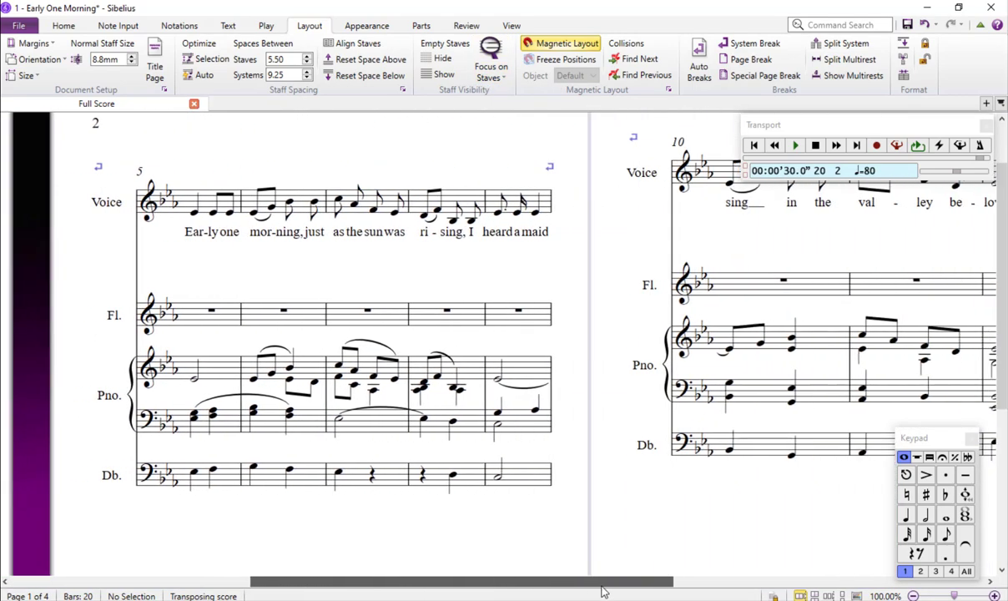
scroll("right", 3)
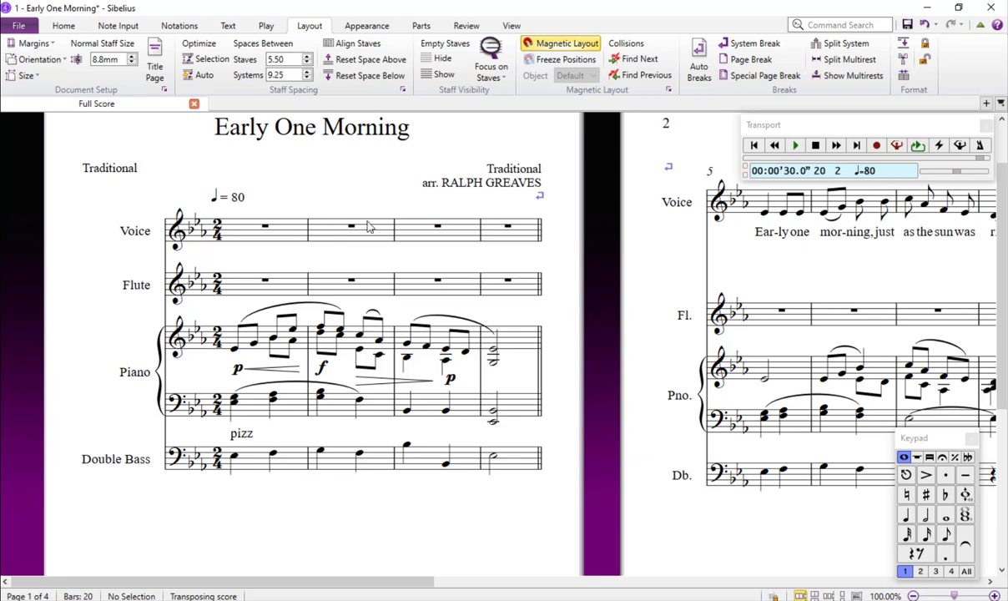
mouse_move(377, 239)
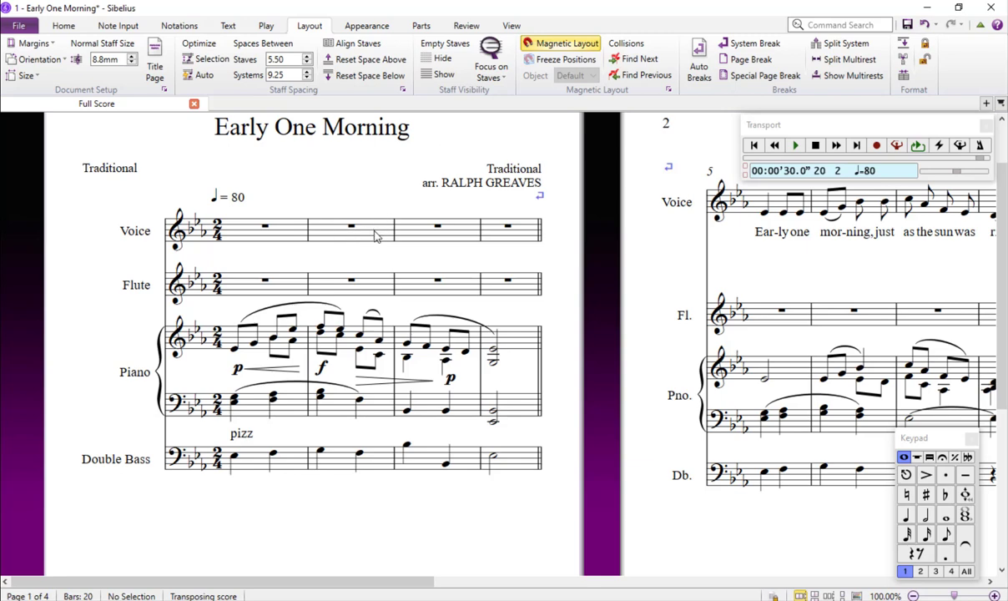
Step: Select bar 2 of the Voice staff and open Focus on Staves
left_click(351, 227)
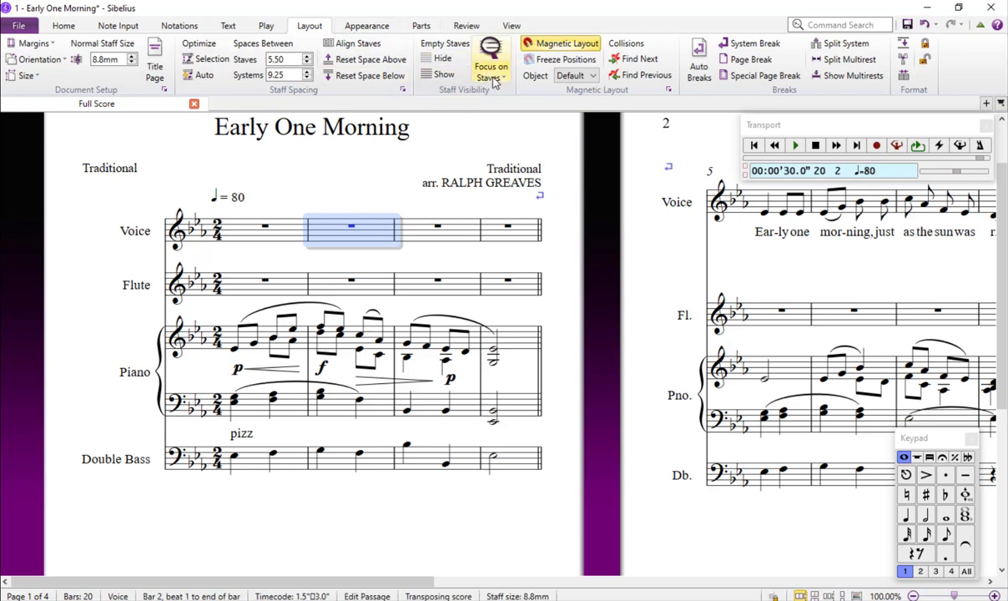
left_click(490, 75)
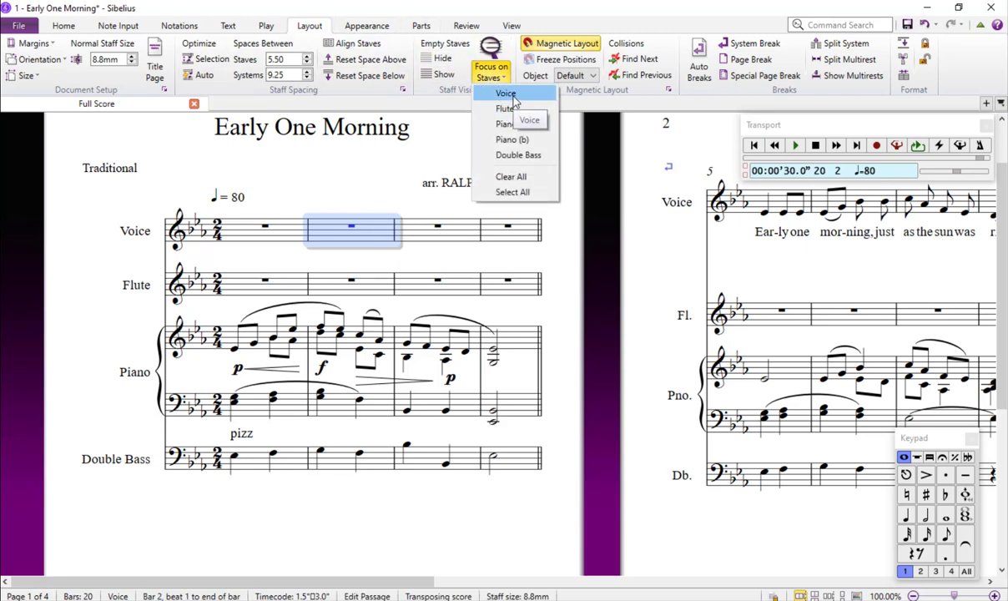
mouse_move(400, 194)
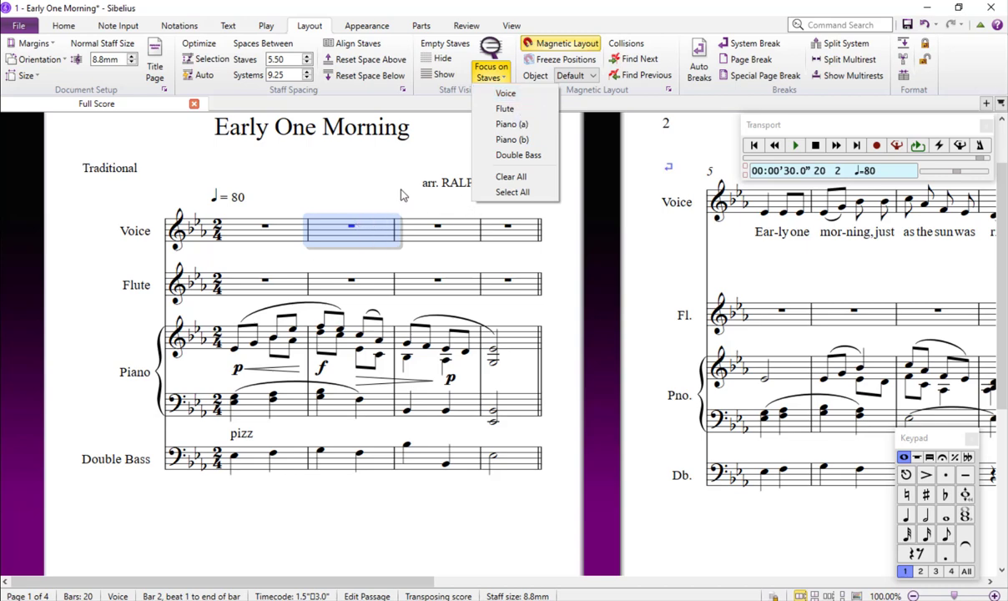
mouse_move(506, 93)
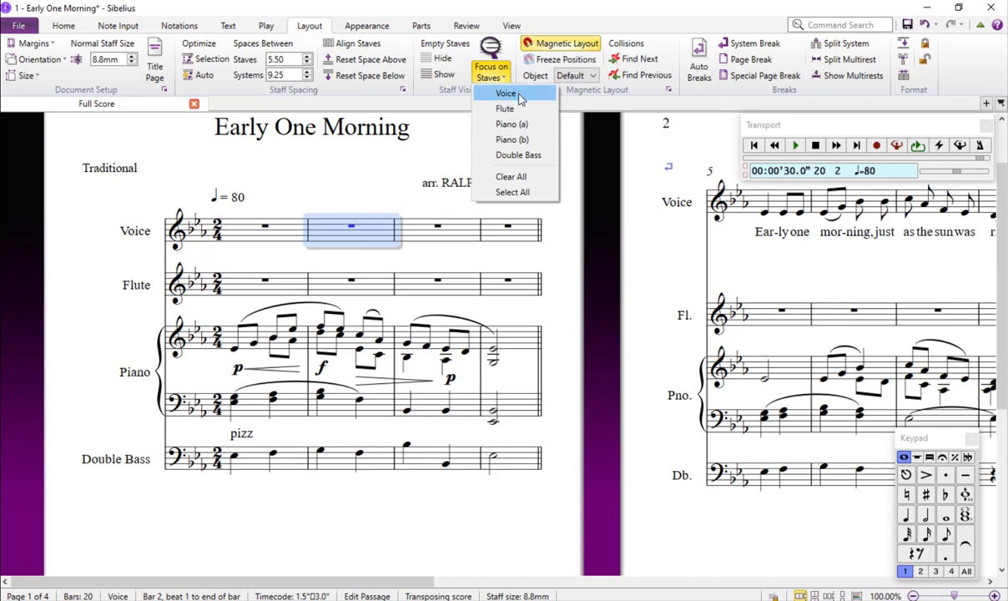
mouse_move(392, 216)
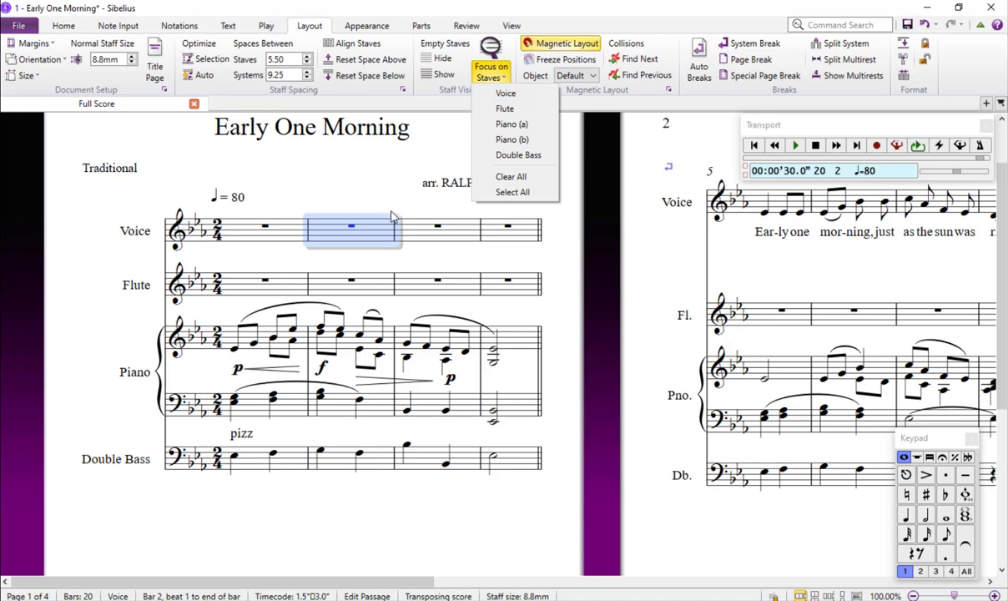
mouse_move(376, 237)
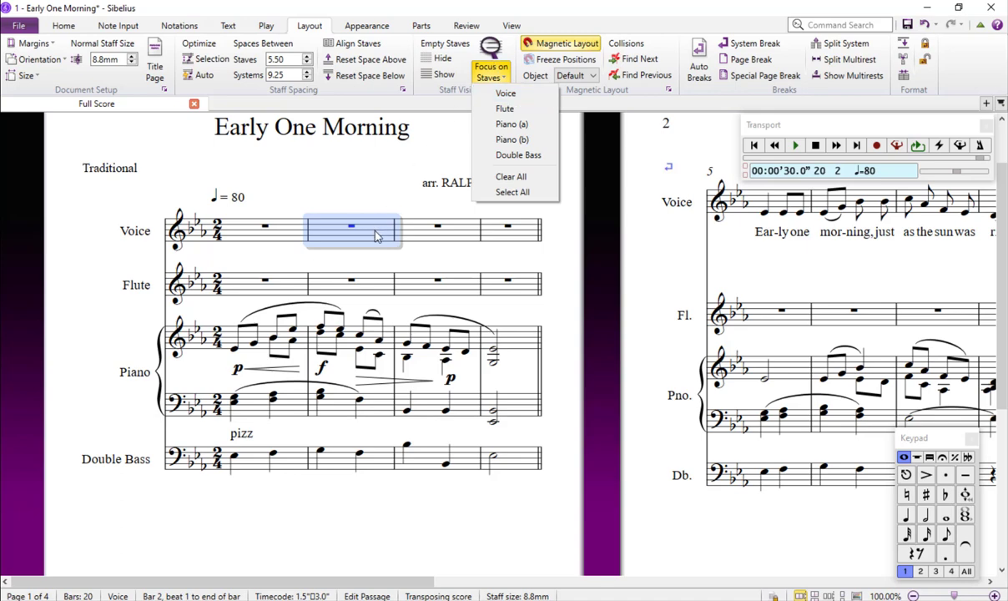
mouse_move(371, 238)
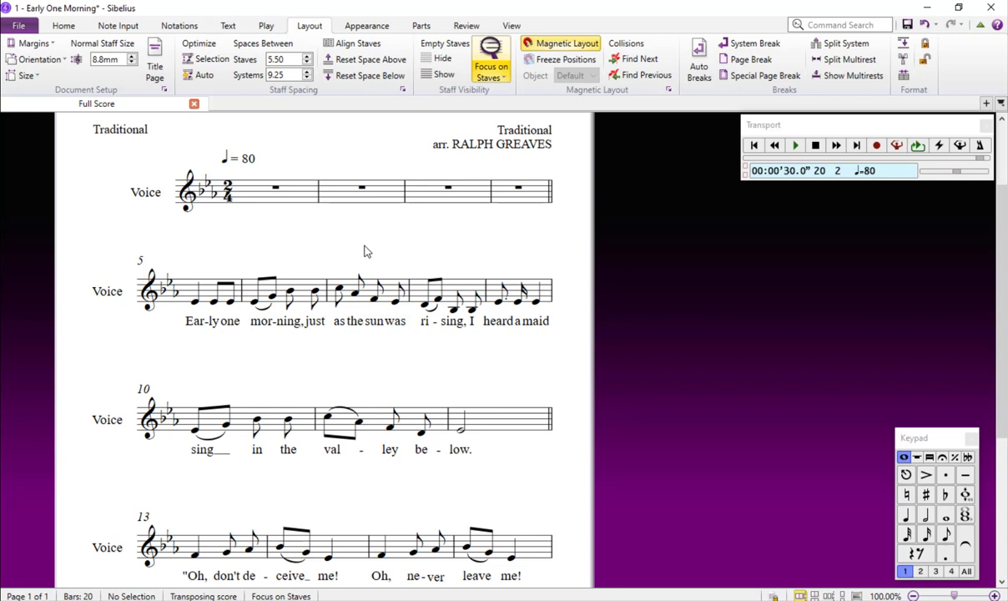
mouse_move(364, 274)
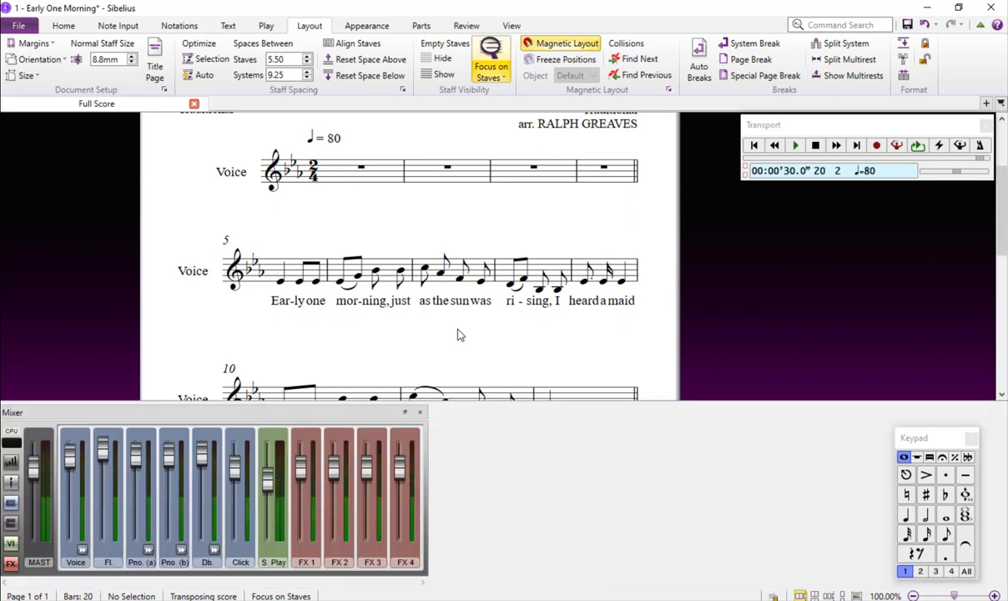
left_click(12, 463)
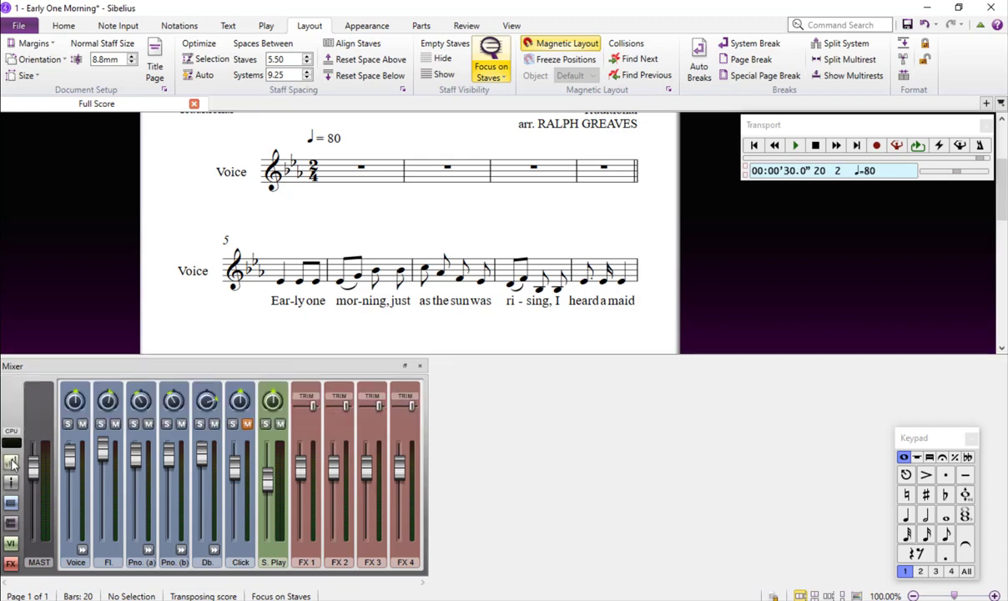
left_click(82, 424)
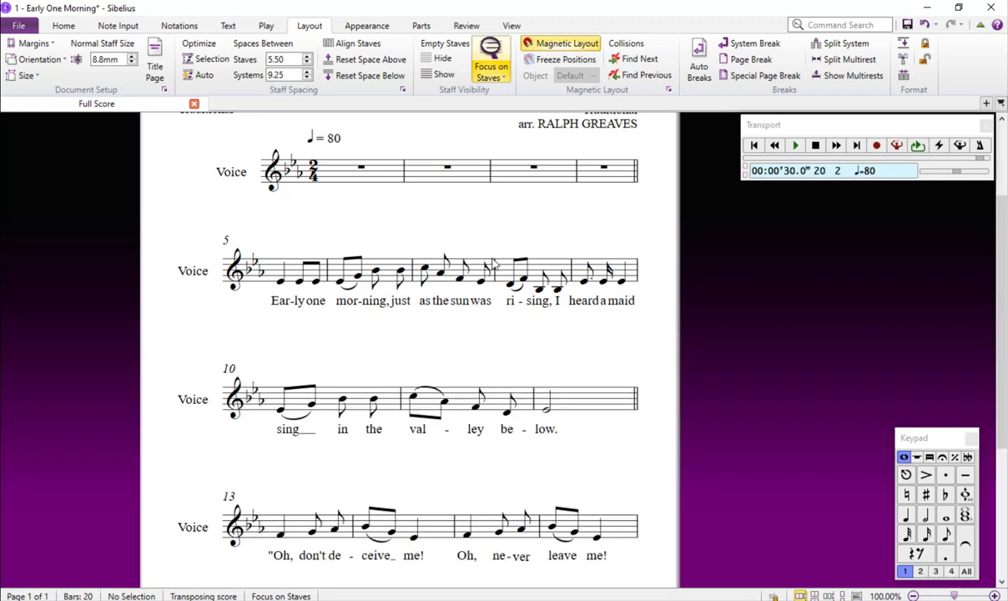
left_click(280, 280)
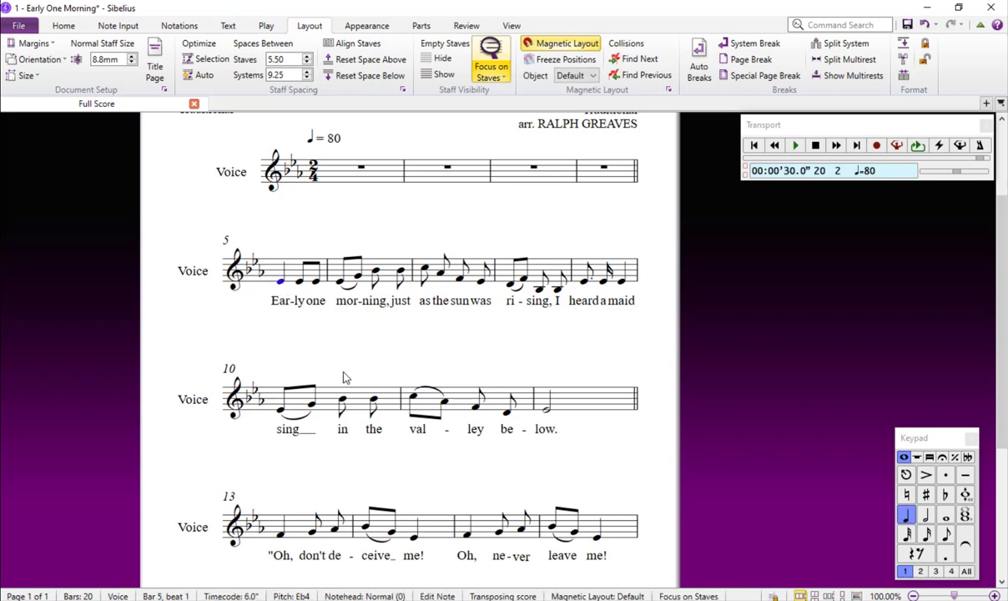
left_click(795, 144)
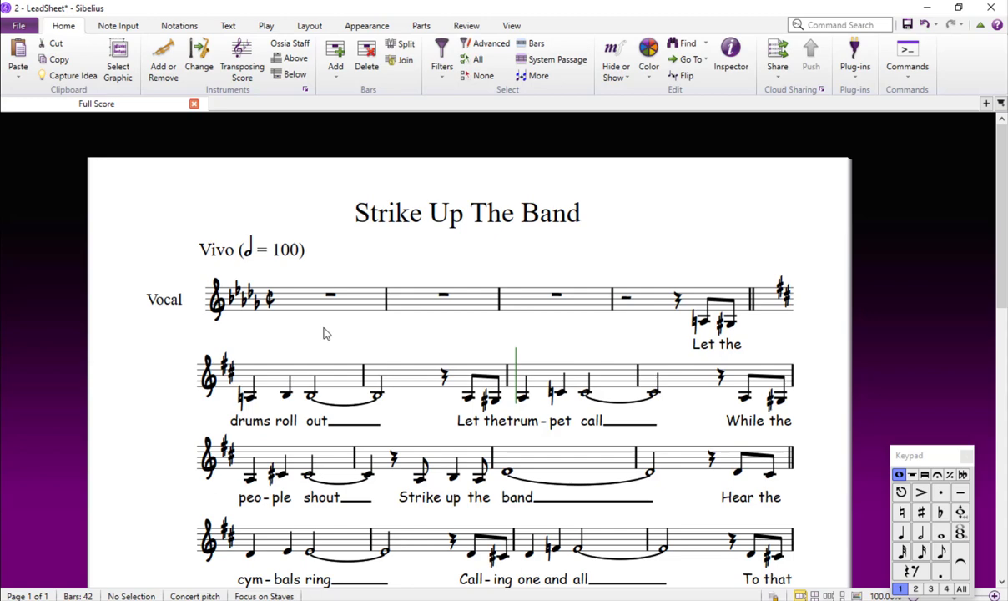
mouse_move(324, 333)
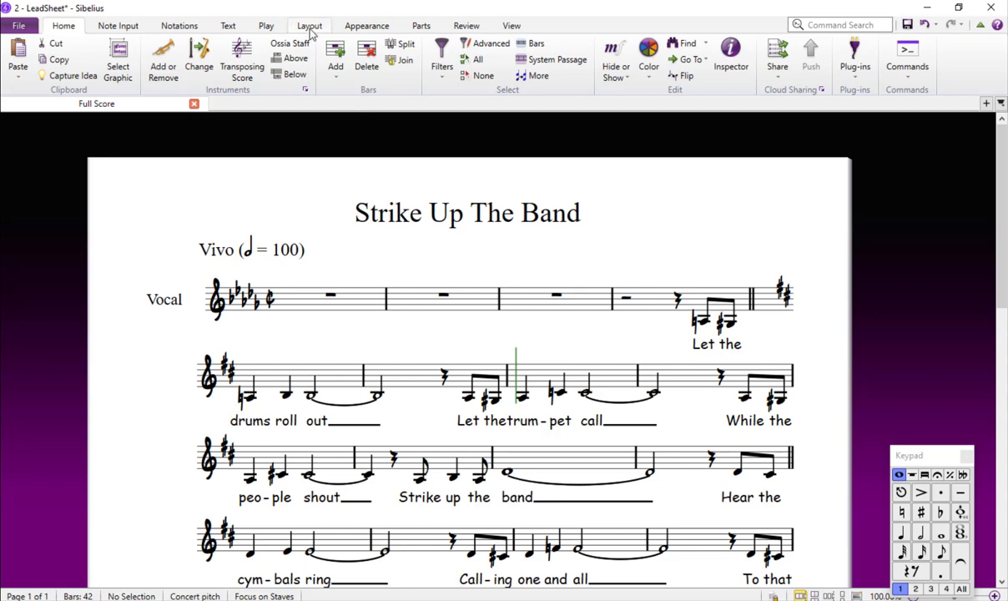
Step: Turn off Layout > Focus on Staves to show the full band
left_click(309, 25)
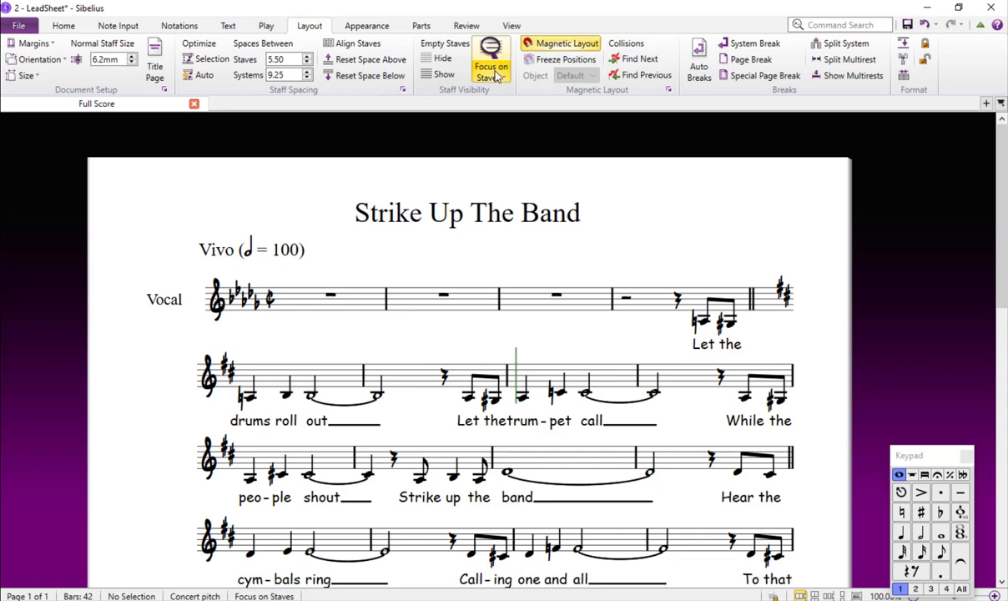
left_click(490, 59)
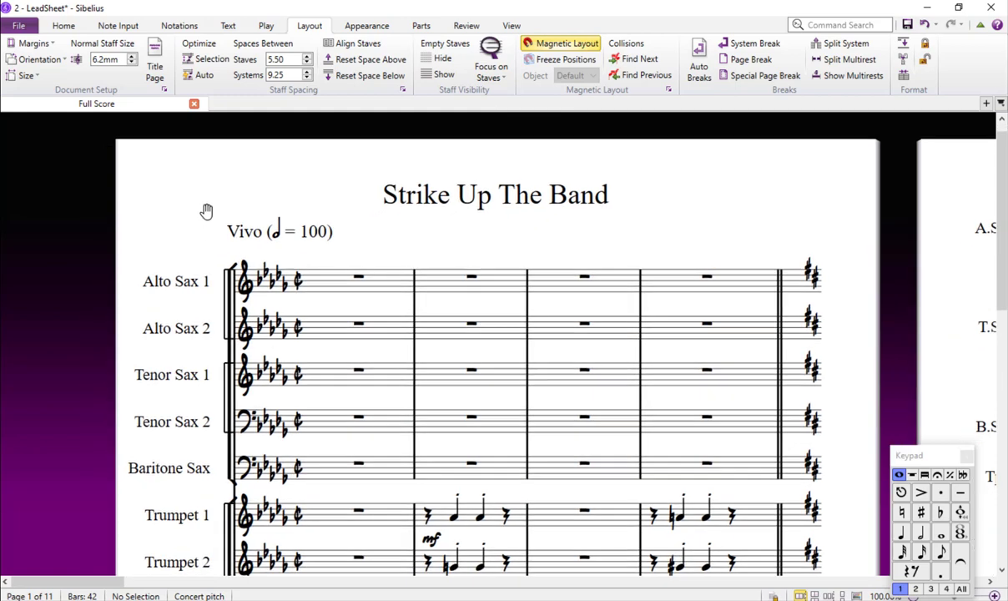
Step: Select bar 1 of the Vocal staff and turn Focus on Staves on
scroll("down", 3)
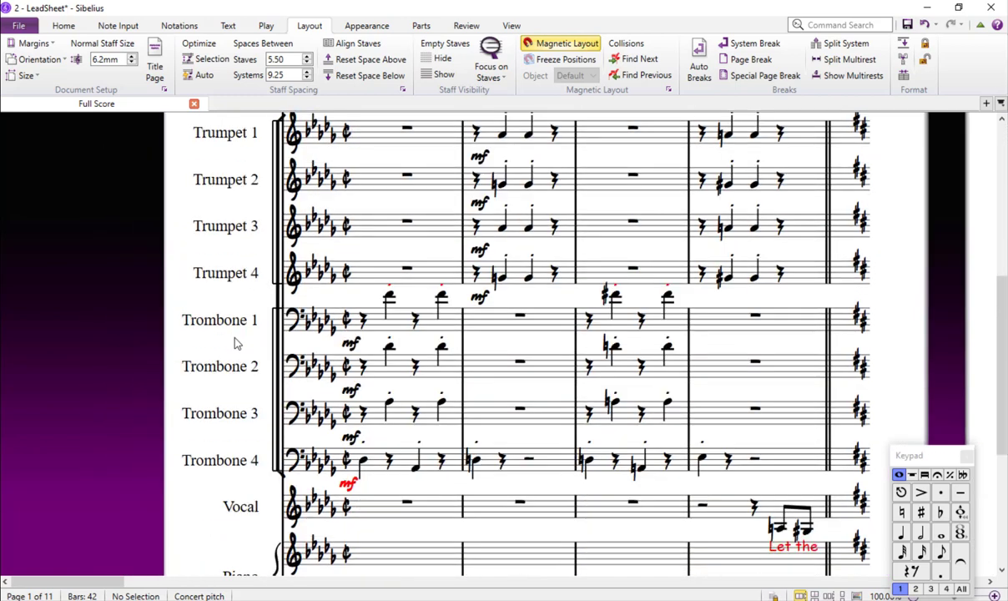
scroll("down", 3)
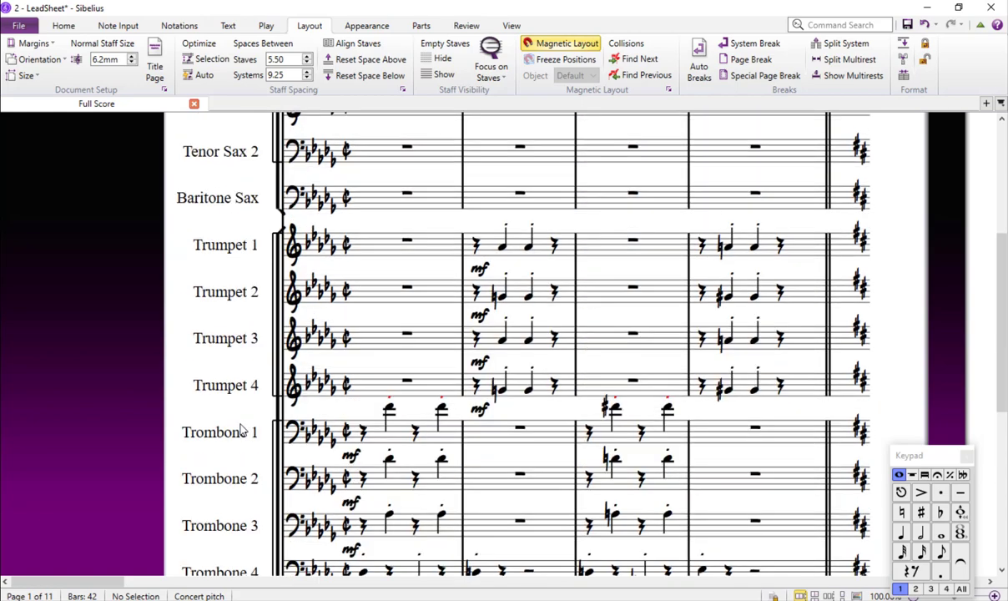
scroll("down", 3)
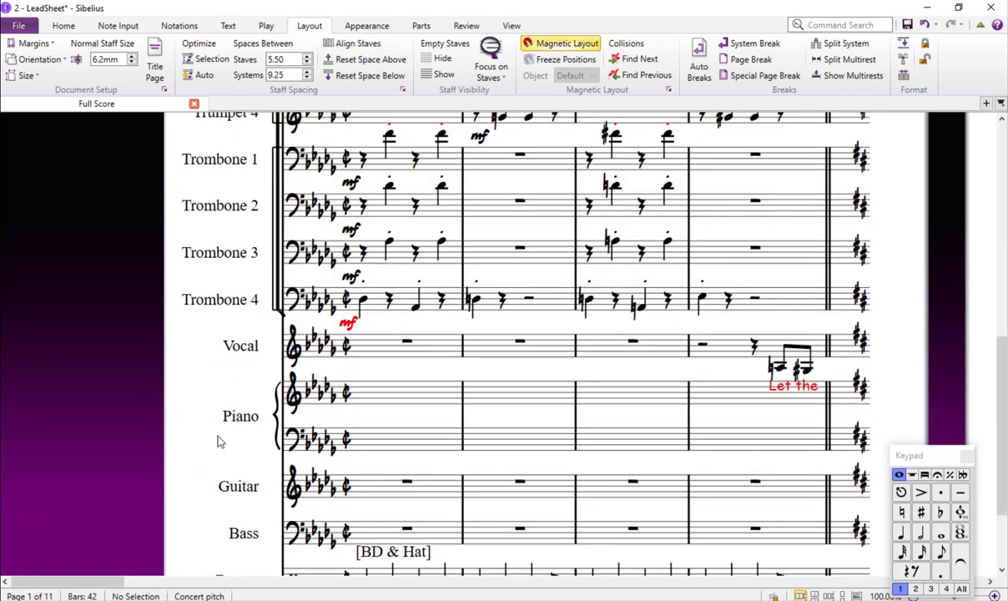
left_click(404, 342)
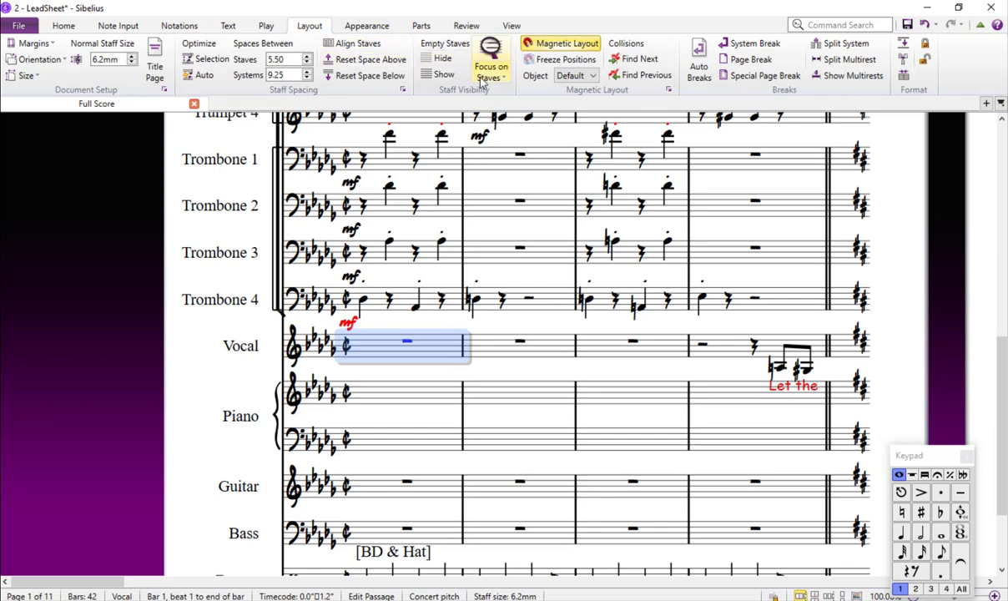
left_click(490, 59)
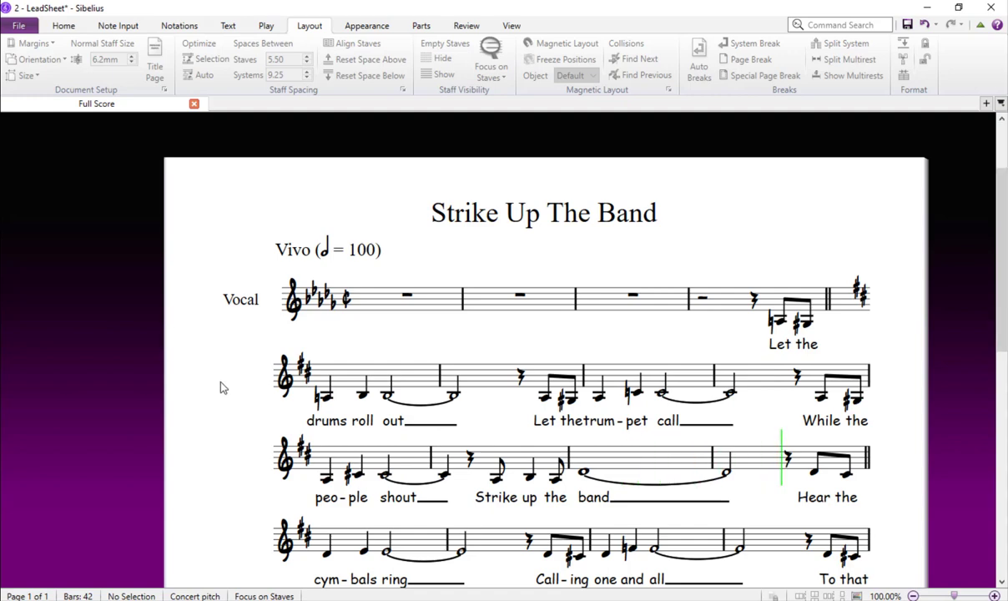
scroll("down", 3)
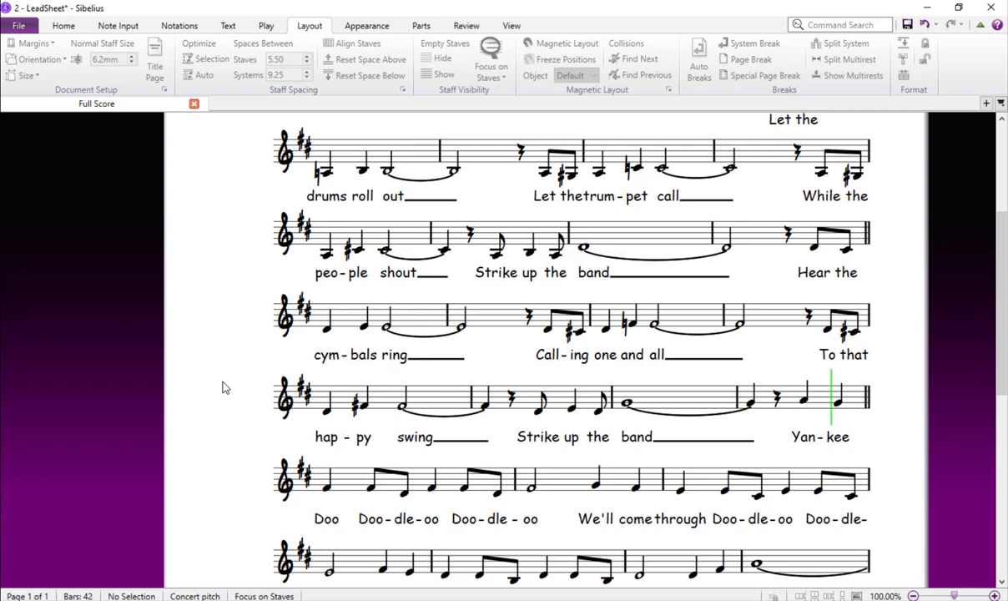
scroll("down", 3)
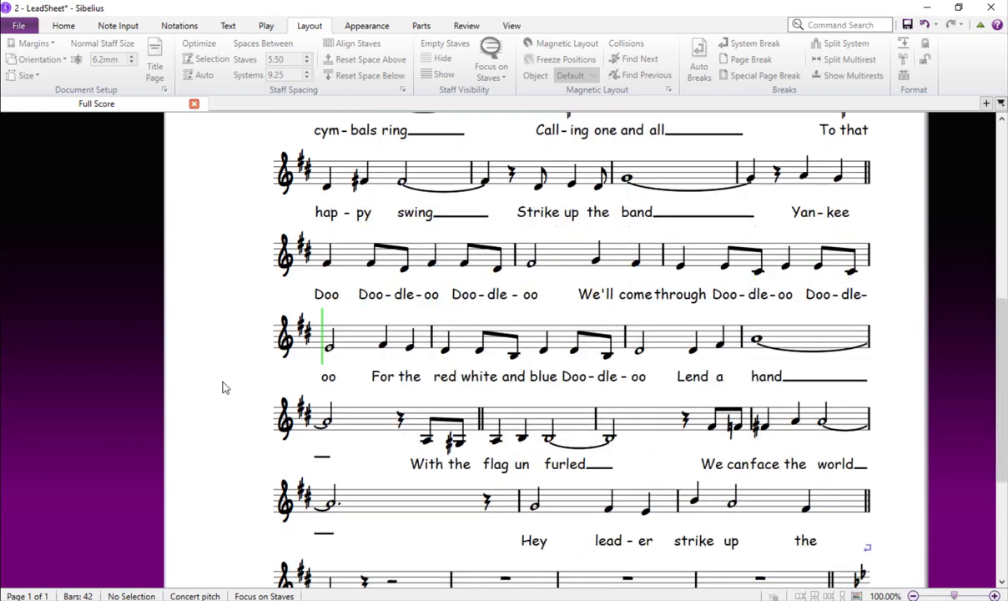
left_click(603, 341)
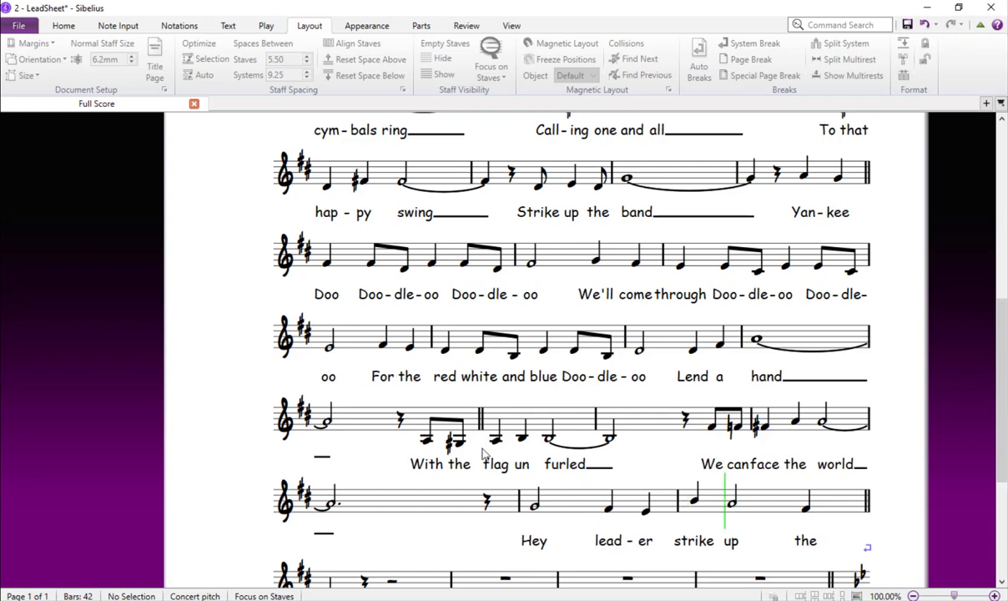
scroll("down", 3)
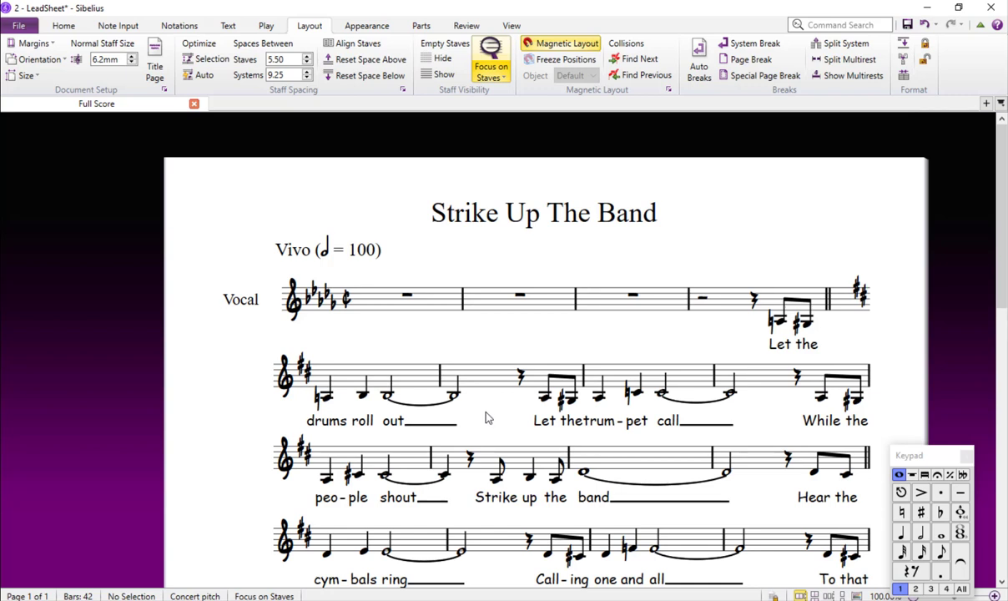
mouse_move(500, 113)
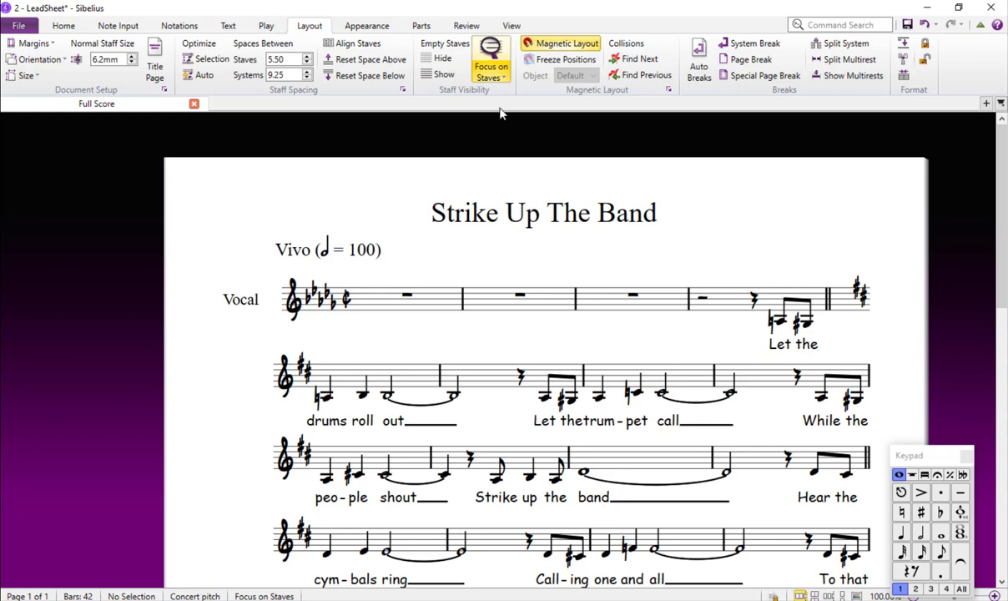
mouse_move(525, 260)
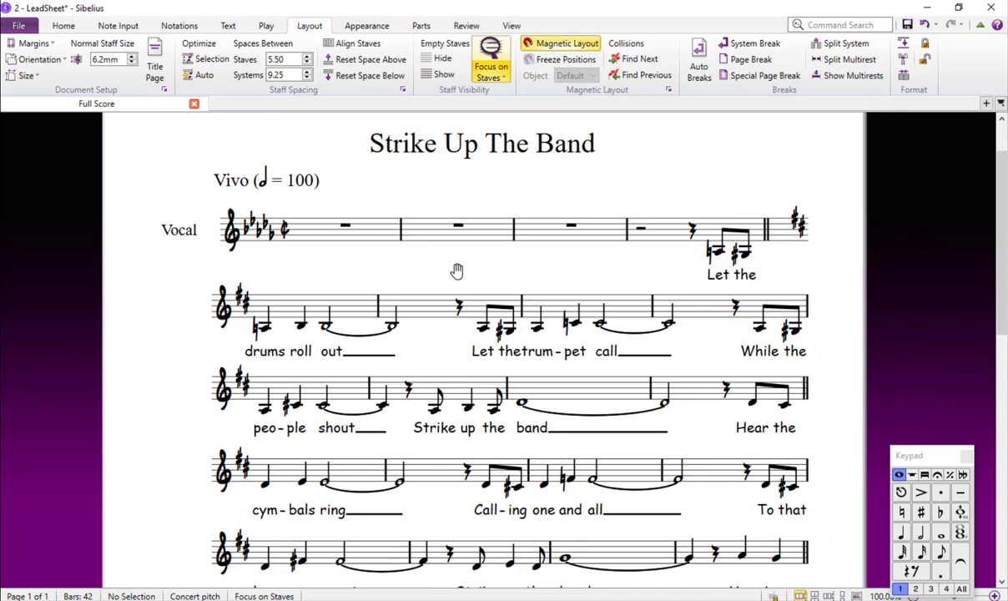
left_click(511, 25)
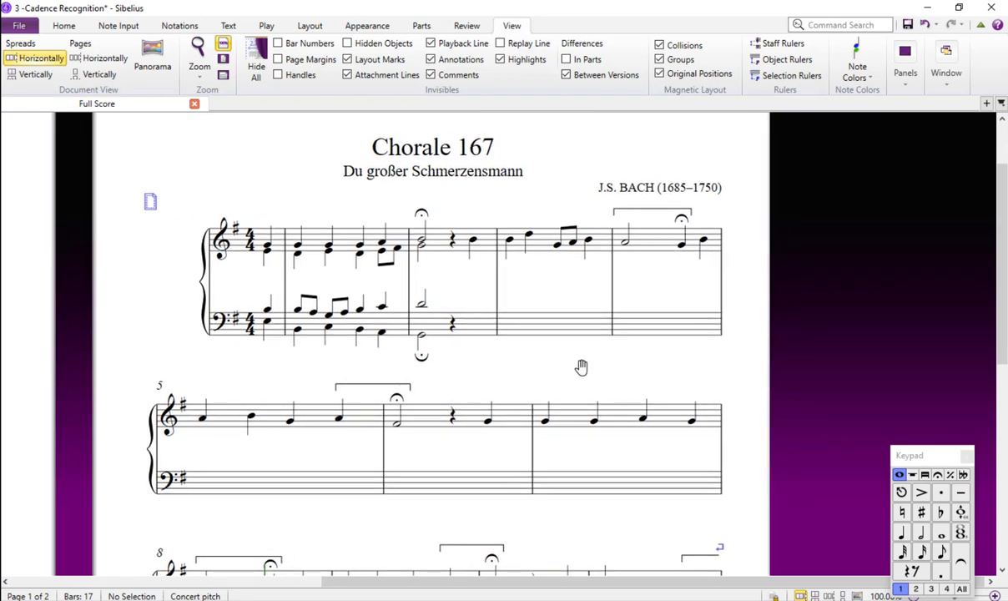
mouse_move(574, 375)
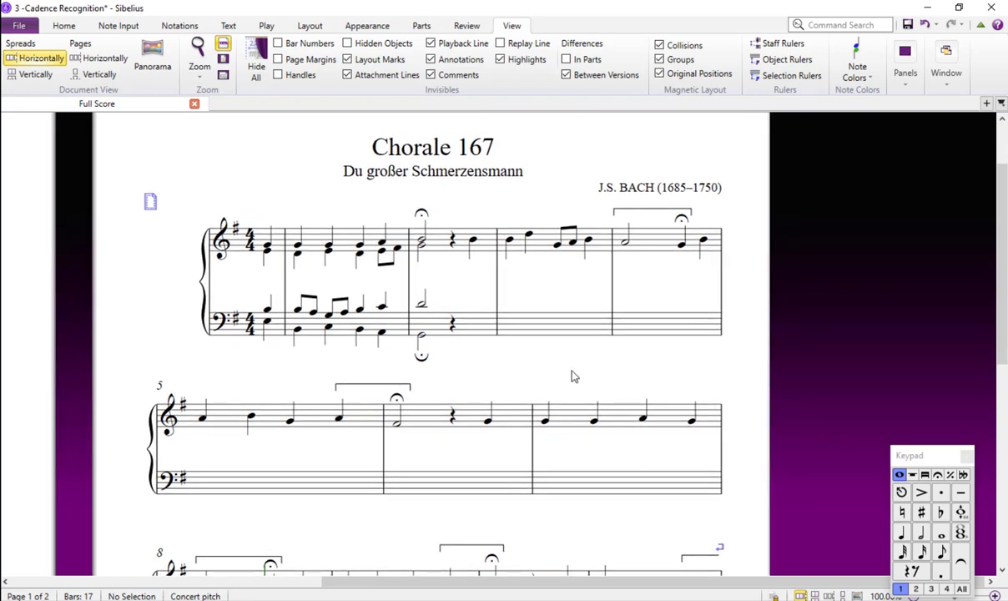
mouse_move(504, 363)
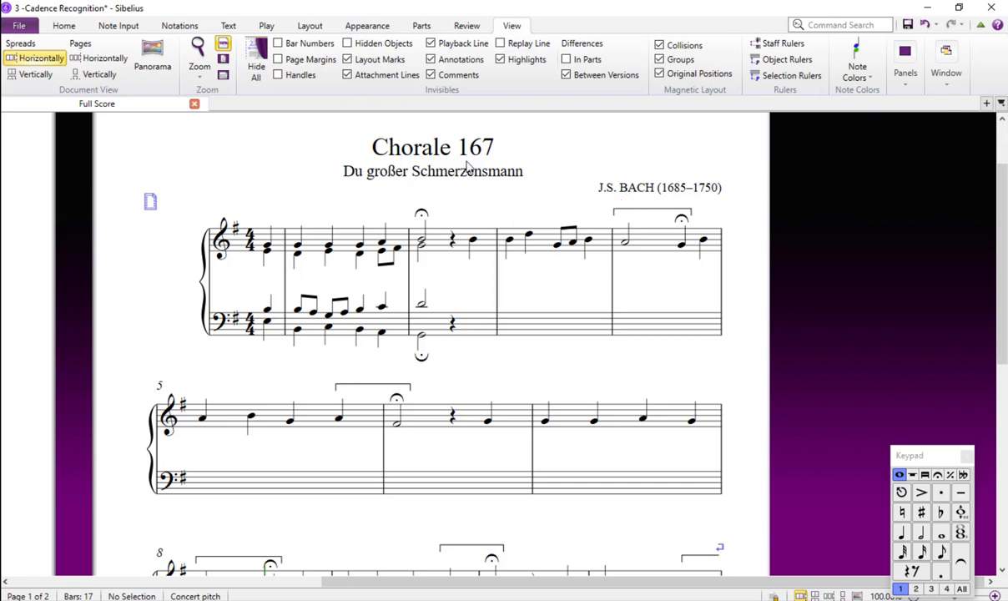
mouse_move(538, 369)
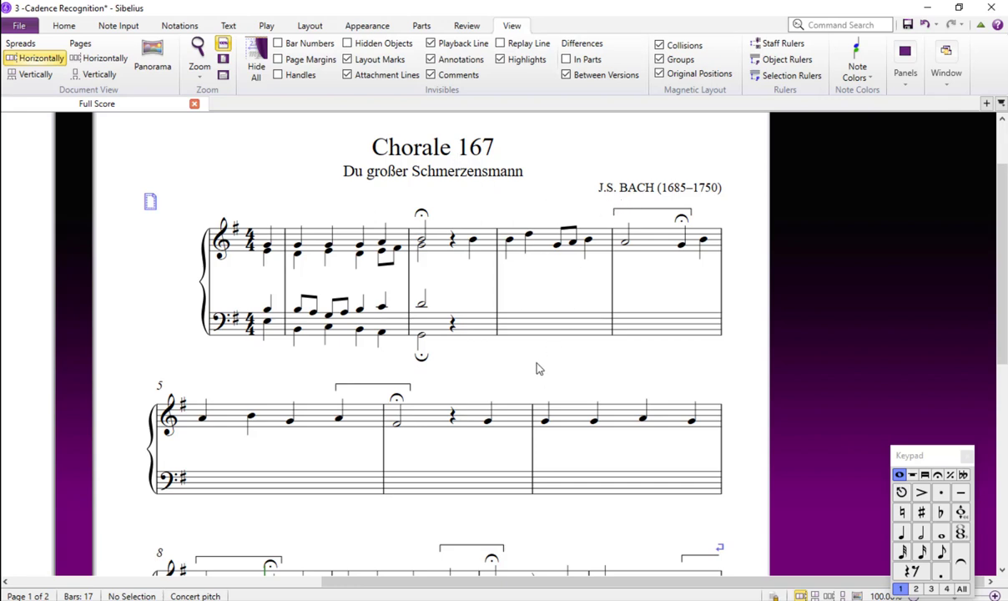
mouse_move(476, 267)
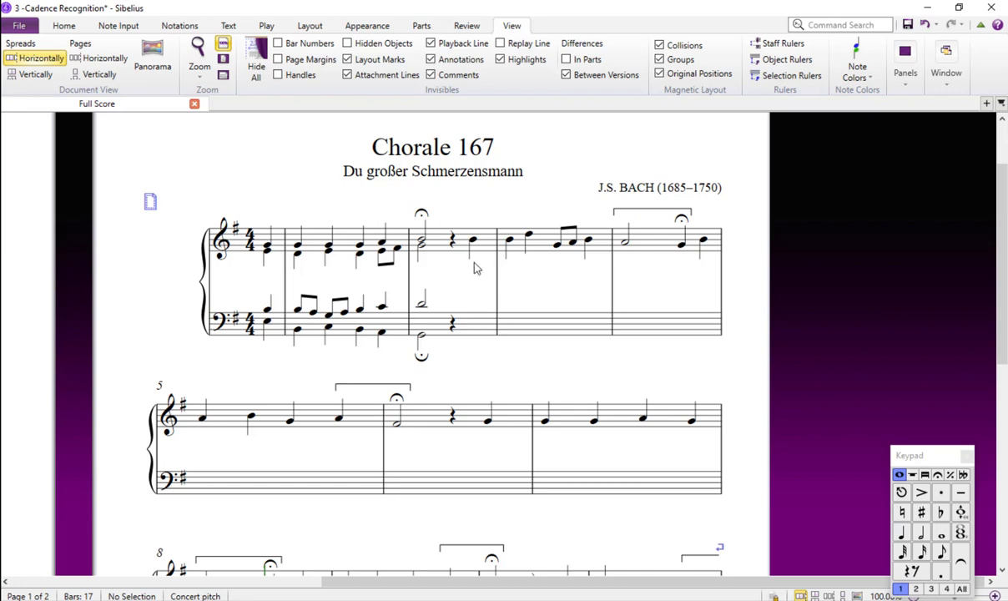
mouse_move(566, 338)
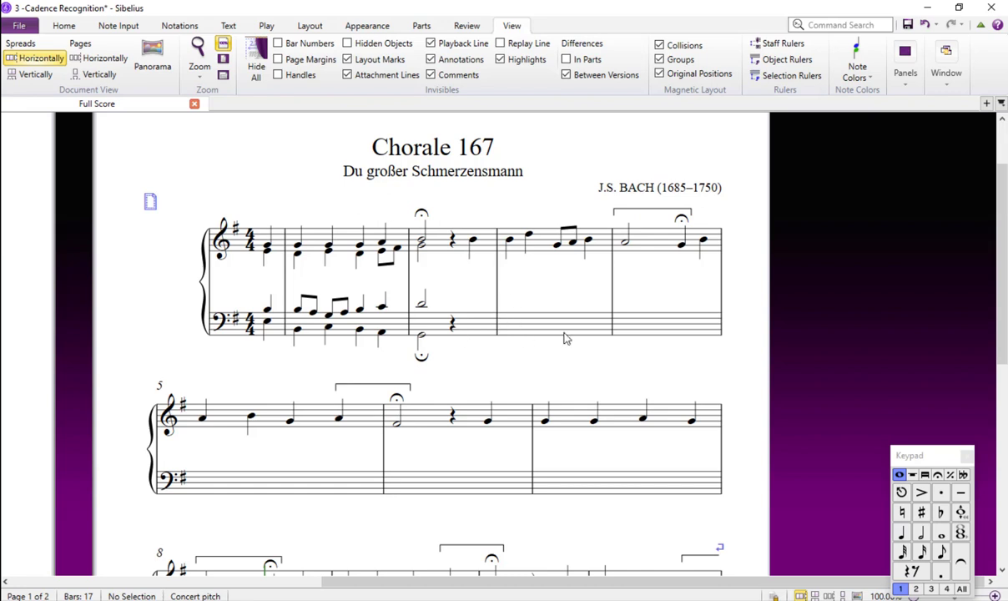
mouse_move(554, 373)
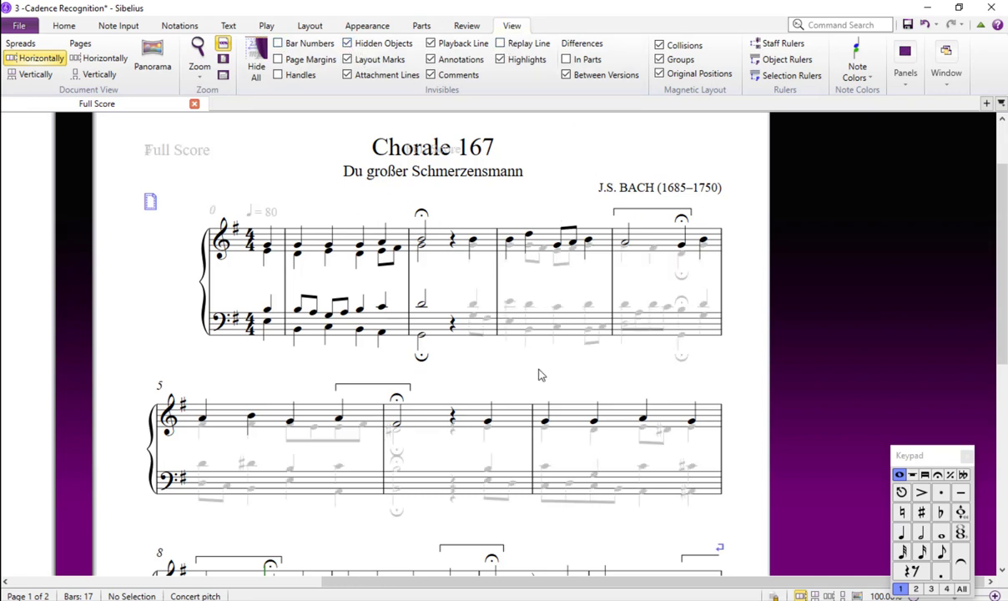
mouse_move(565, 374)
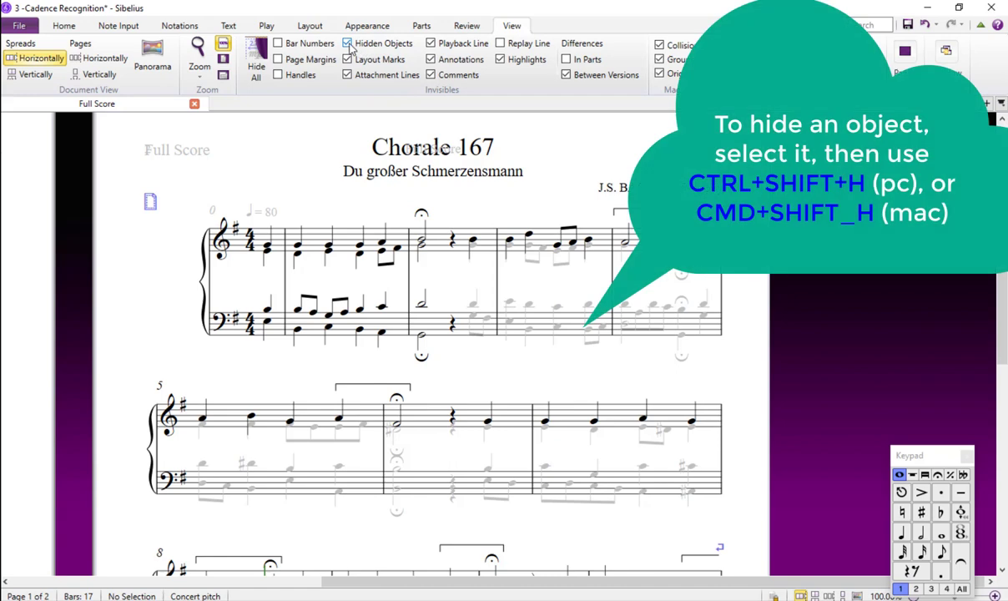
Step: Untick View > Hidden Objects to conceal the chorale's hidden notes
left_click(347, 43)
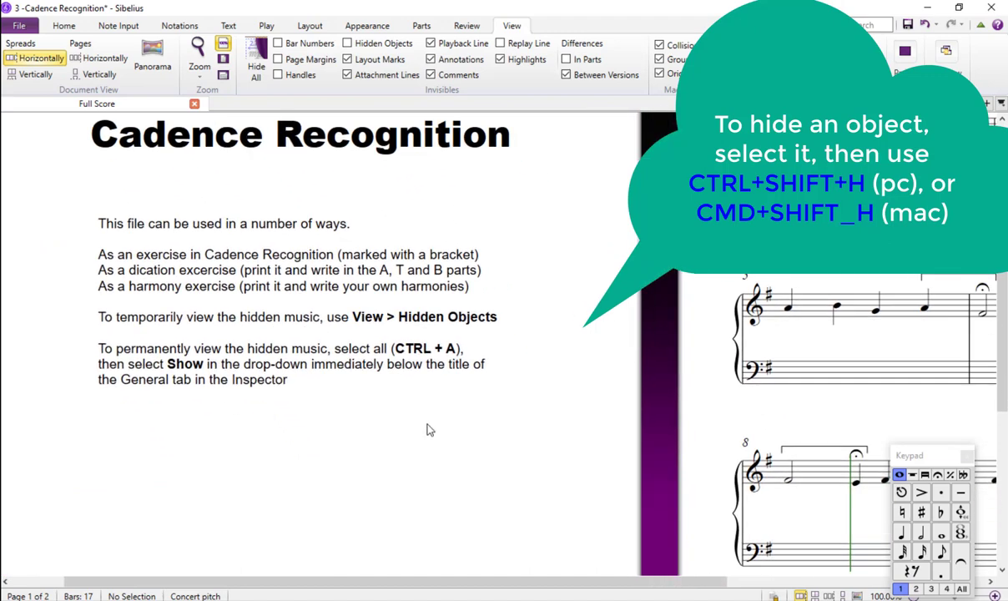
mouse_move(245, 317)
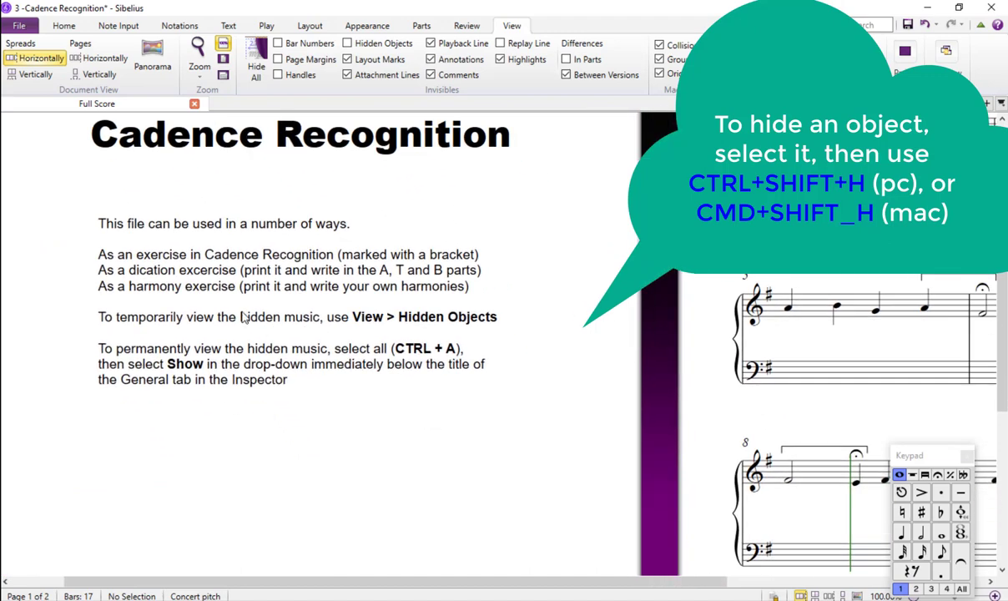
mouse_move(757, 284)
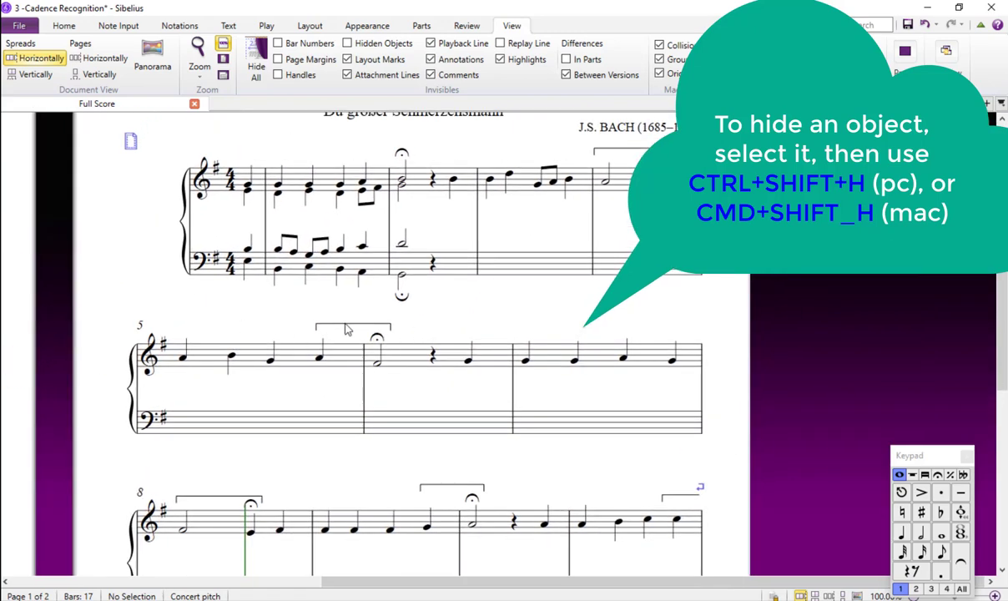
mouse_move(625, 213)
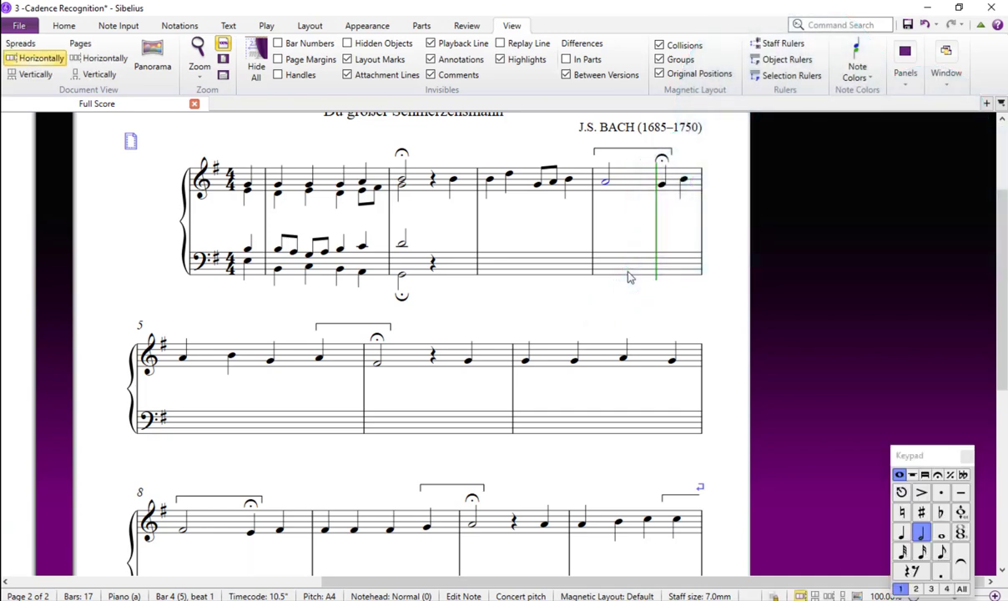
mouse_move(91, 311)
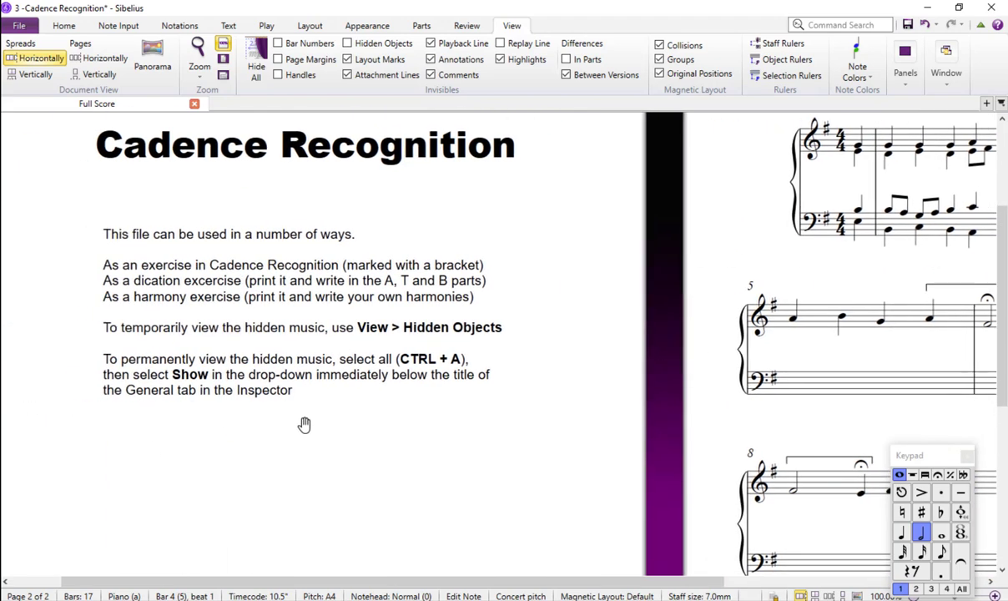
scroll("down", 3)
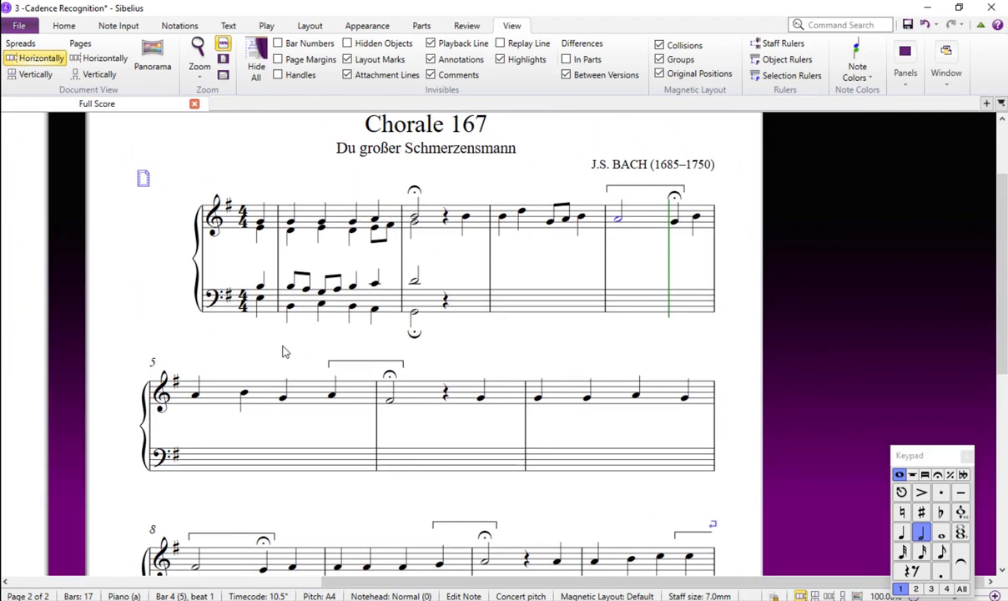
mouse_move(515, 352)
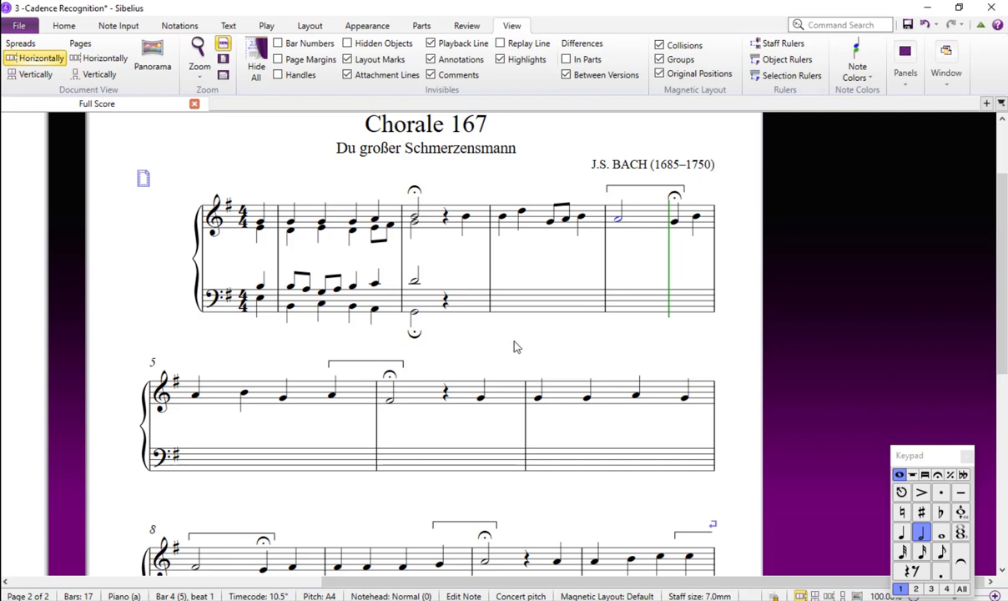
mouse_move(184, 357)
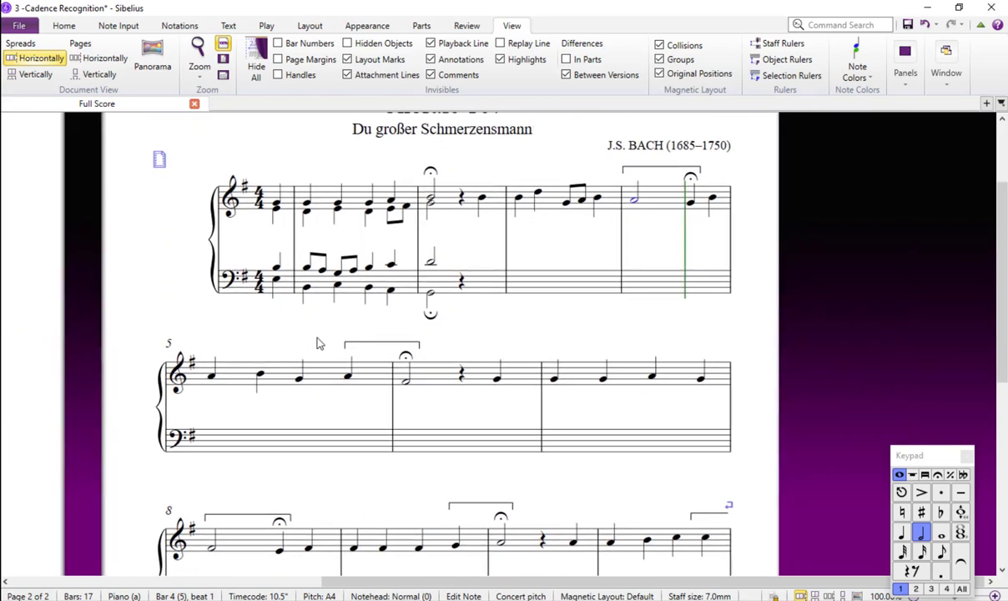
mouse_move(505, 215)
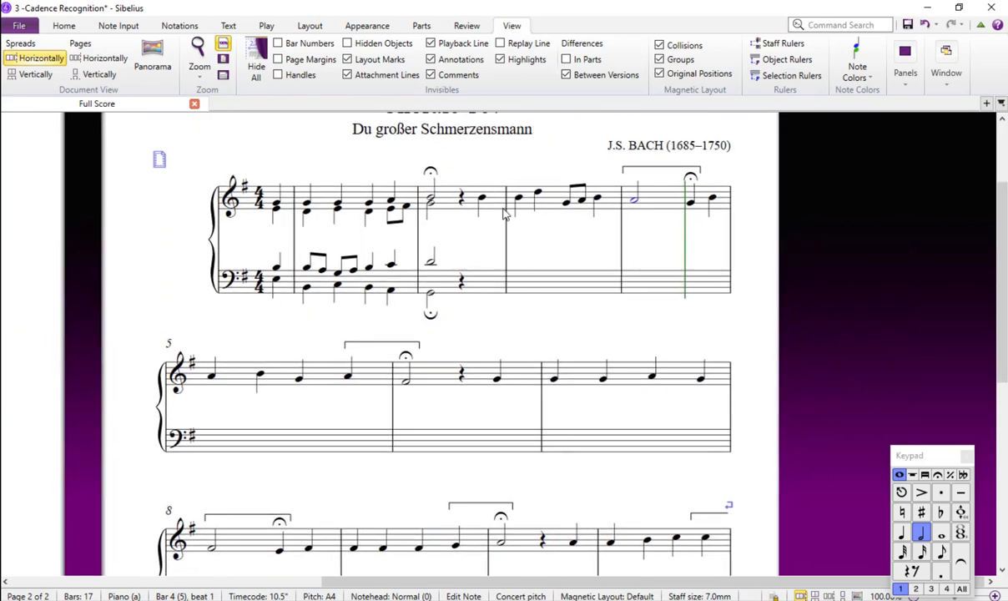
mouse_move(488, 278)
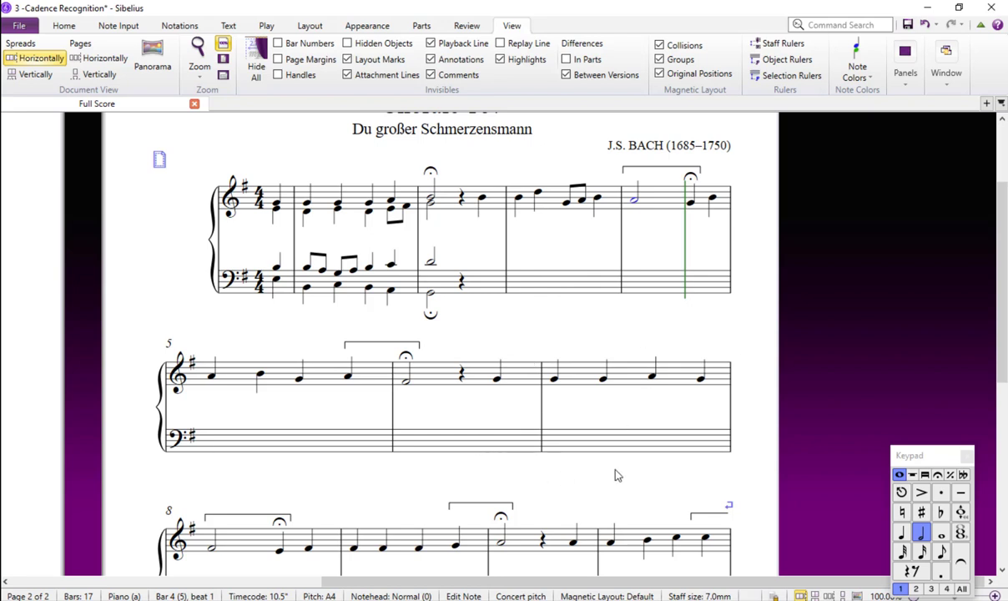
mouse_move(632, 342)
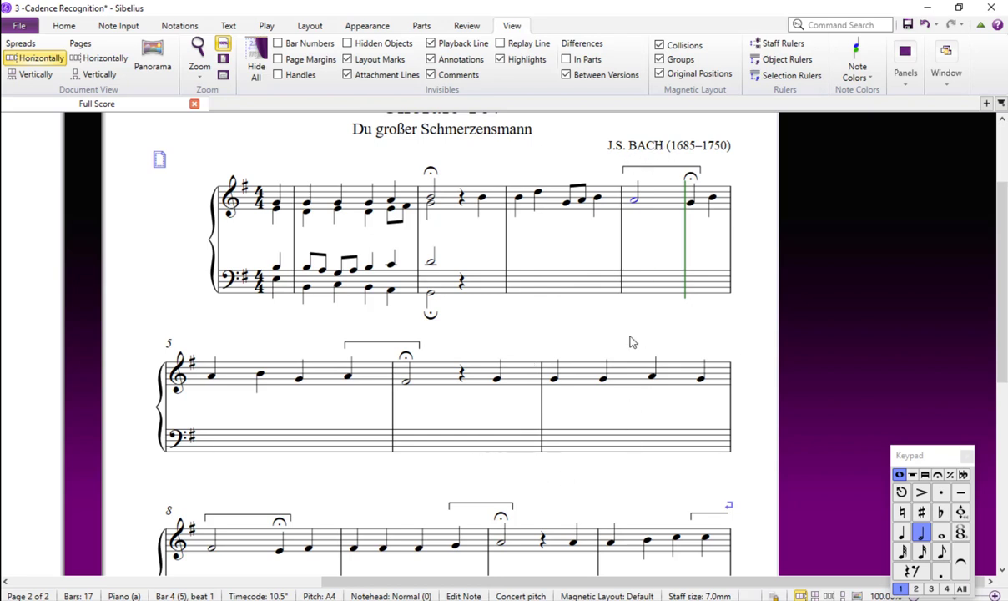
mouse_move(630, 336)
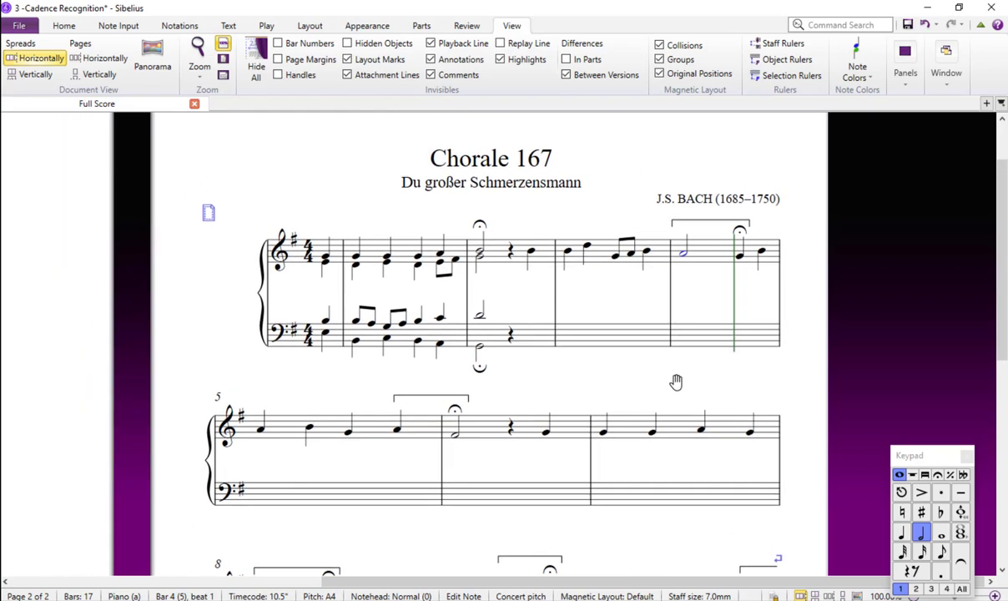
Step: Select the beat-4 B in bar 3 as the playback starting note
left_click(531, 252)
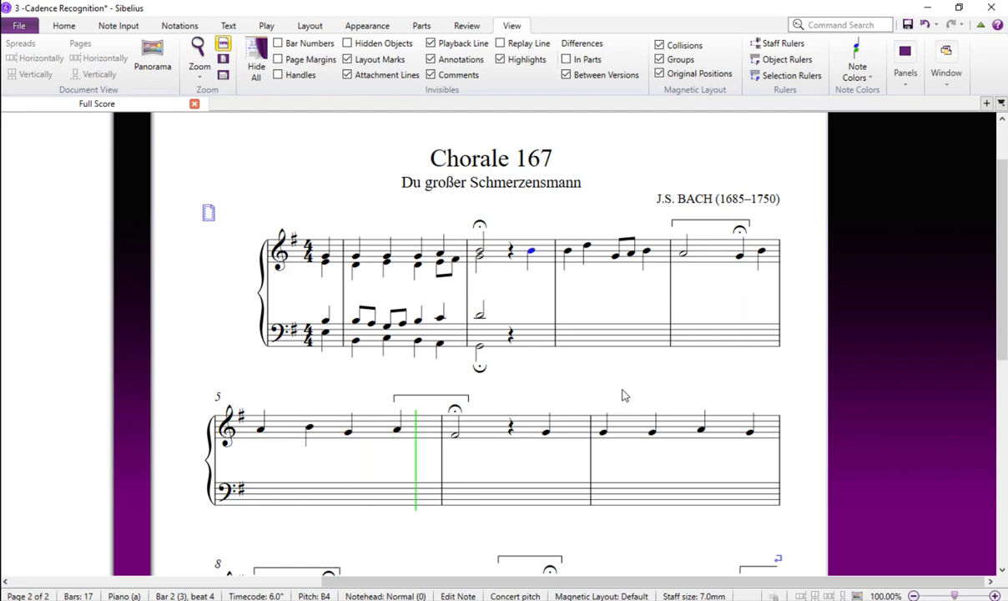
scroll("down", 3)
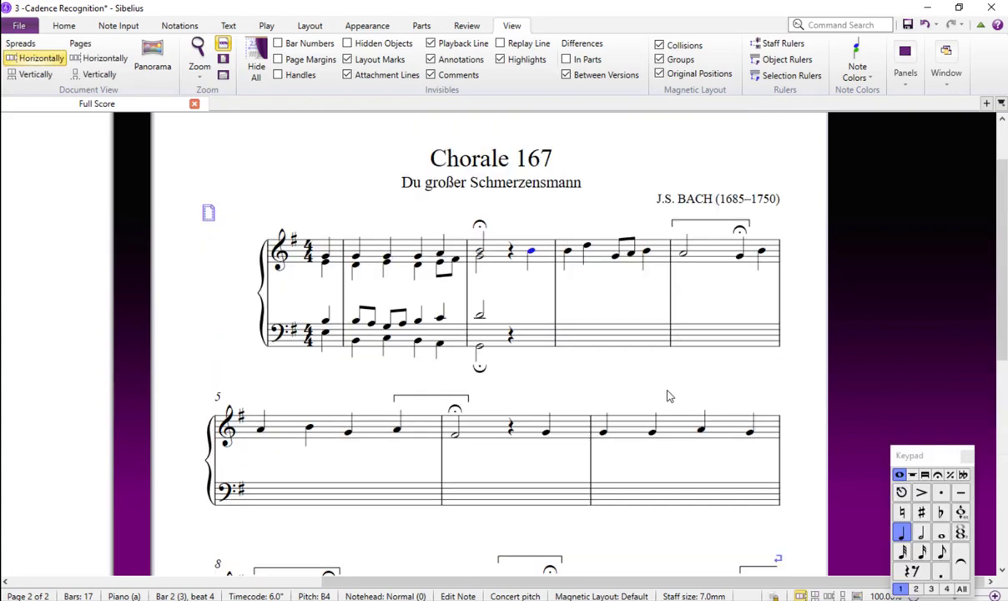
mouse_move(667, 390)
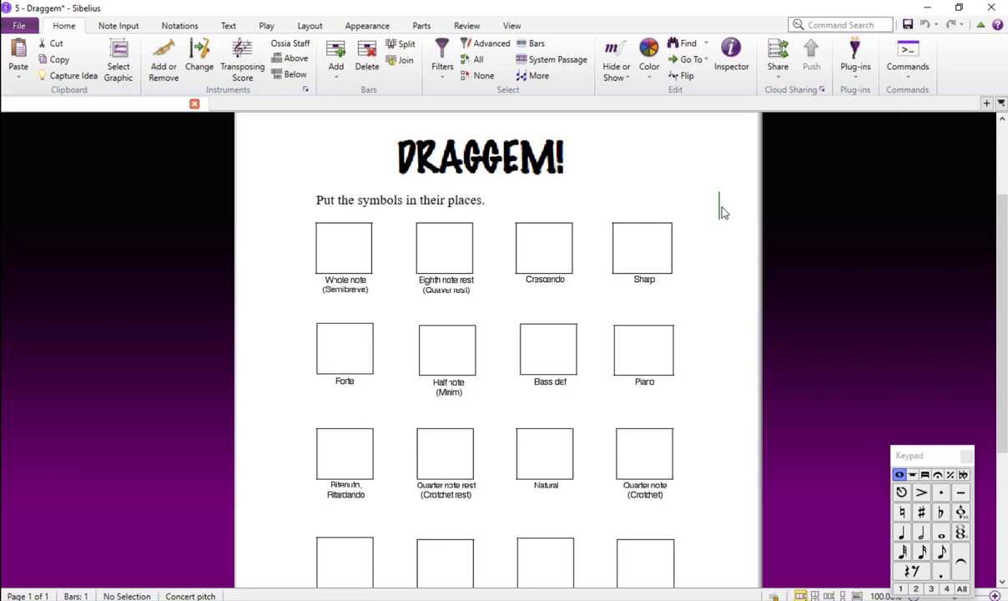
mouse_move(715, 225)
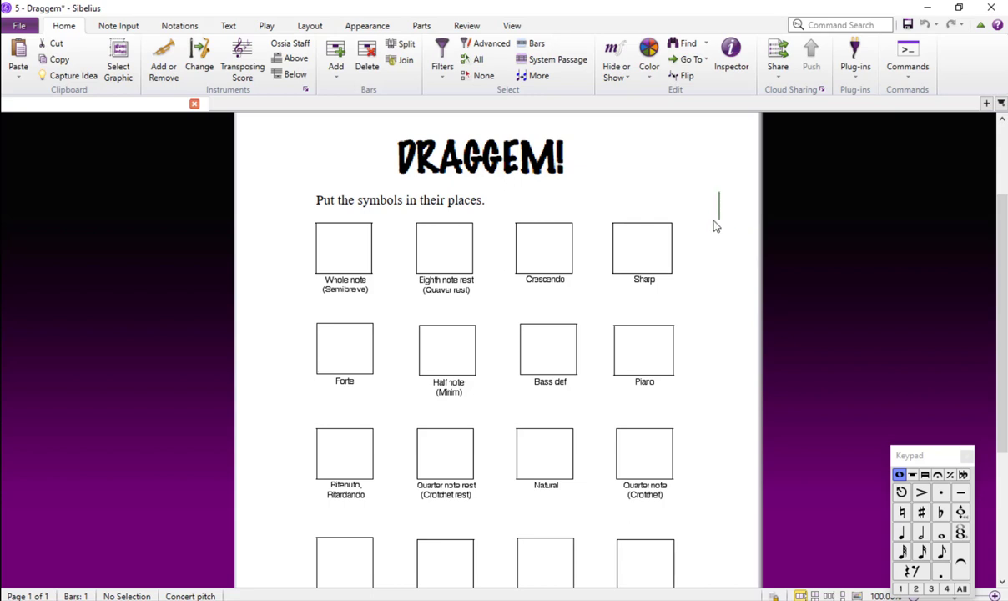
Step: Open the View tab on the Draggem! worksheet
left_click(511, 25)
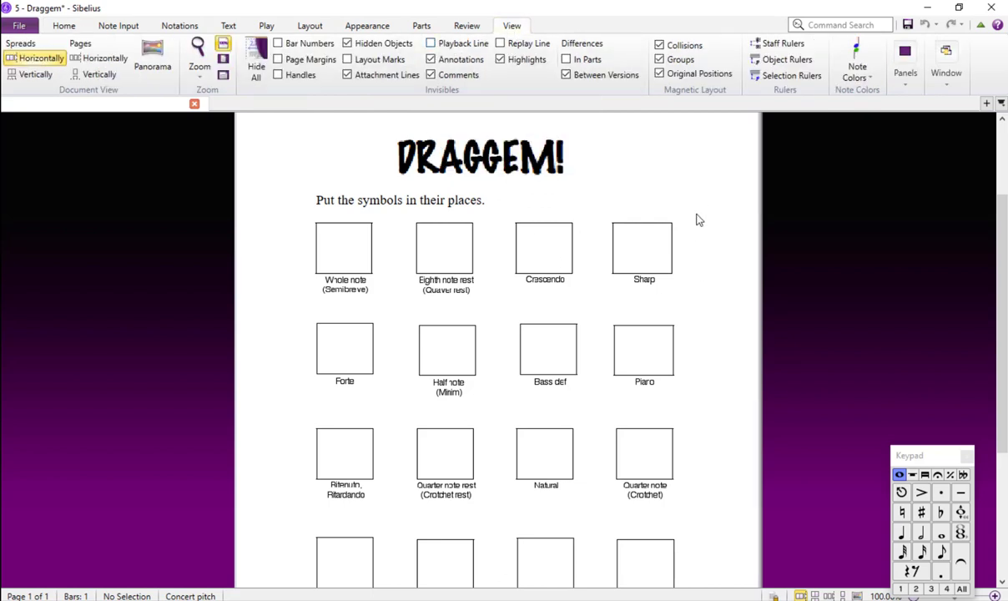
mouse_move(690, 178)
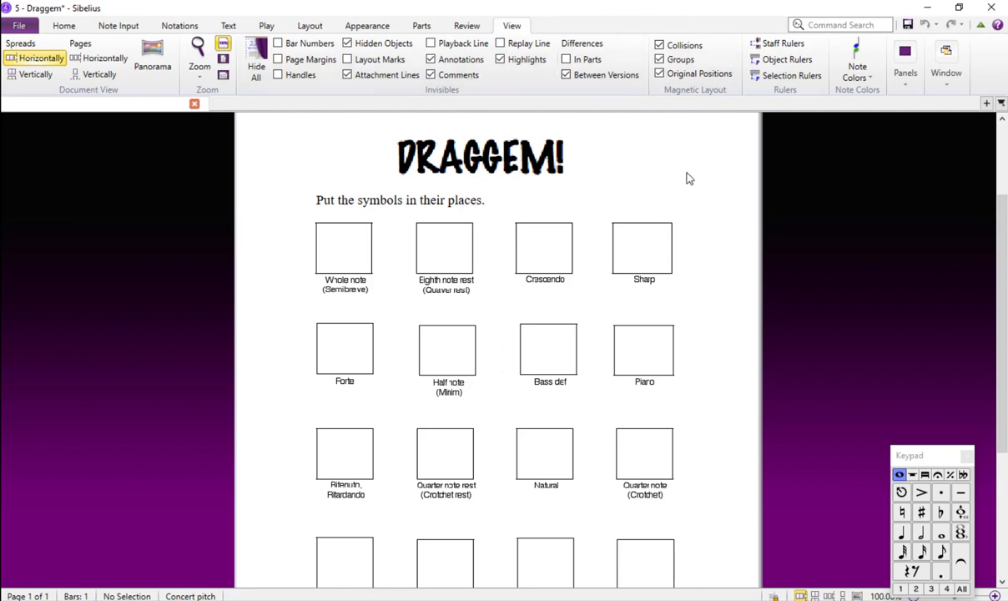
mouse_move(687, 176)
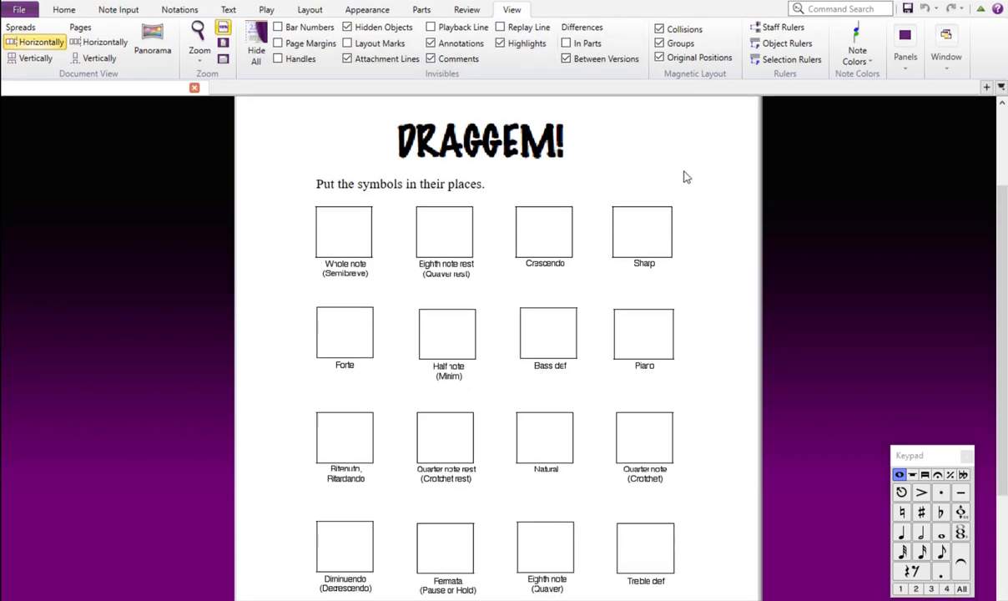
mouse_move(902, 91)
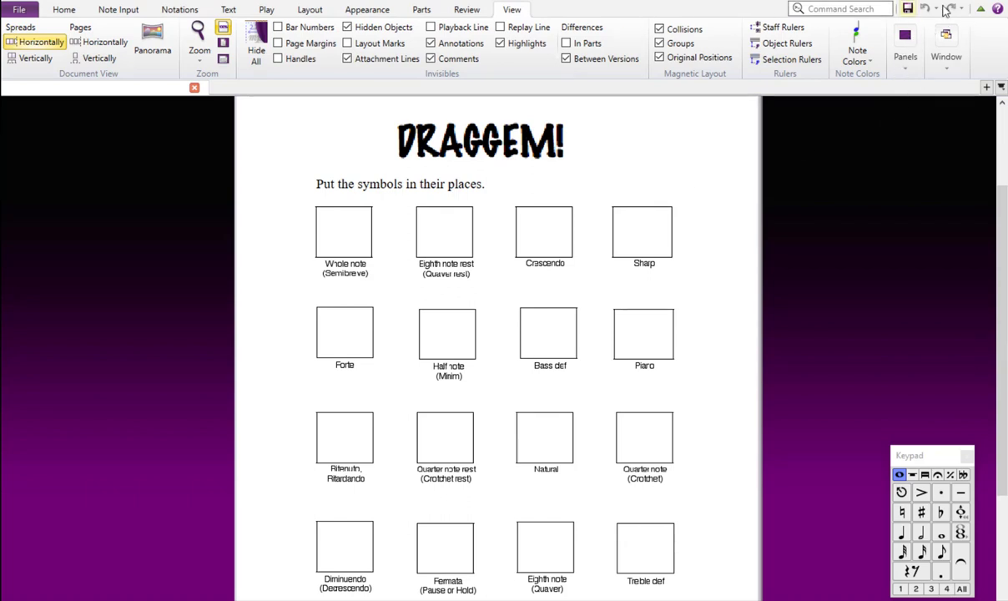
mouse_move(981, 9)
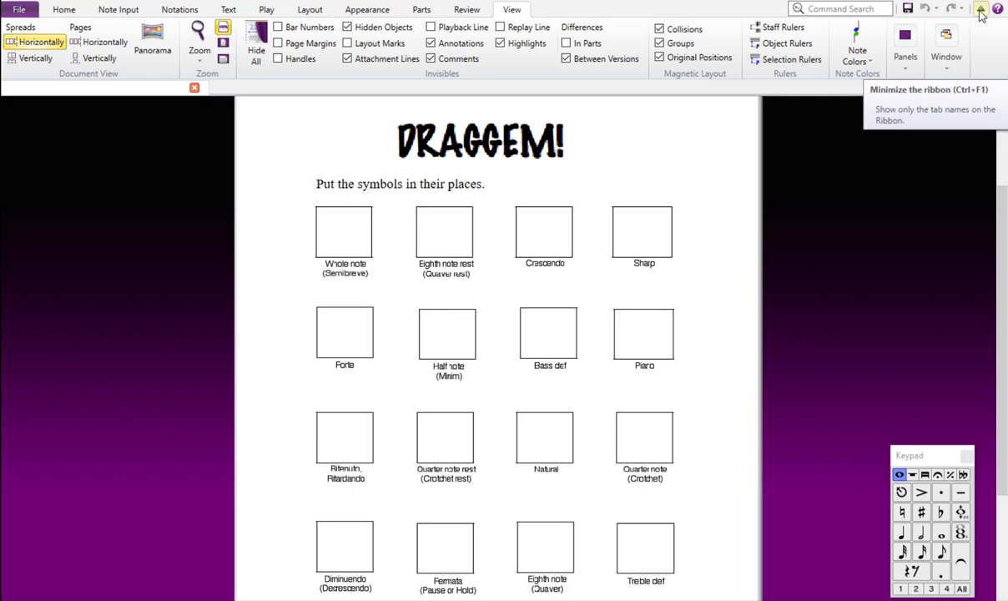
mouse_move(982, 15)
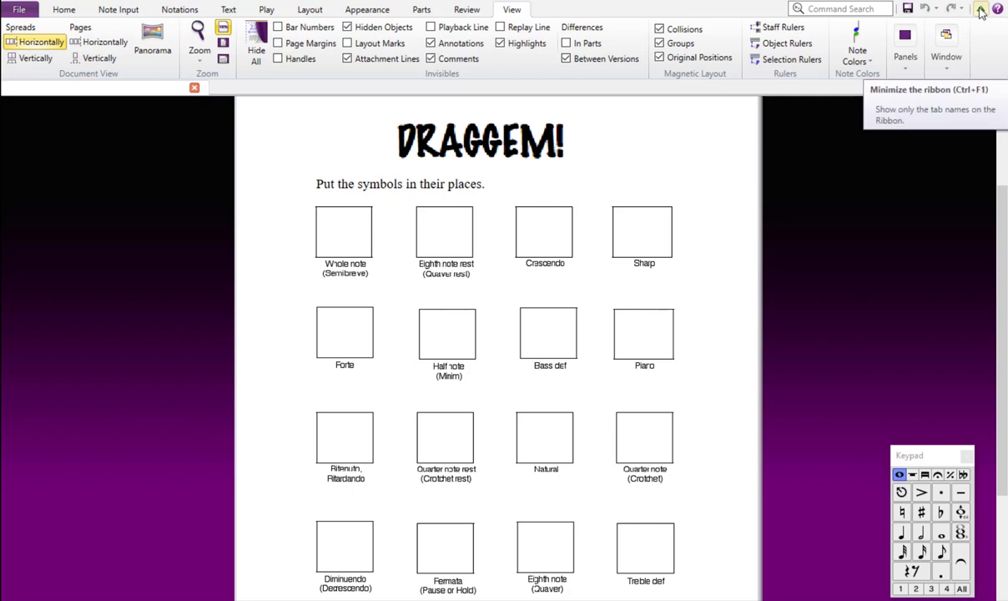
Step: Minimize the ribbon to reveal all 16 boxes and the symbol row
left_click(980, 9)
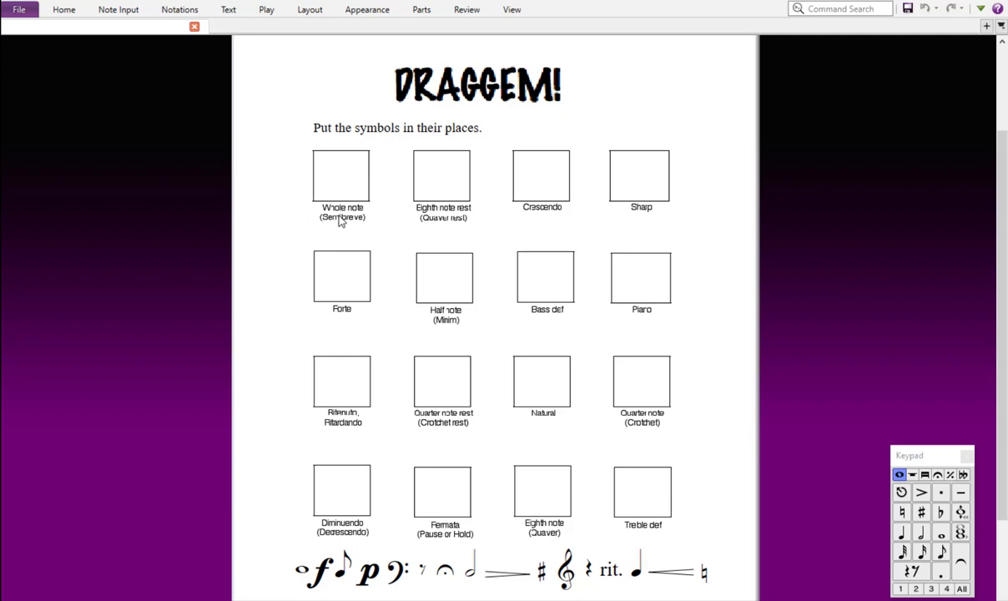
mouse_move(457, 320)
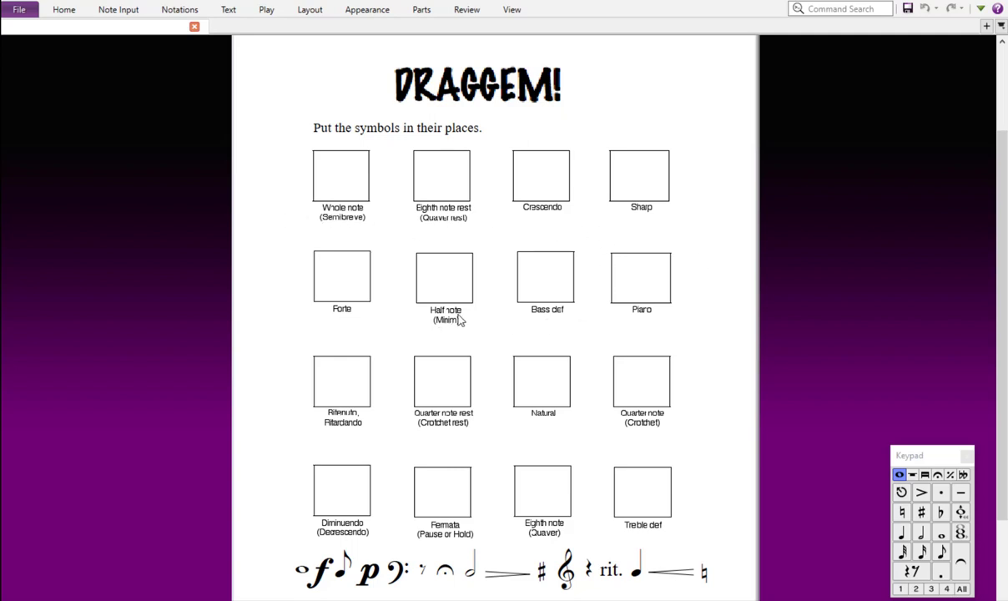
mouse_move(342, 175)
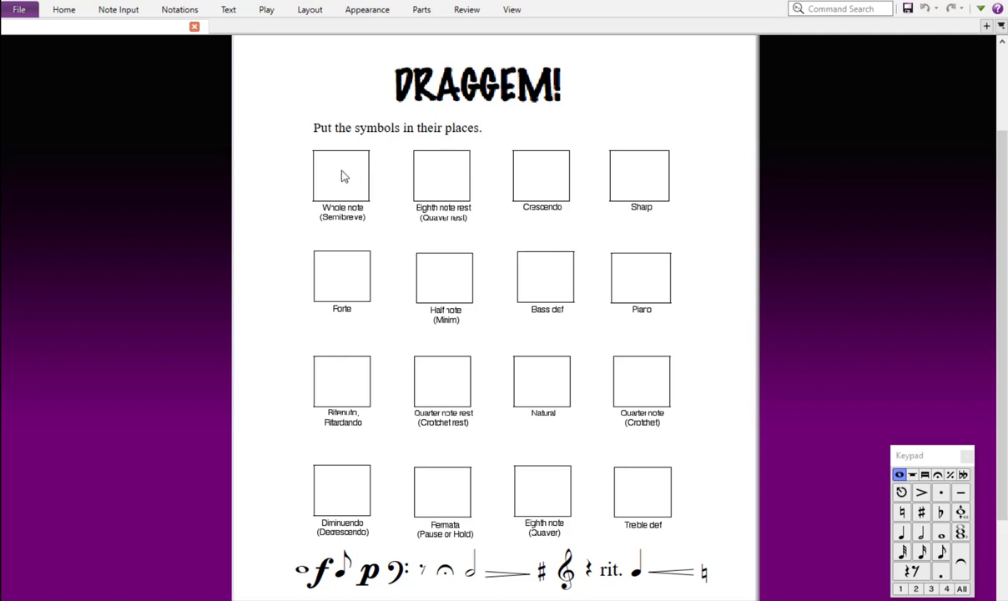
mouse_move(438, 218)
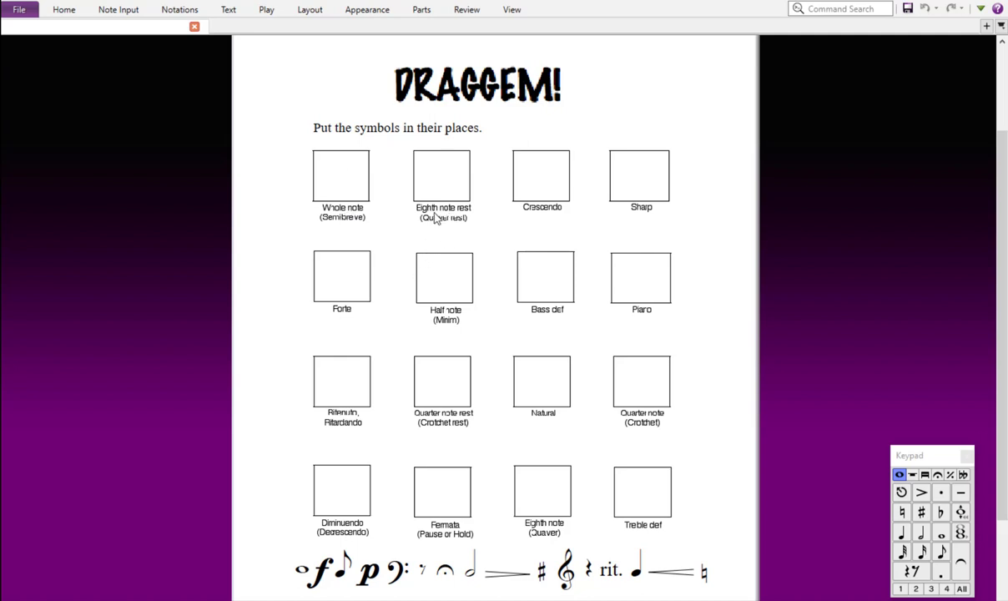
mouse_move(424, 220)
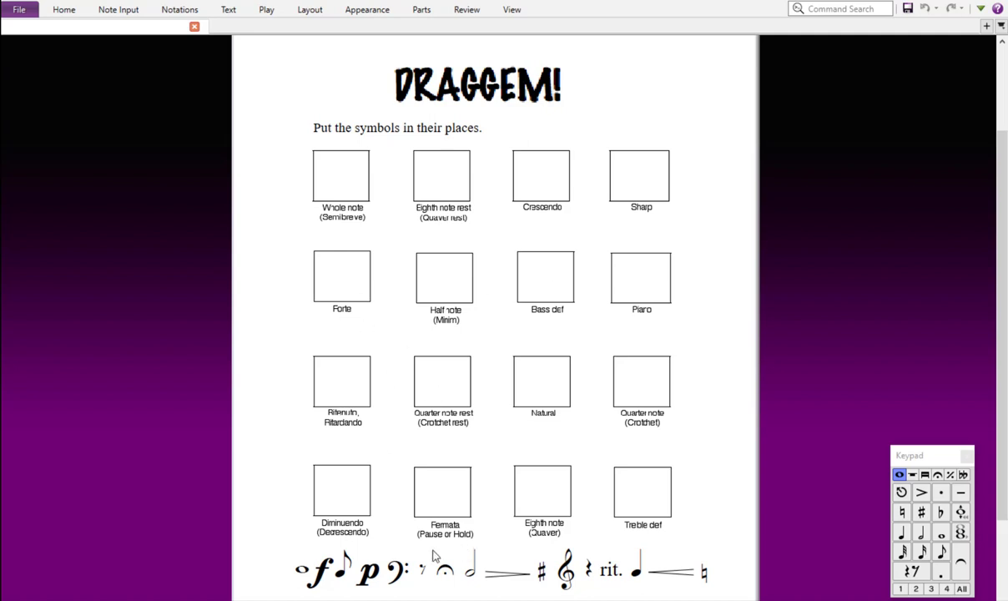
mouse_move(570, 592)
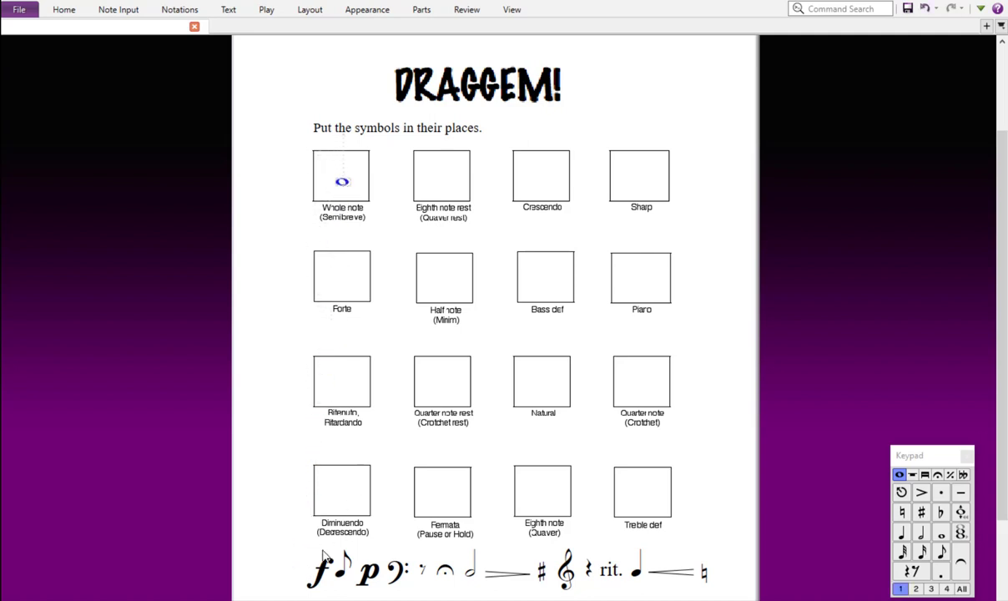
mouse_move(363, 584)
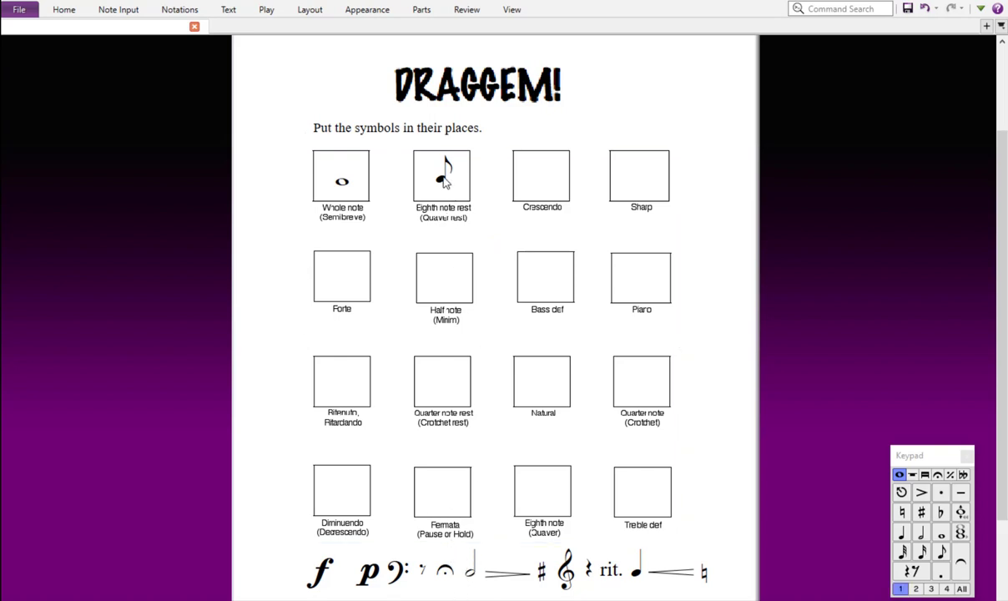
Step: Return the misplaced eighth note from its box to the symbol row
left_click(441, 171)
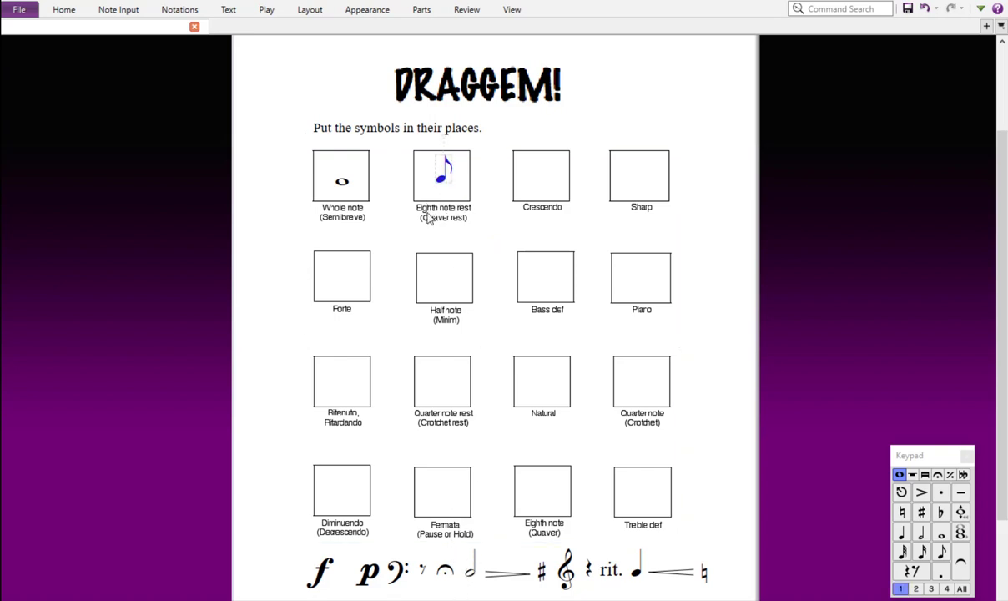
left_click_drag(441, 171, 350, 559)
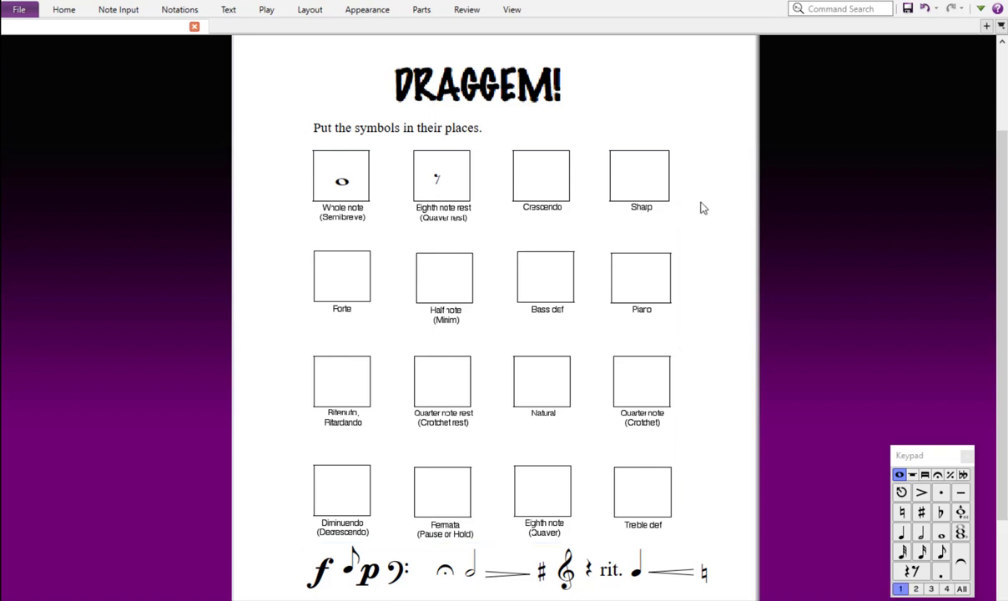
mouse_move(701, 252)
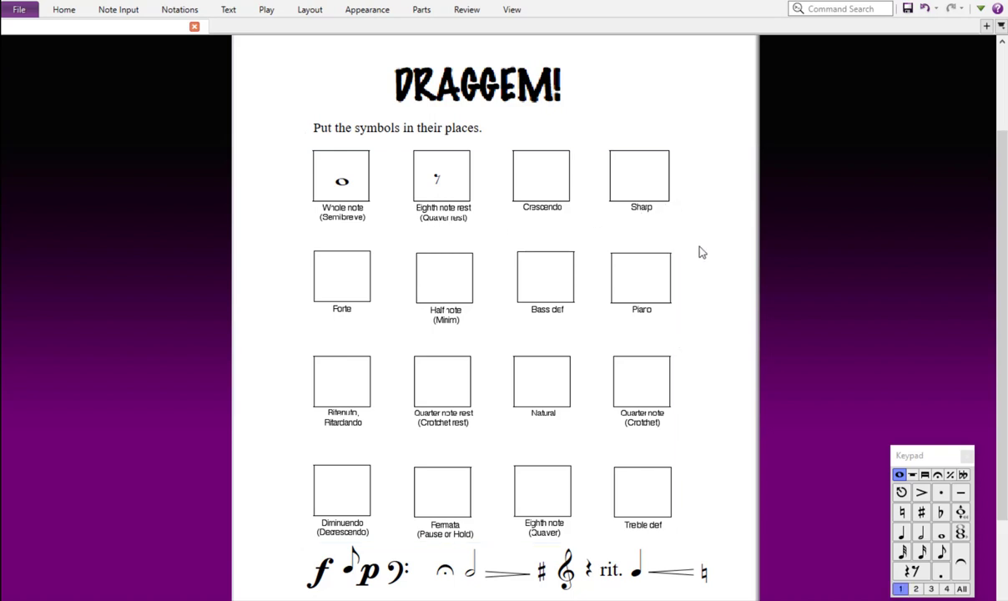
mouse_move(699, 250)
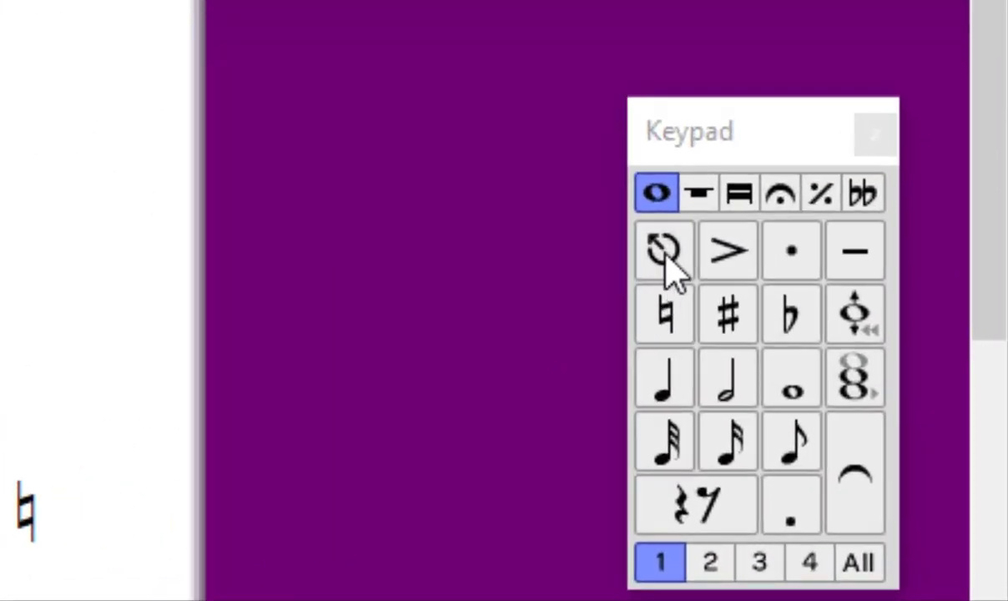
mouse_move(665, 252)
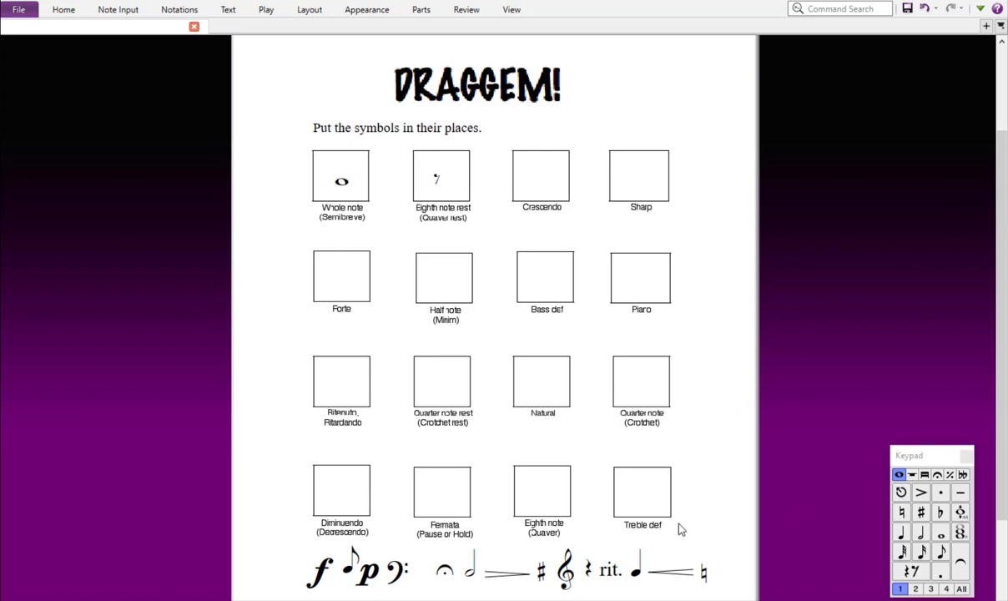
mouse_move(970, 44)
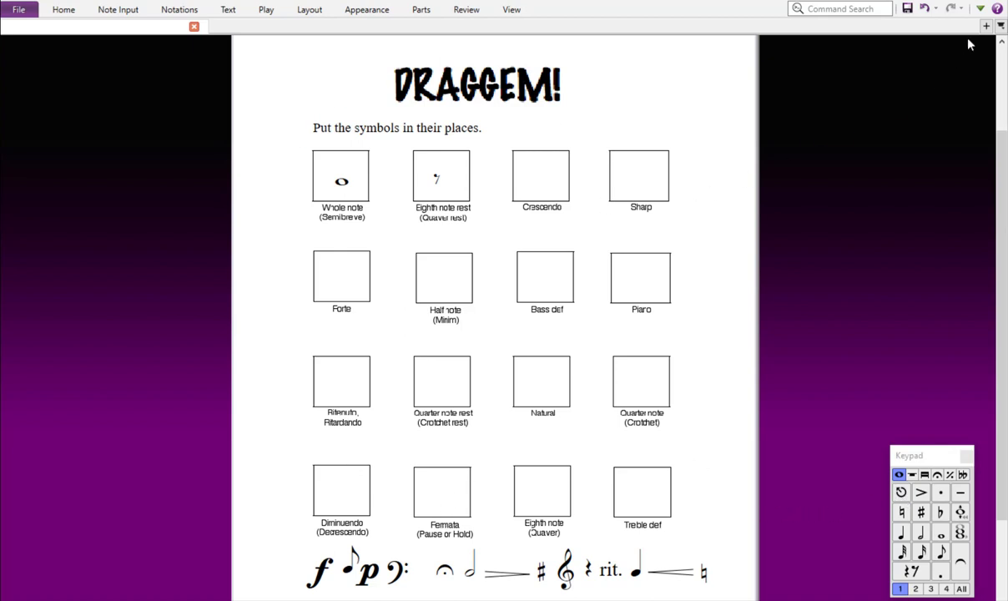
Step: Build a Draggem portrait worksheet with the Worksheet Creator's Template option
left_click(511, 9)
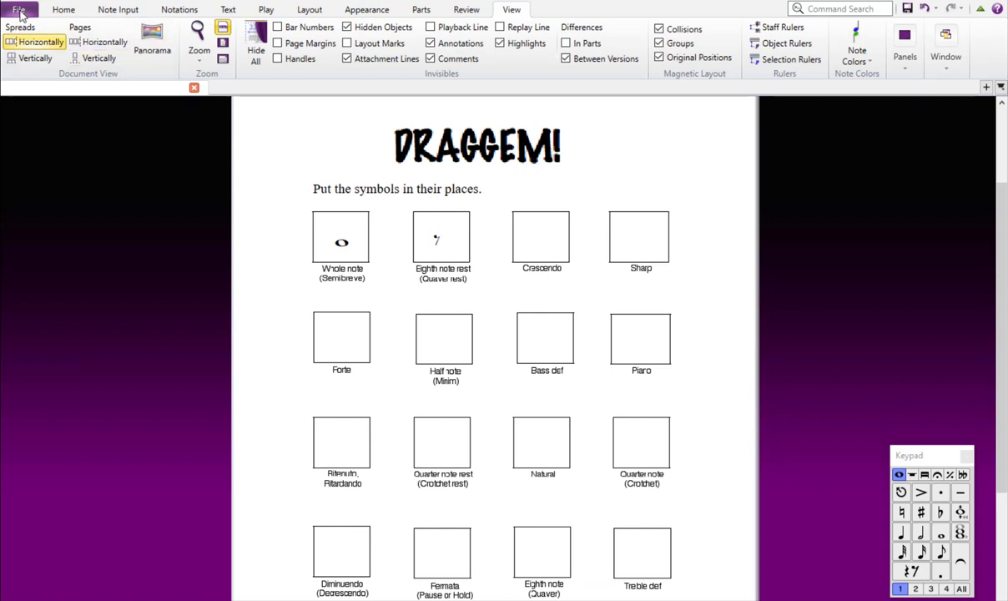
left_click(19, 9)
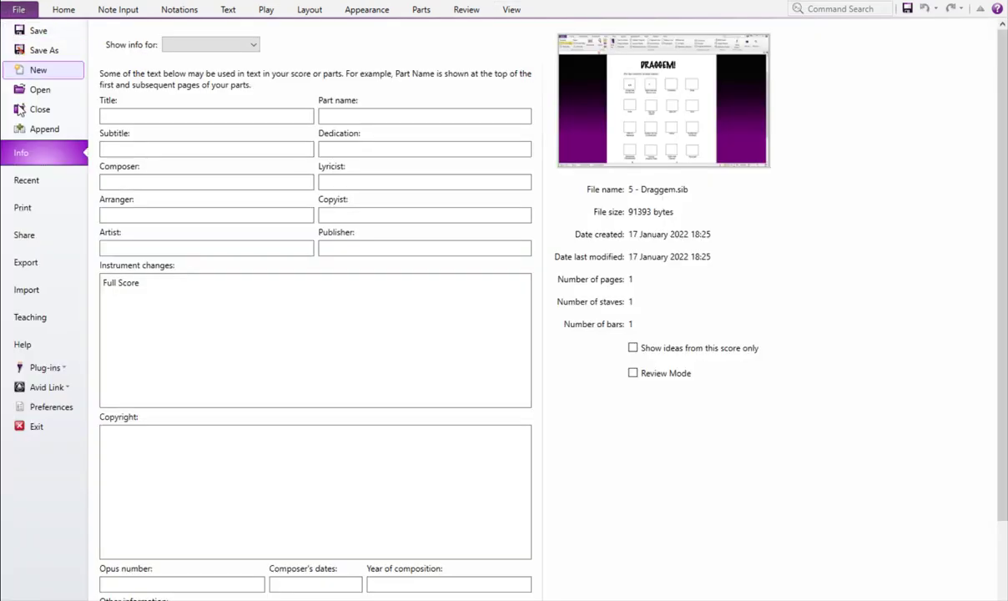
mouse_move(30, 317)
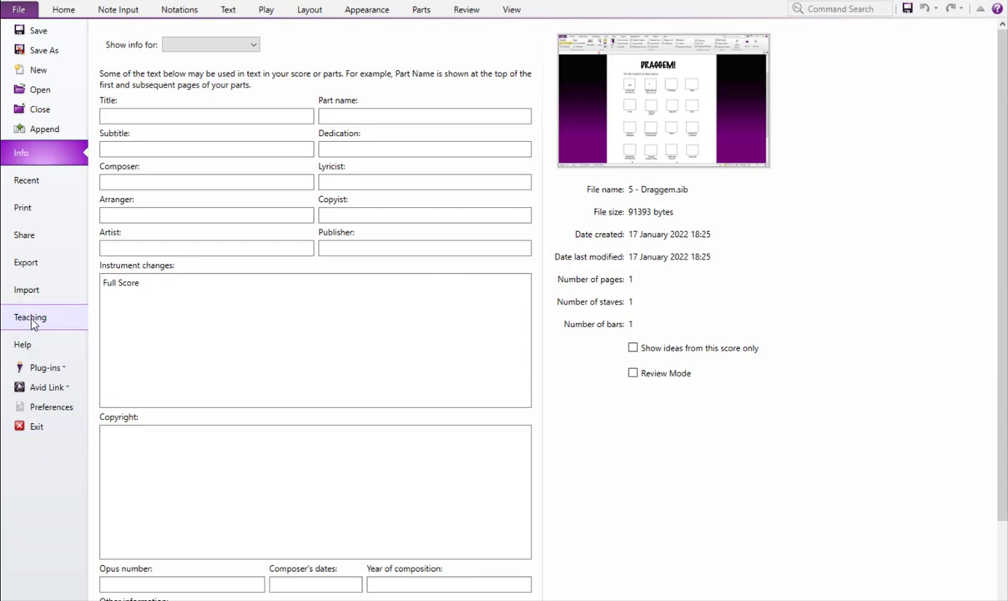
left_click(30, 317)
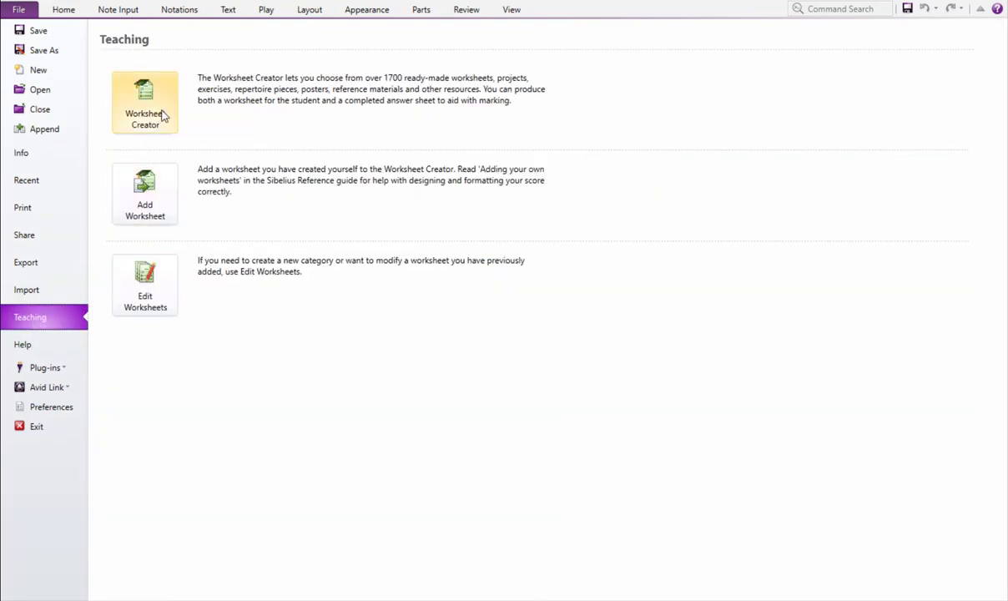
left_click(145, 102)
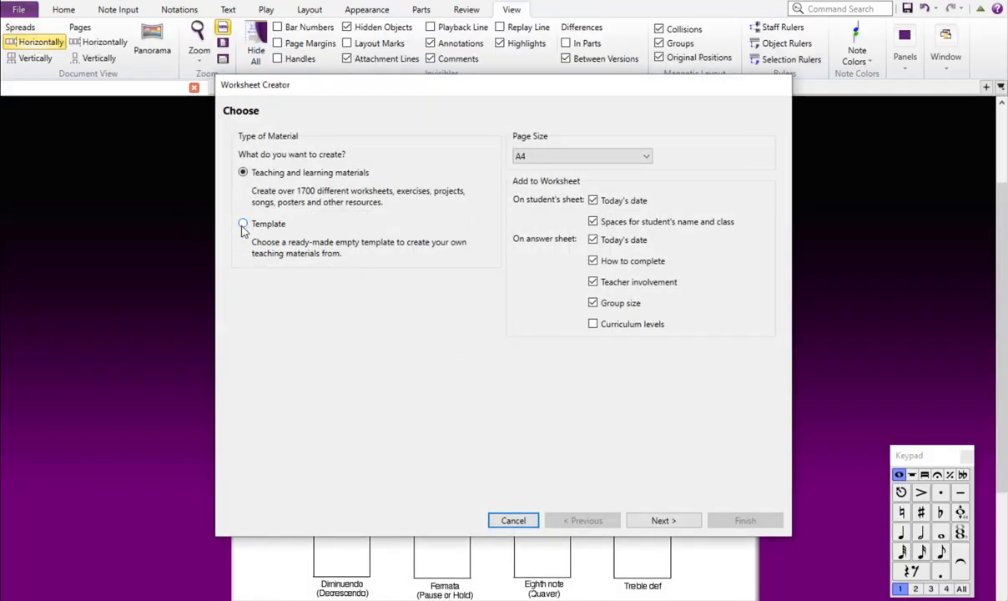
left_click(242, 223)
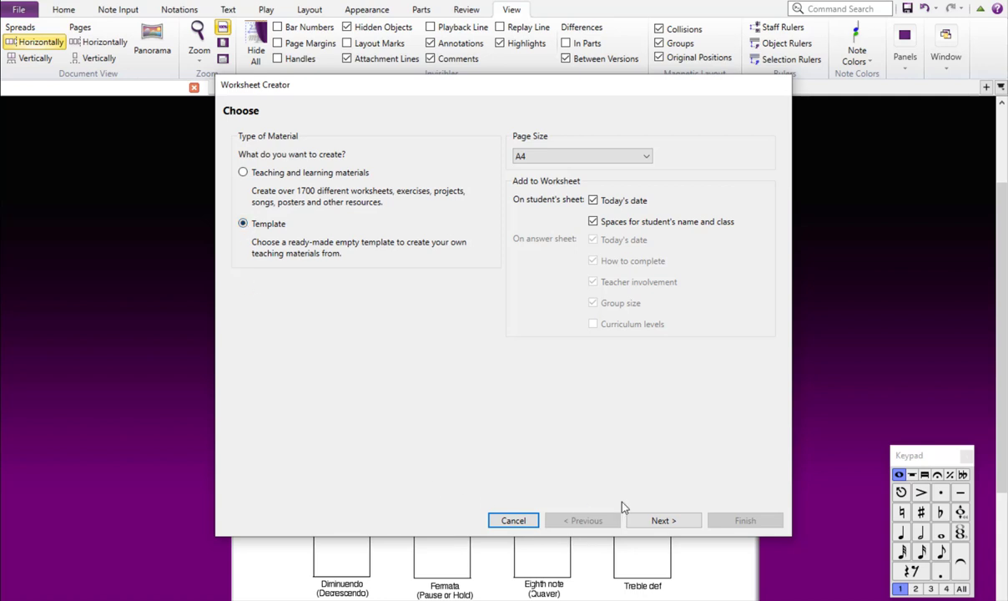
left_click(662, 519)
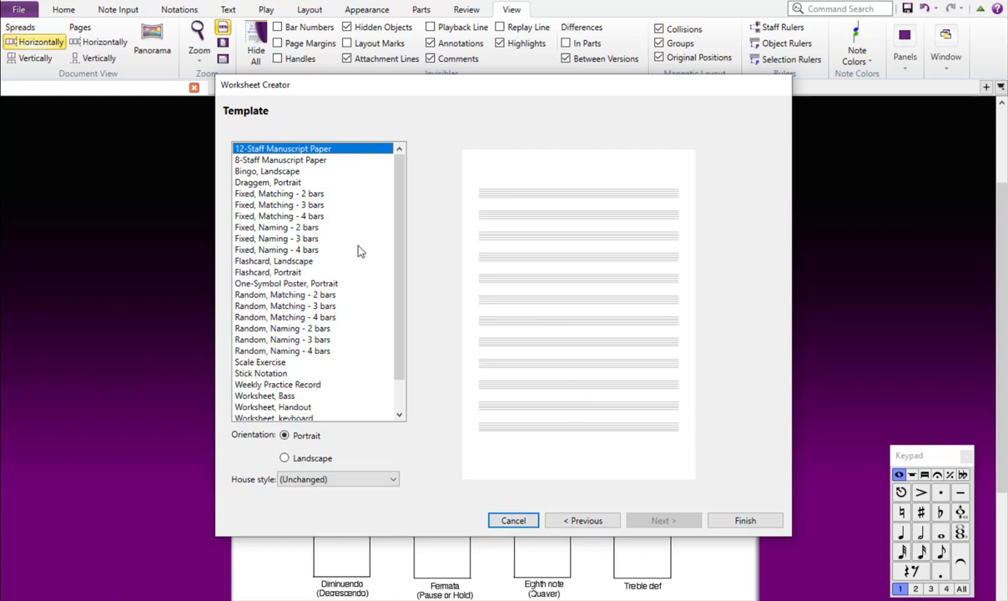
left_click(266, 182)
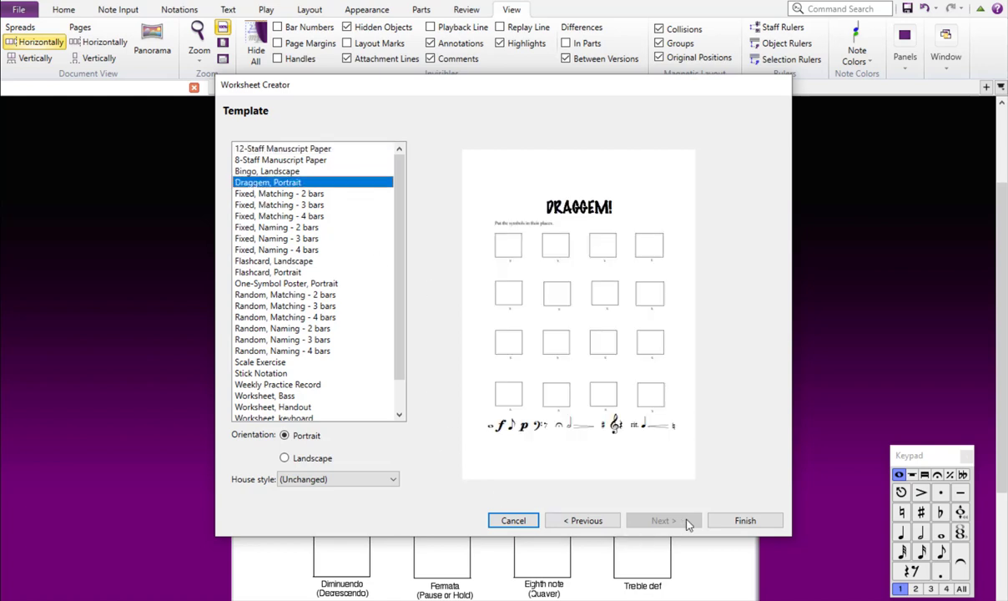
left_click(743, 519)
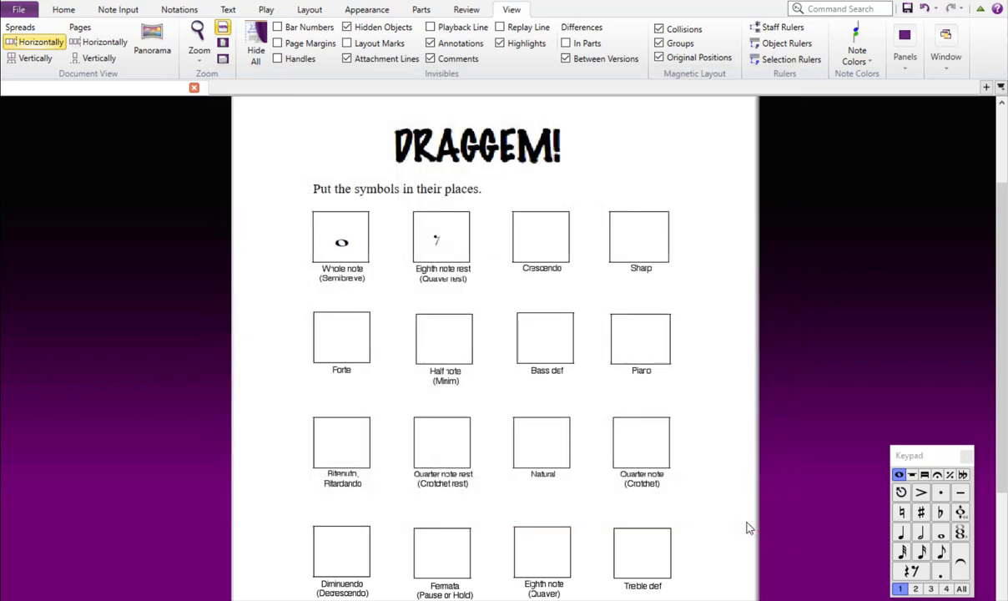
Step: Scroll down through the new Draggem worksheet to review its boxes
left_click(64, 9)
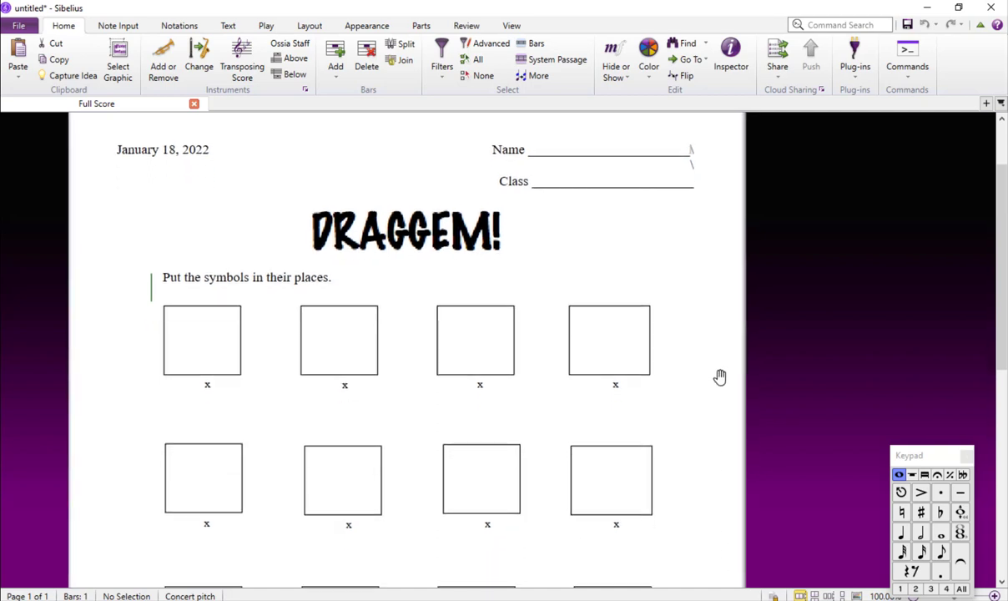
scroll("down", 3)
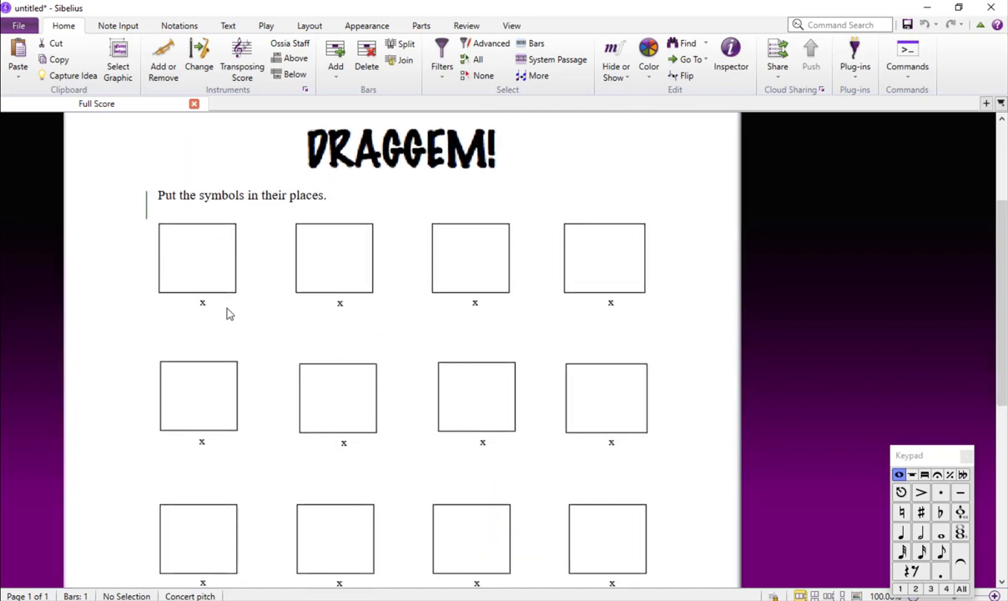
mouse_move(688, 333)
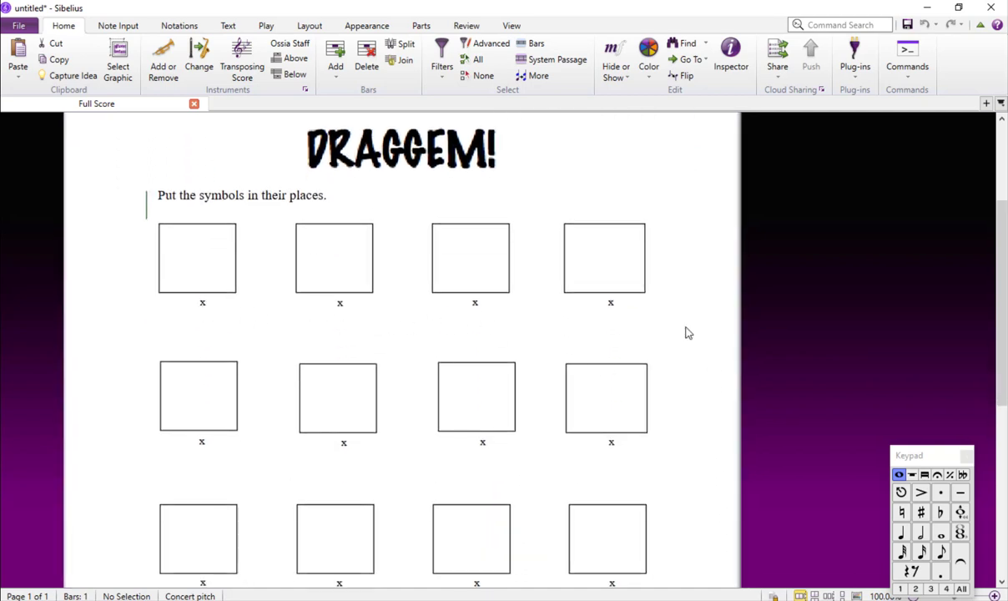
scroll("down", 3)
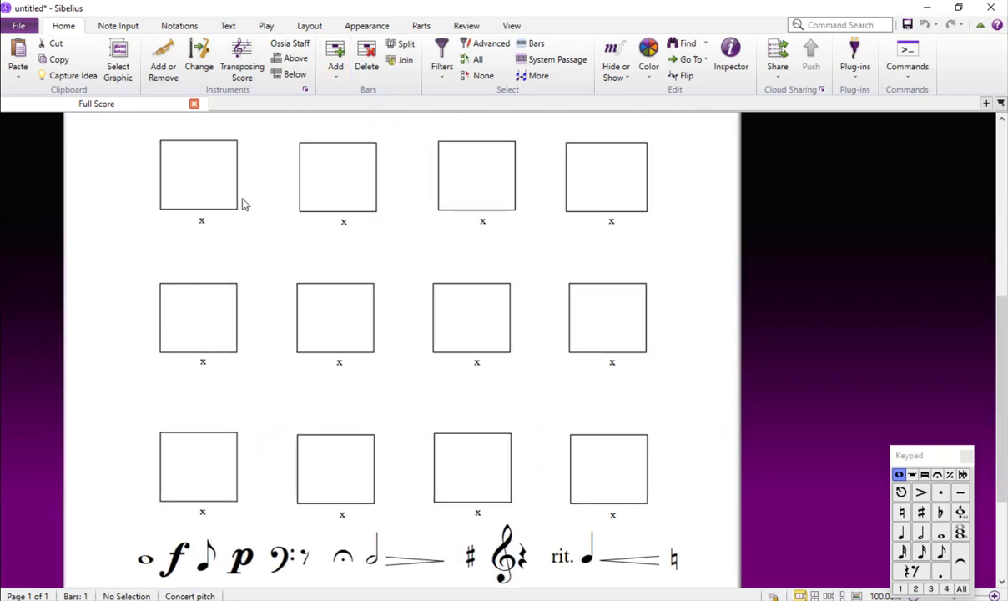
Step: Browse the Notations Symbols gallery to review the available symbols
left_click(178, 25)
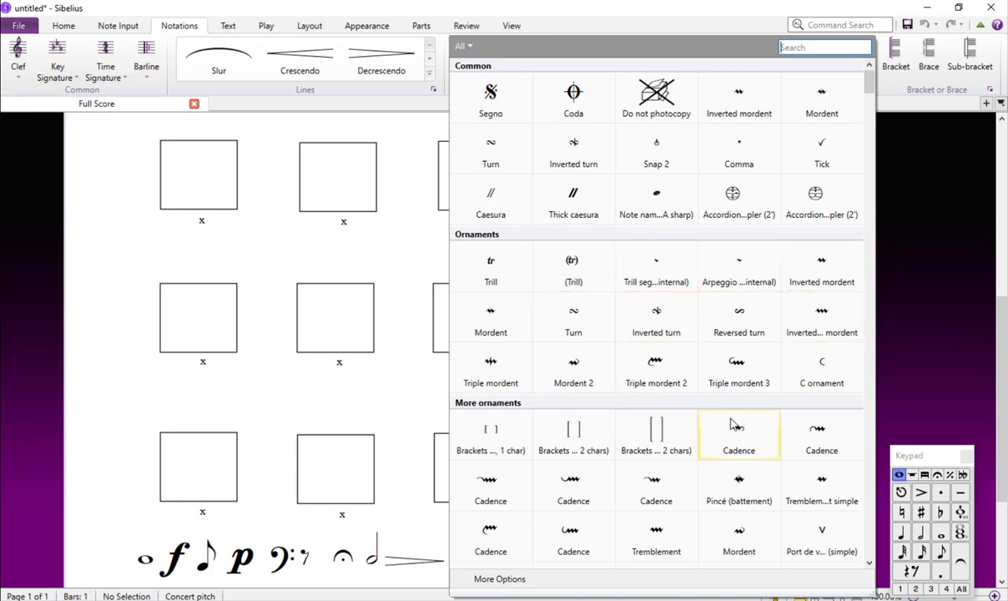
scroll("down", 3)
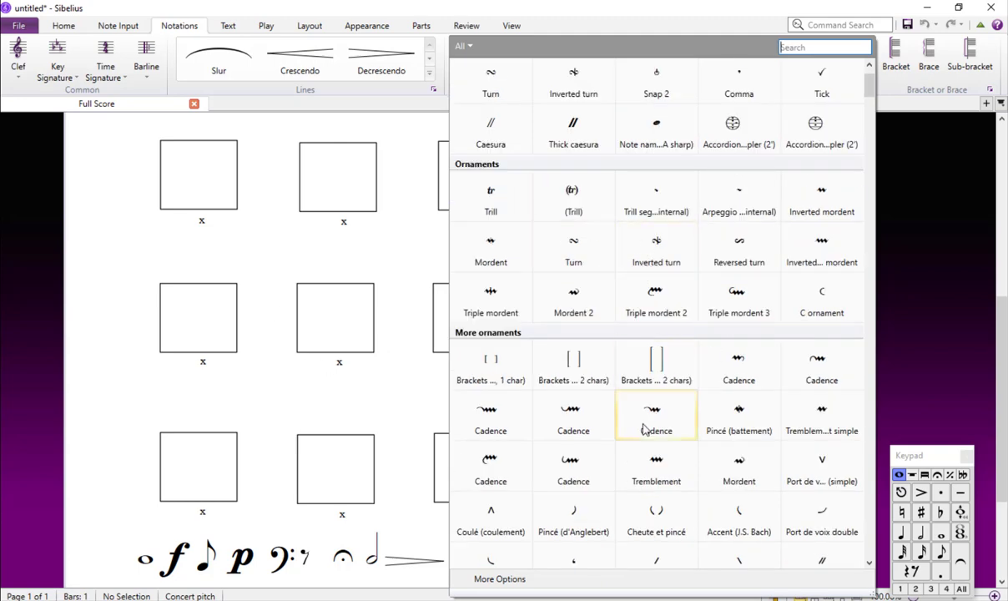
scroll("down", 3)
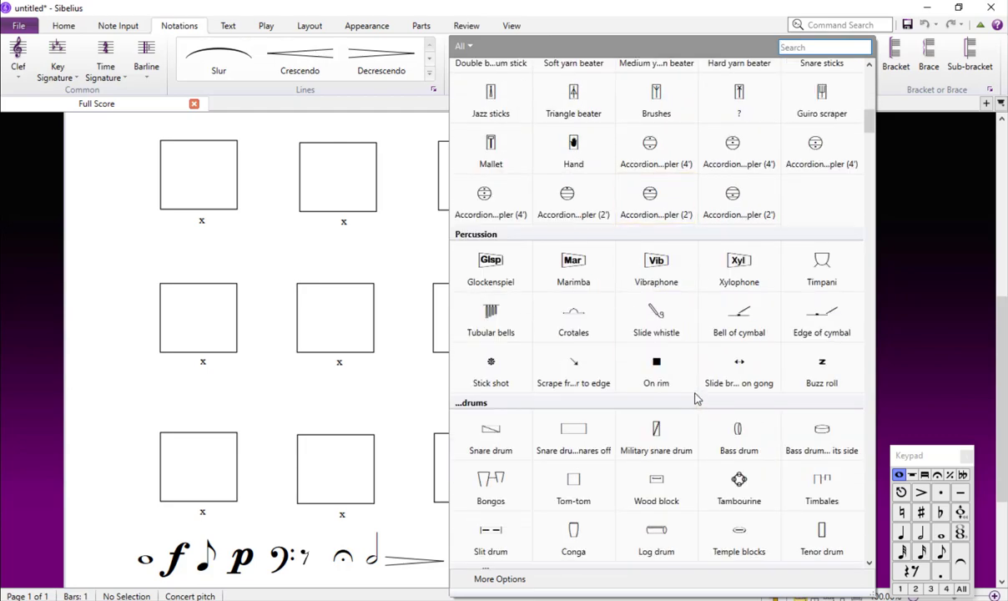
scroll("down", 3)
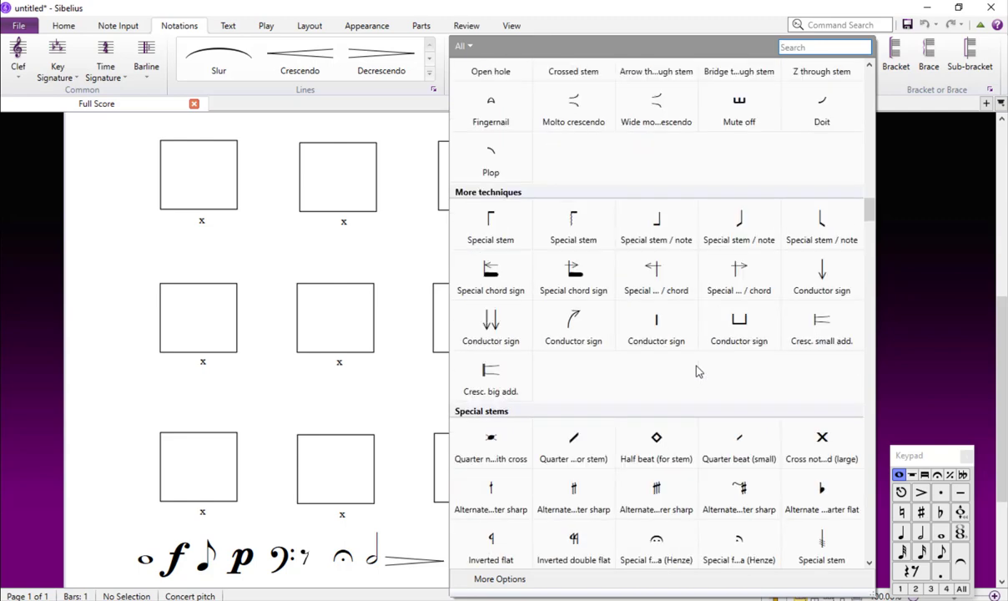
scroll("down", 3)
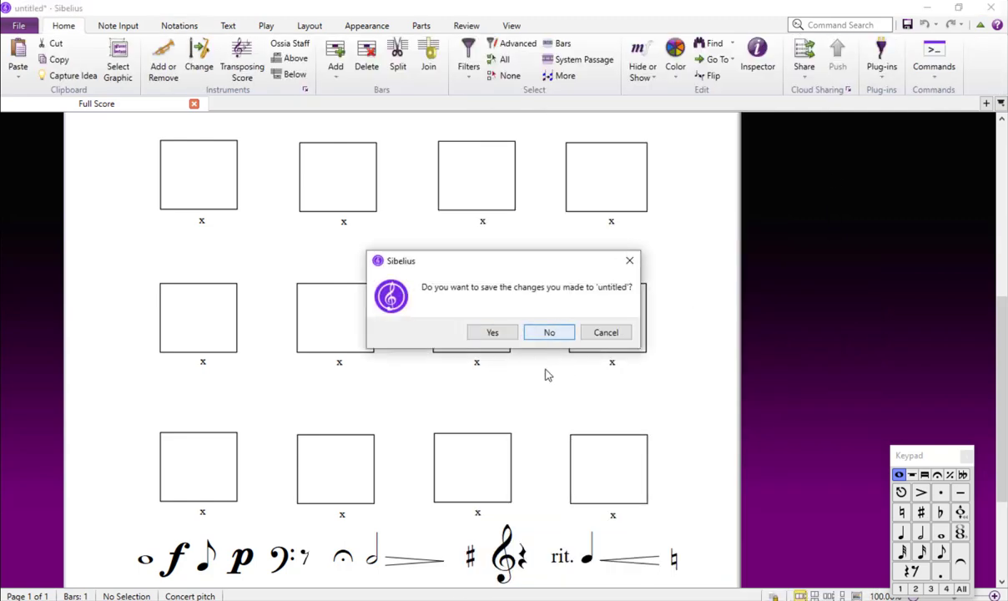
Step: Discard the Draggem worksheet unsaved and open '7 - Plugin Add Simple Harmony'
left_click(549, 332)
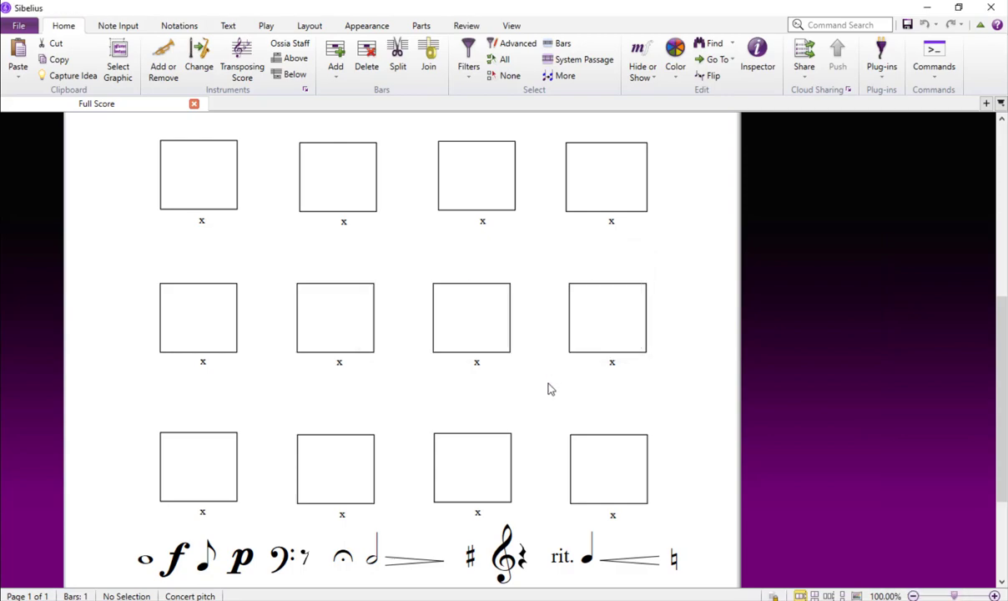
left_click(511, 25)
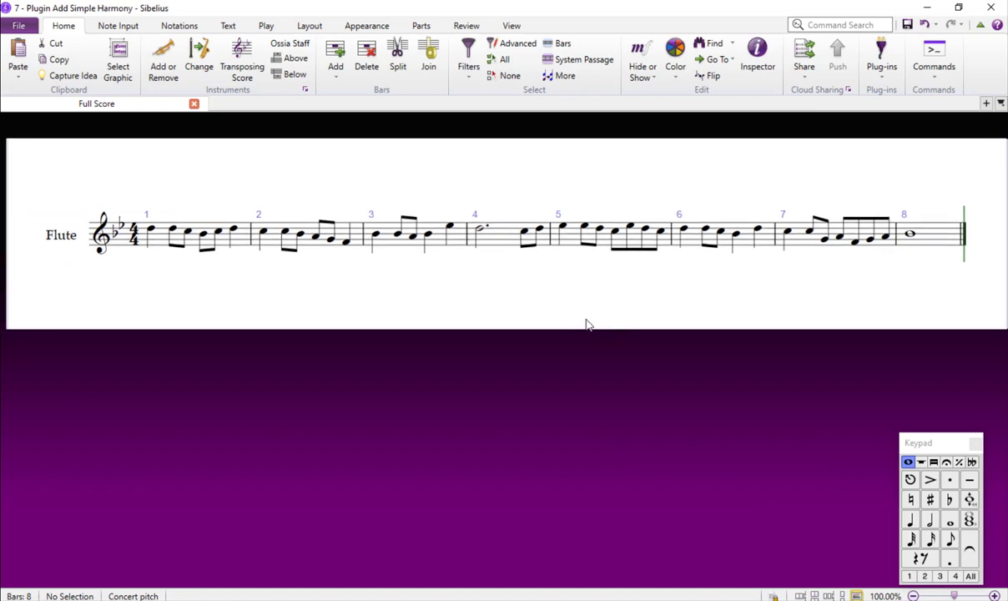
mouse_move(346, 324)
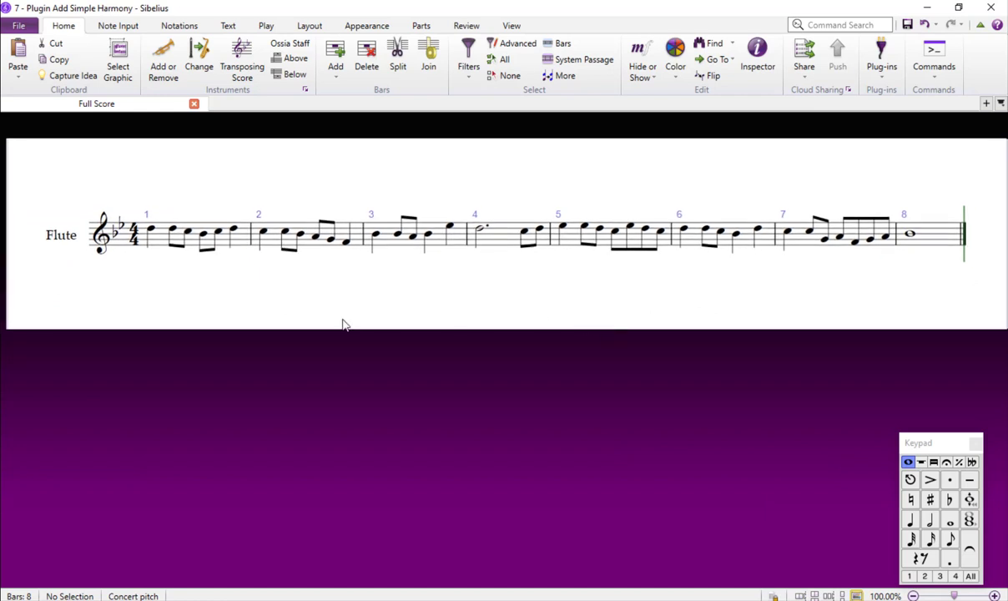
mouse_move(409, 276)
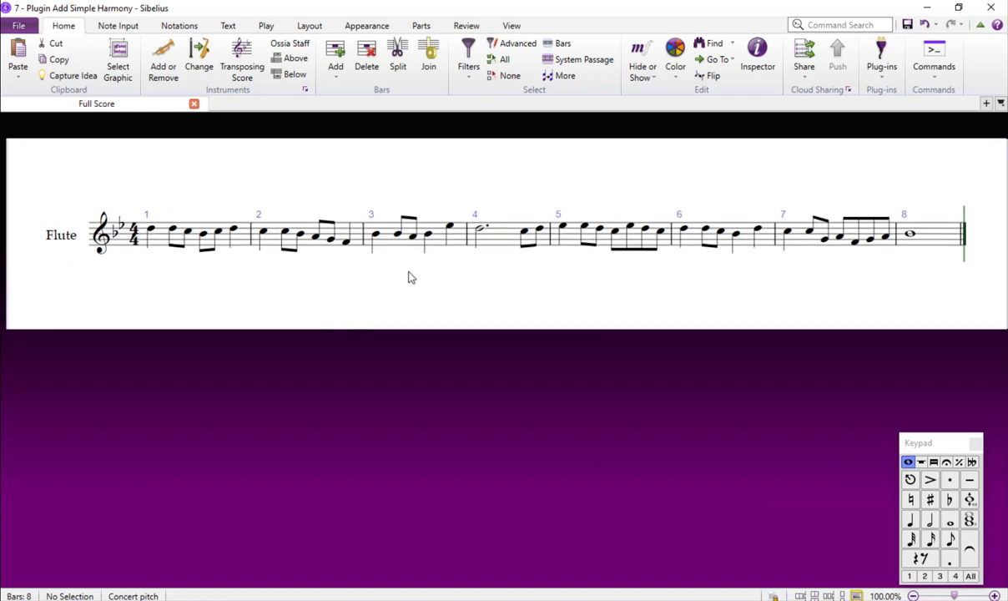
mouse_move(189, 292)
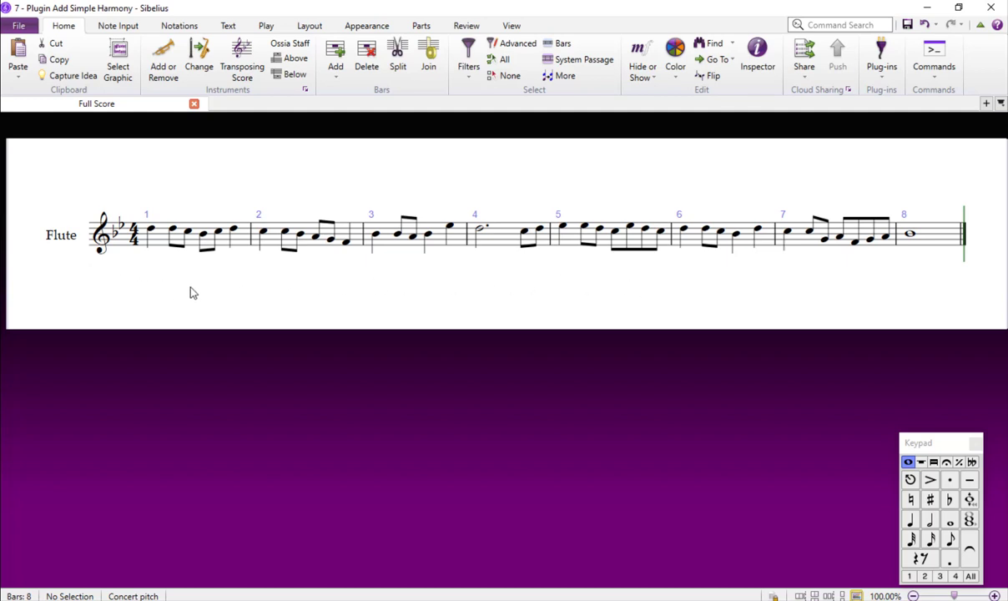
Step: Place the playback line at the start of bar 5
left_click(167, 234)
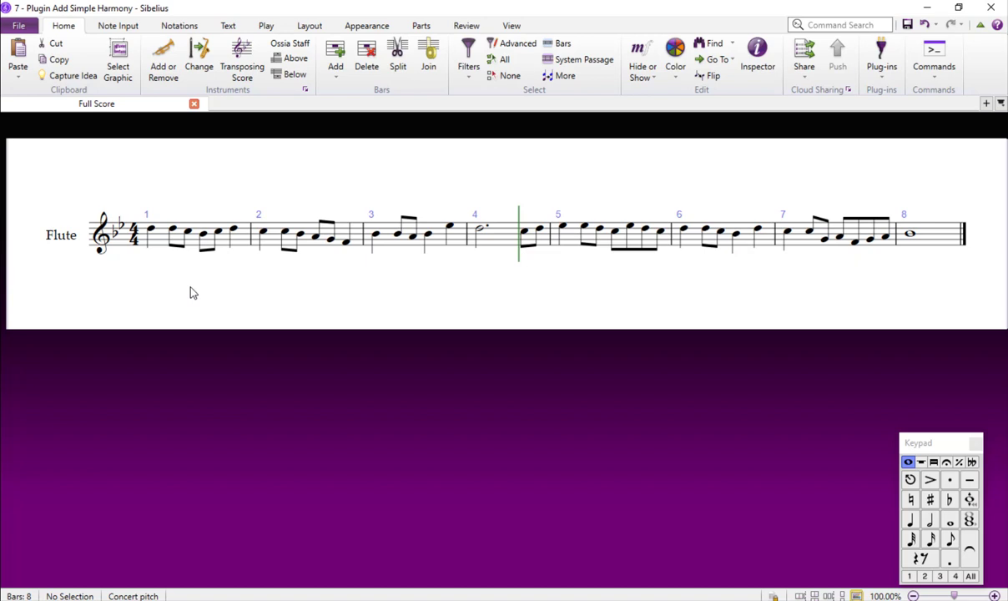
mouse_move(505, 242)
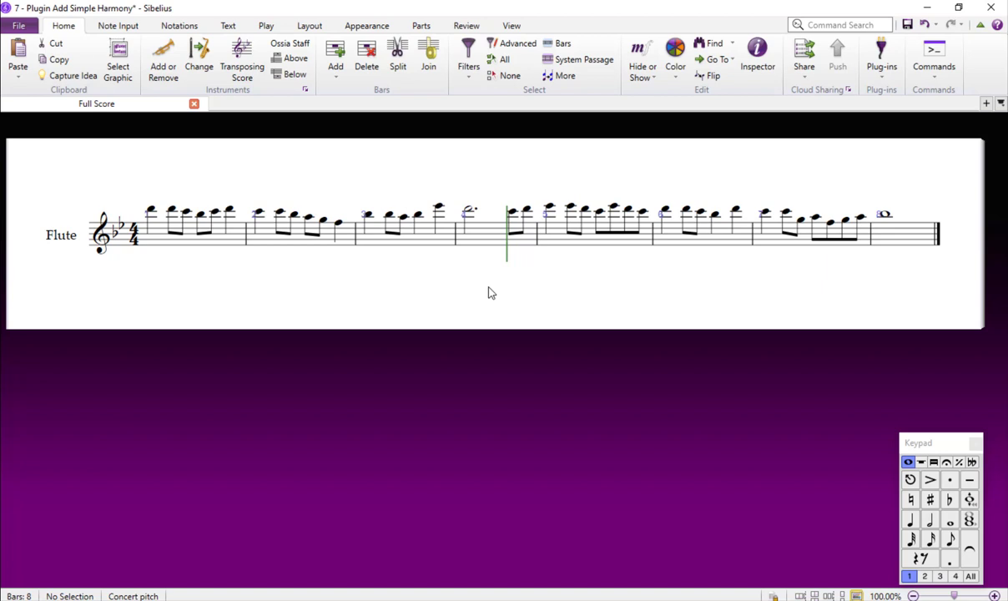
mouse_move(474, 285)
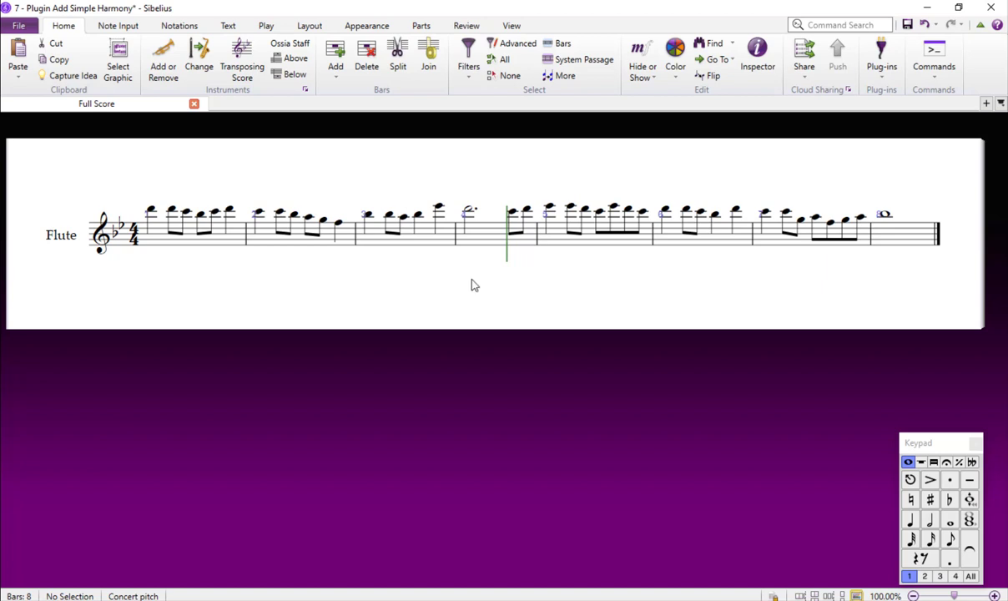
Step: Launch Composing Tools > Add Simple Harmony from the Note Input Plug-ins menu
left_click(118, 25)
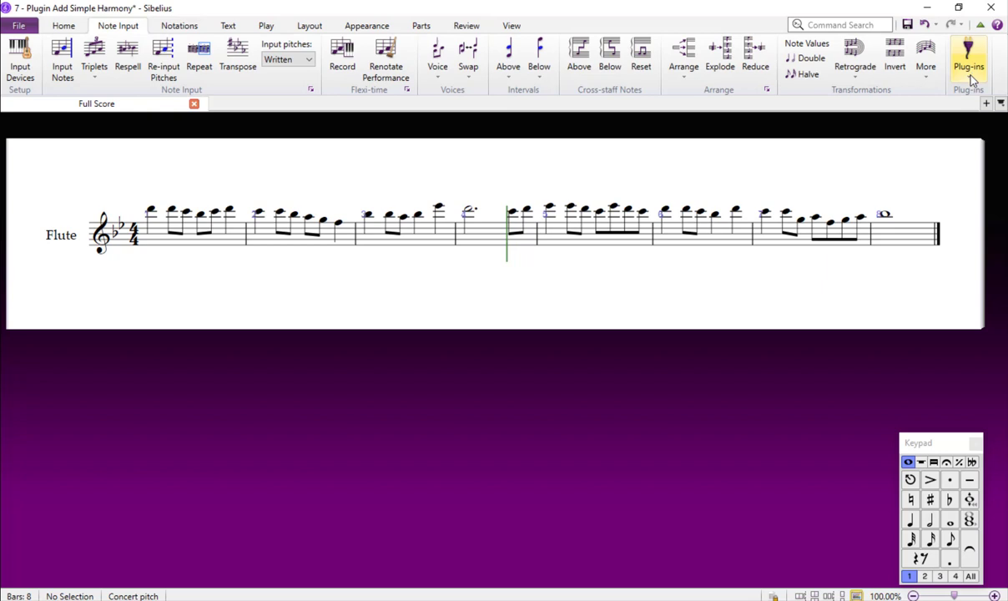
left_click(968, 59)
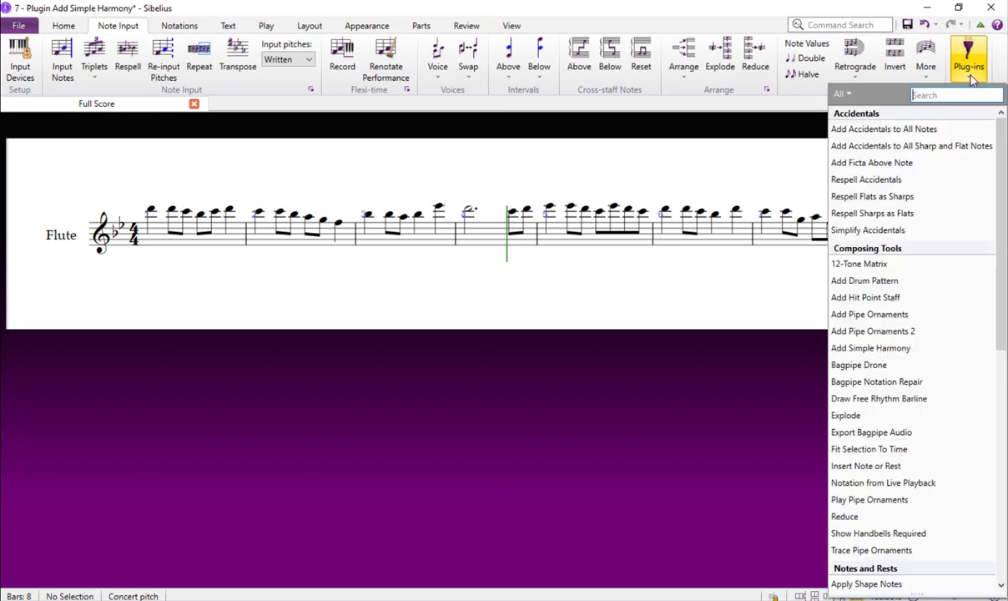
mouse_move(873, 371)
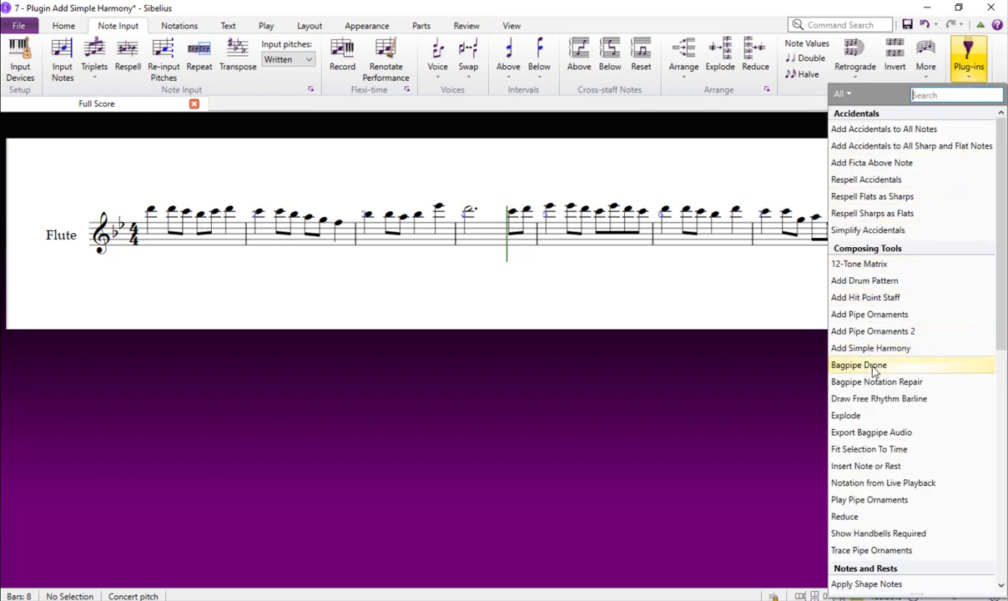
left_click(870, 348)
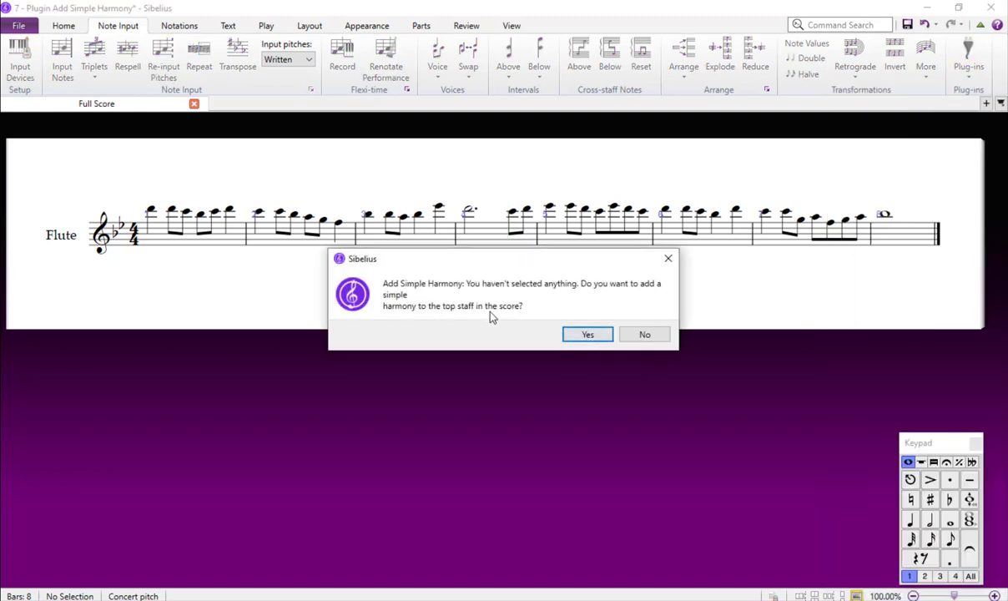
Step: Harmonise the top staff for guitar: 8th note arpeggios, chord symbols, B♭ major
left_click(586, 333)
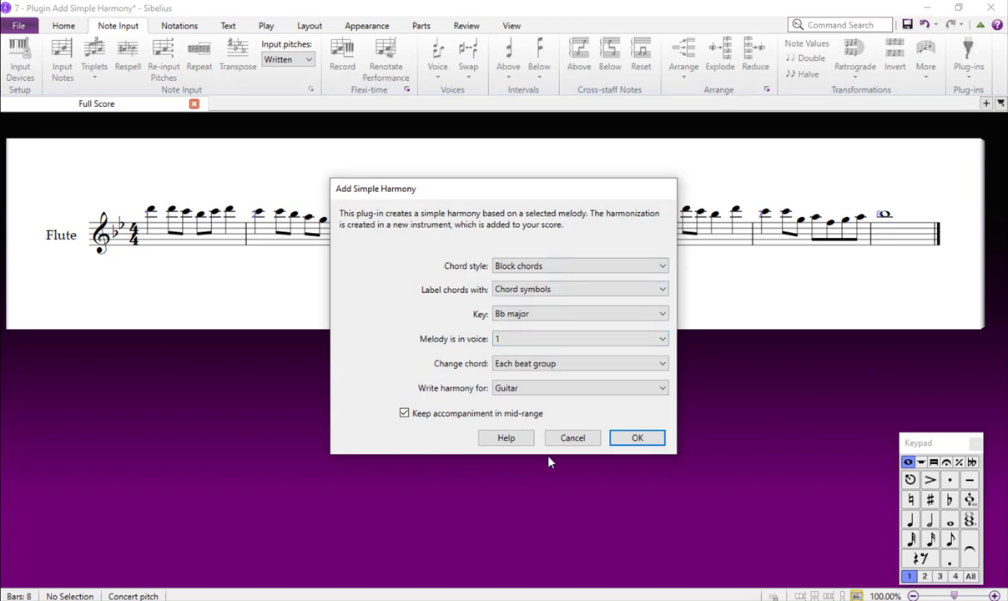
left_click(579, 266)
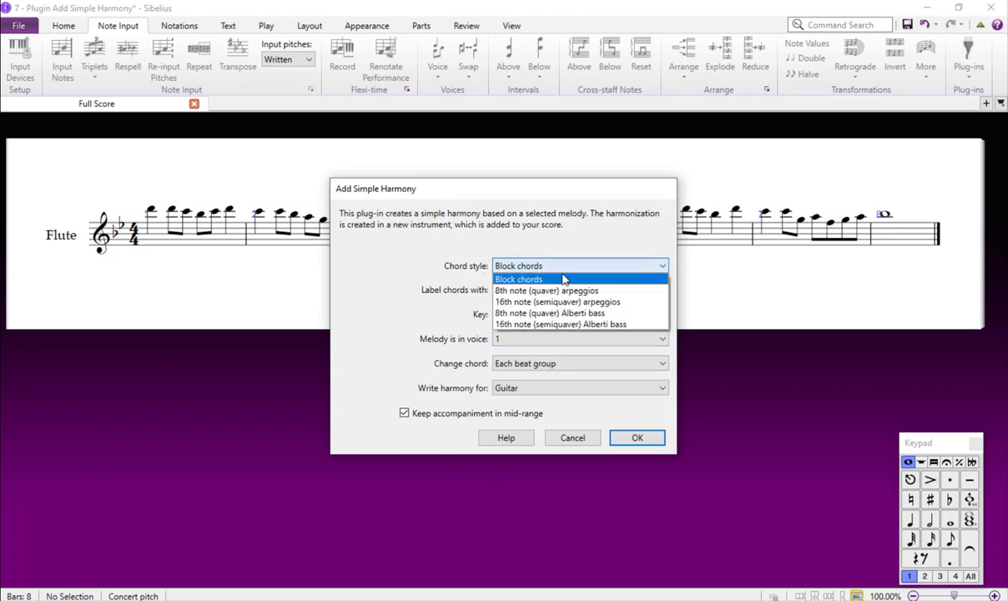
mouse_move(547, 290)
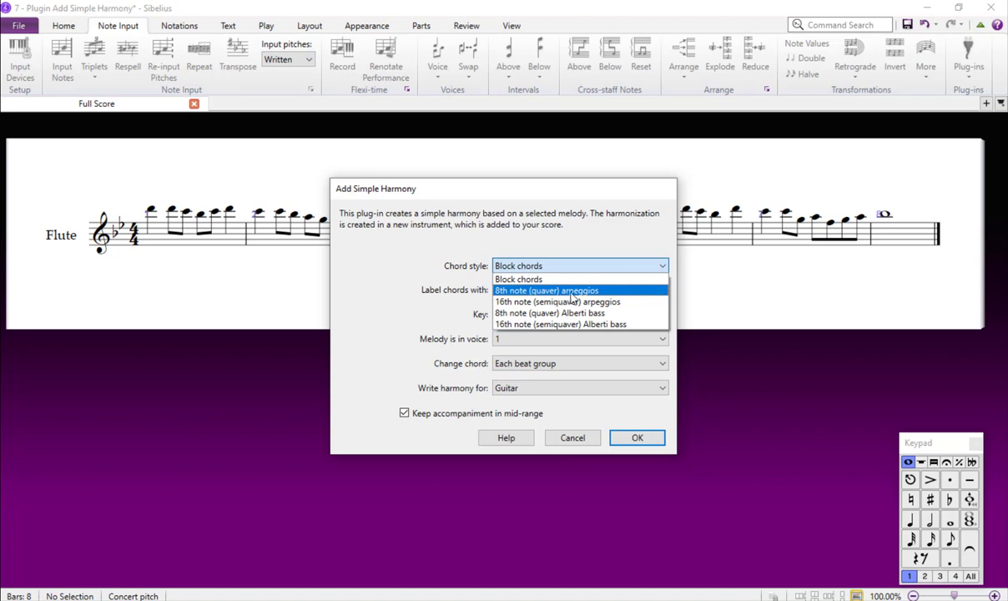
left_click(547, 290)
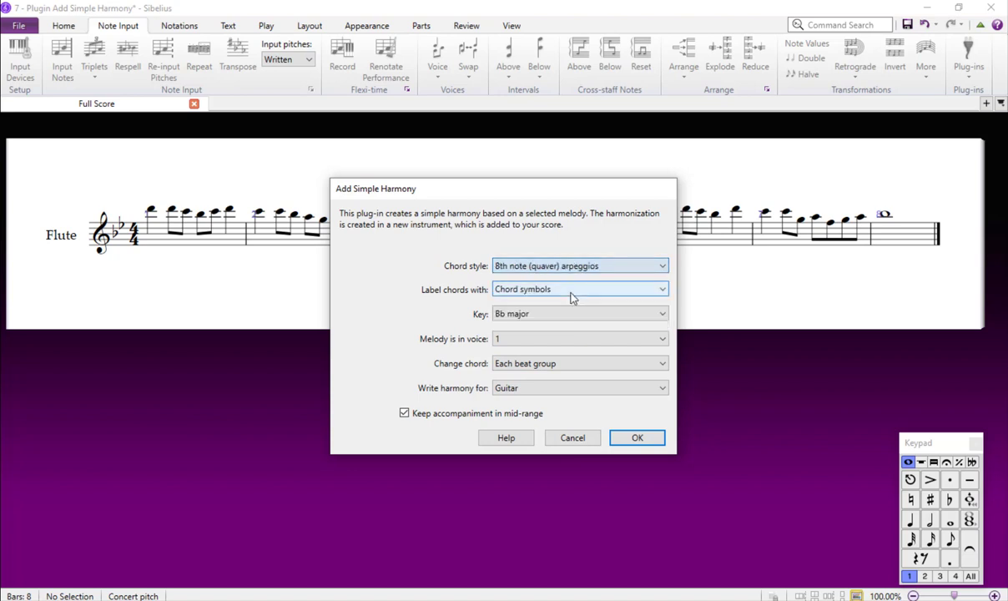
left_click(579, 289)
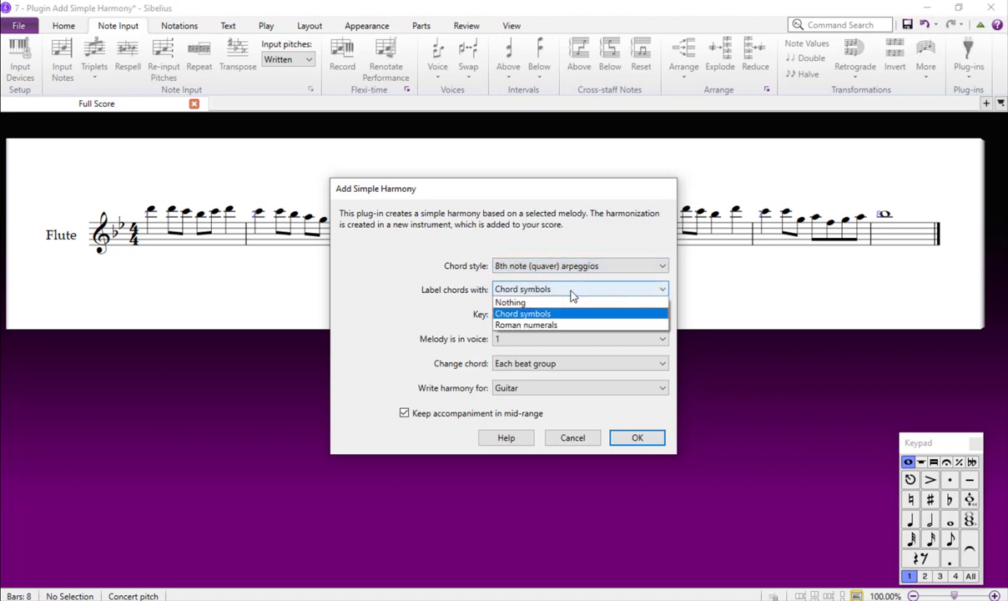
mouse_move(542, 324)
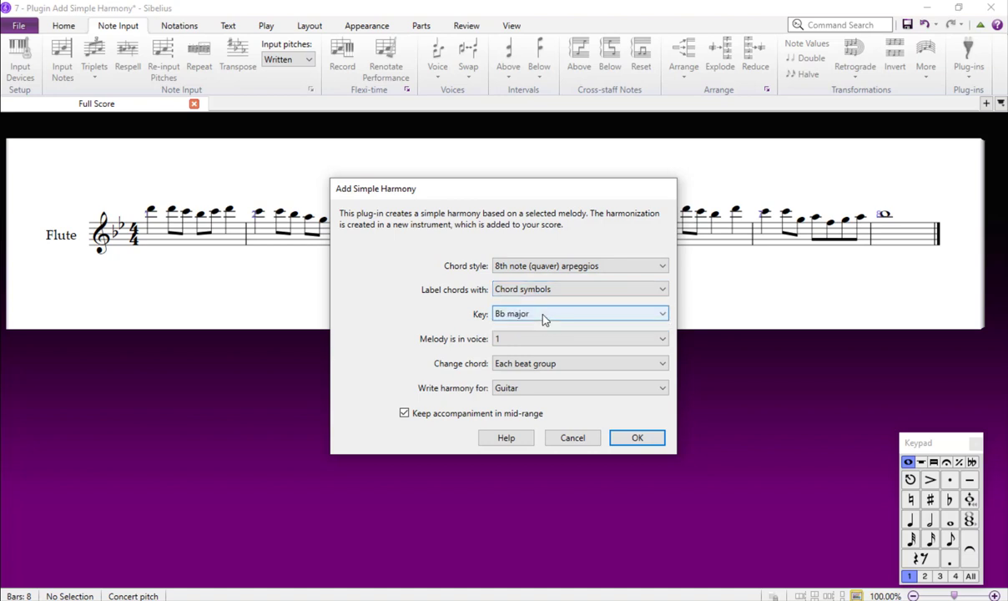
mouse_move(233, 253)
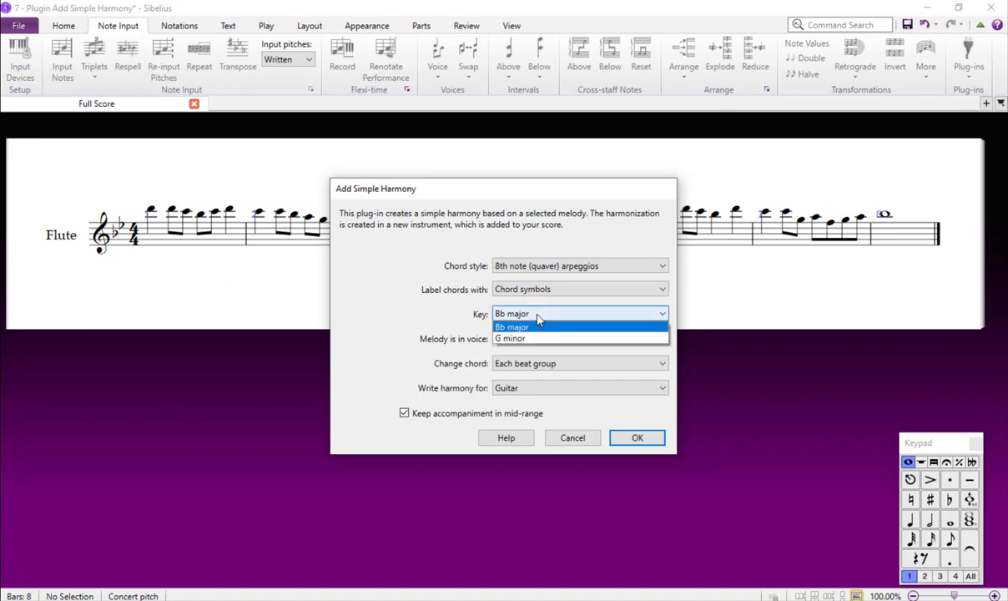
left_click(511, 326)
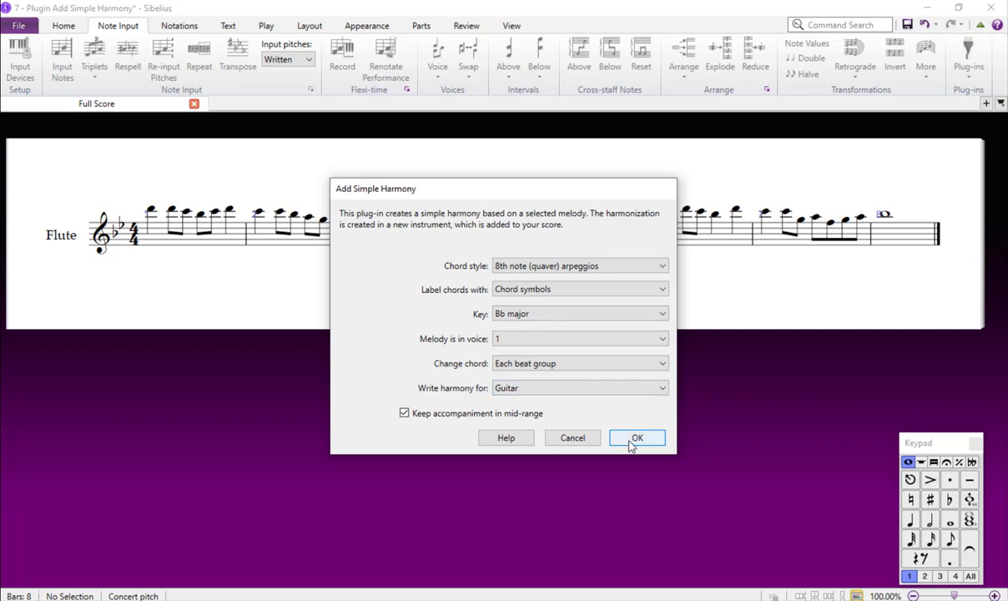
left_click(637, 437)
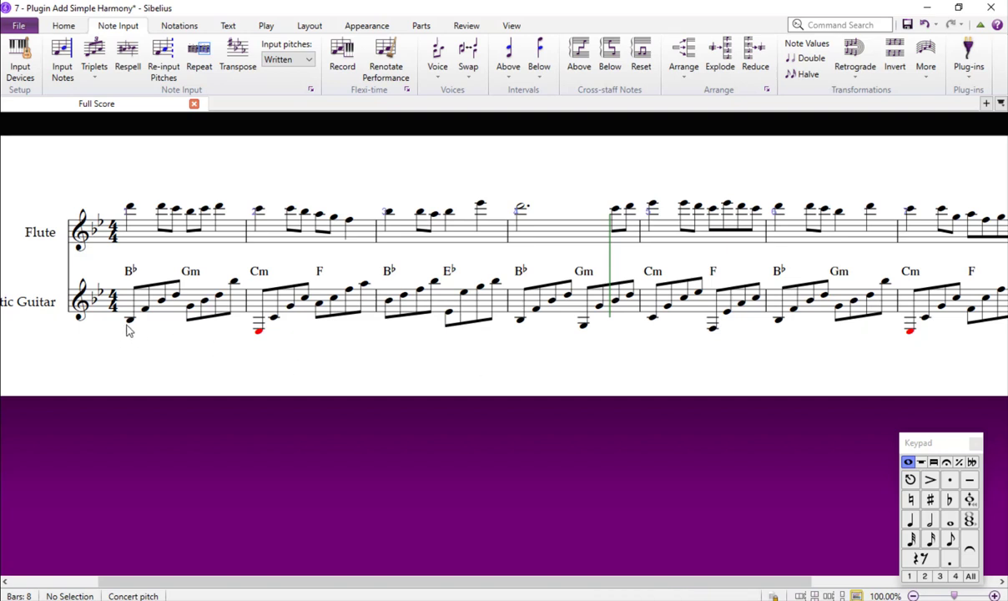
Step: Select the first note of the generated Acoustic Guitar staff
left_click(129, 319)
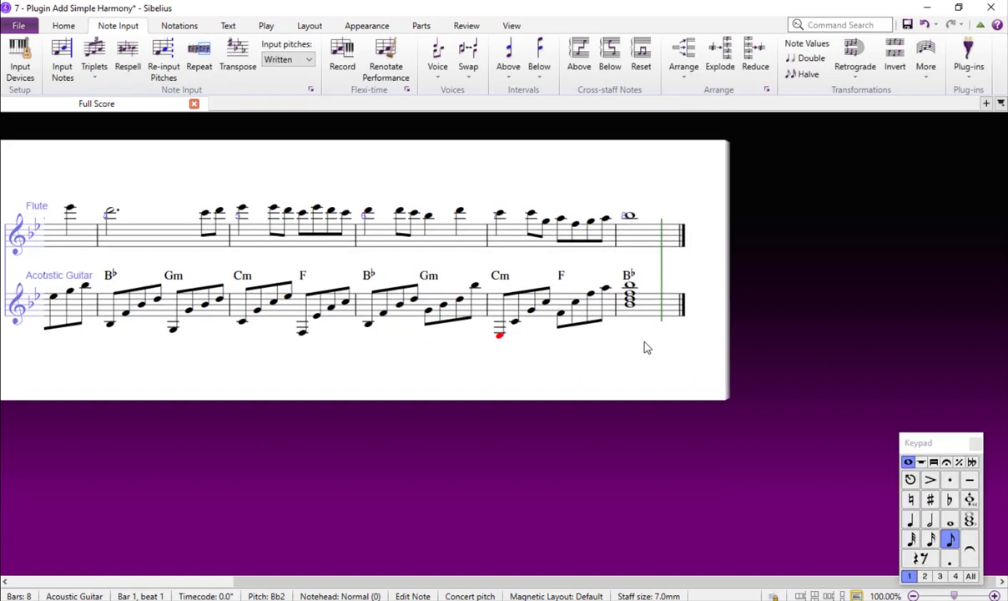
mouse_move(643, 344)
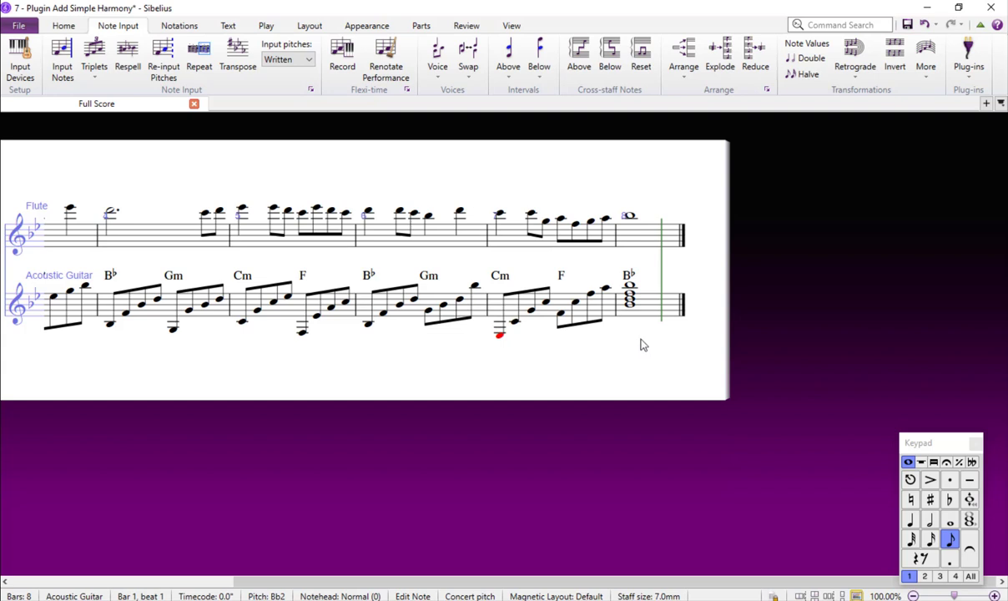
mouse_move(632, 292)
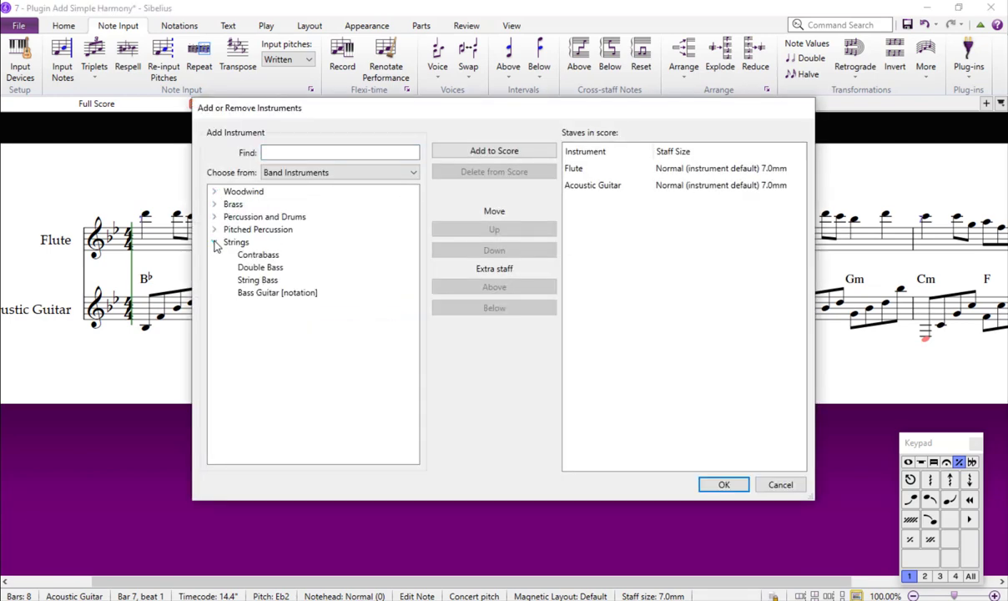
Step: Add Bass Guitar [notation] to the score in Add or Remove Instruments
left_click(494, 151)
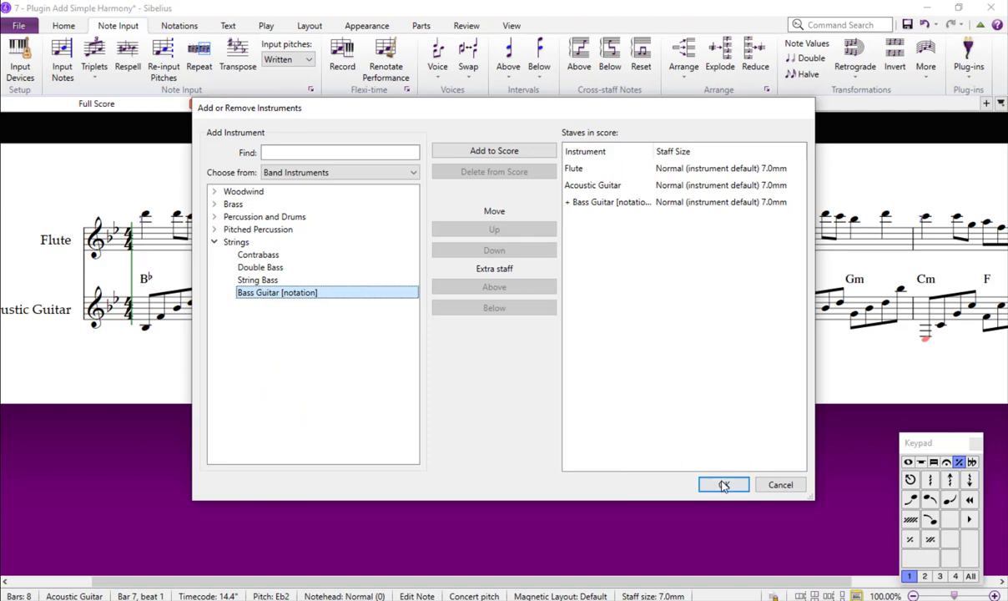
left_click(723, 485)
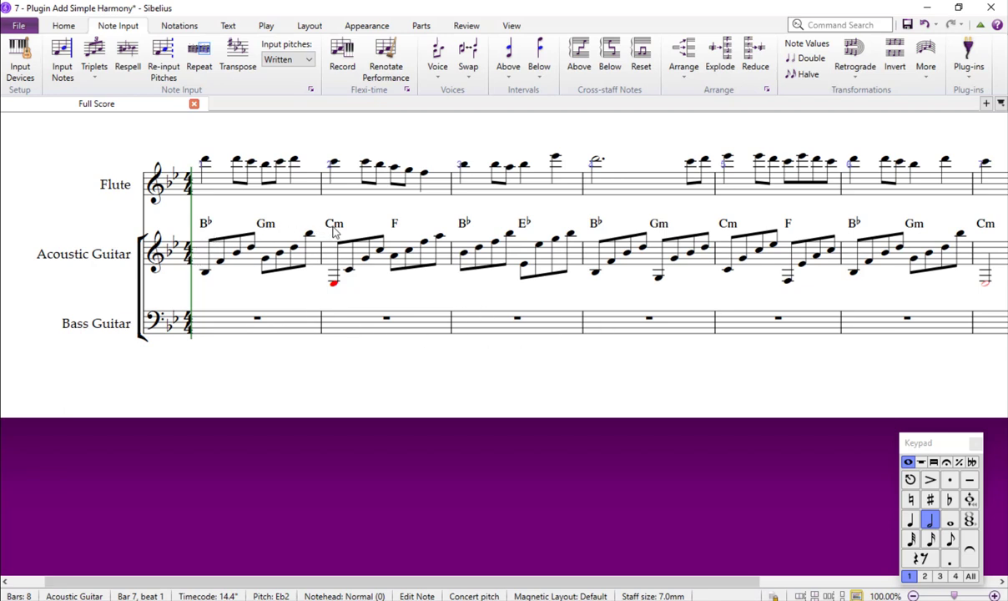
mouse_move(262, 321)
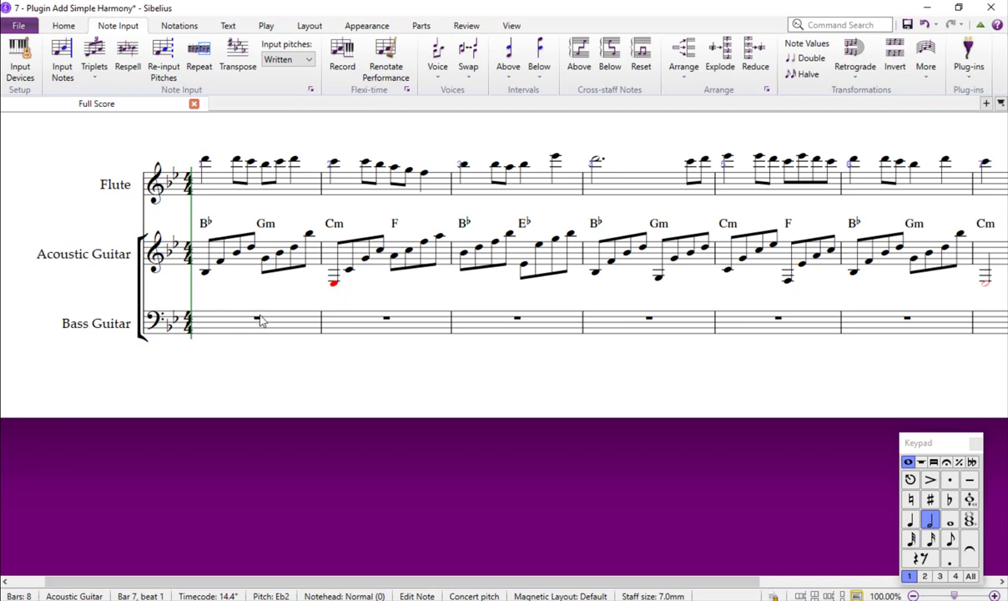
Step: Enter half-note bass notes from the first bass bar, then end note input
left_click(257, 317)
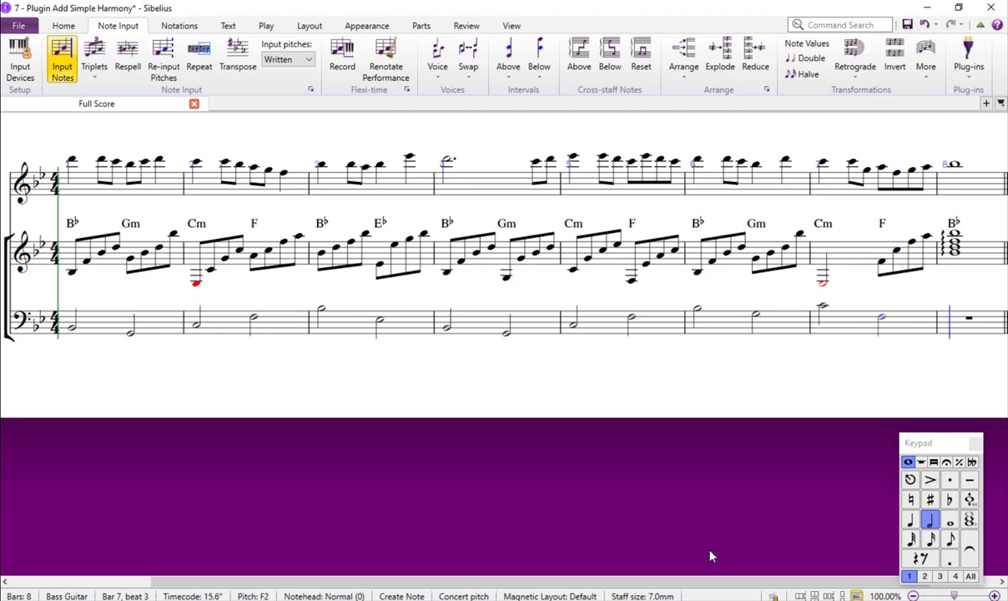
left_click(949, 520)
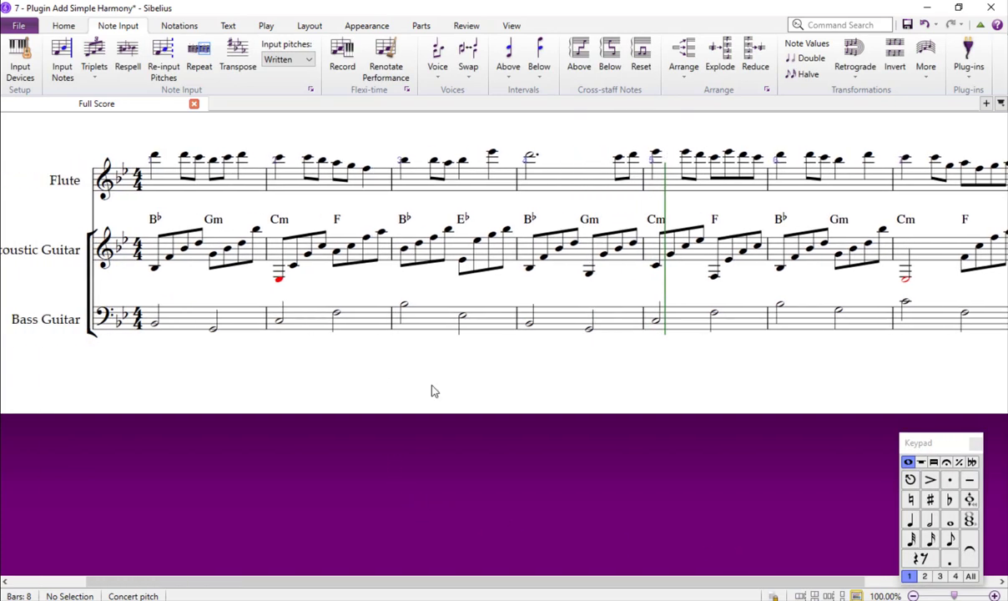
mouse_move(278, 285)
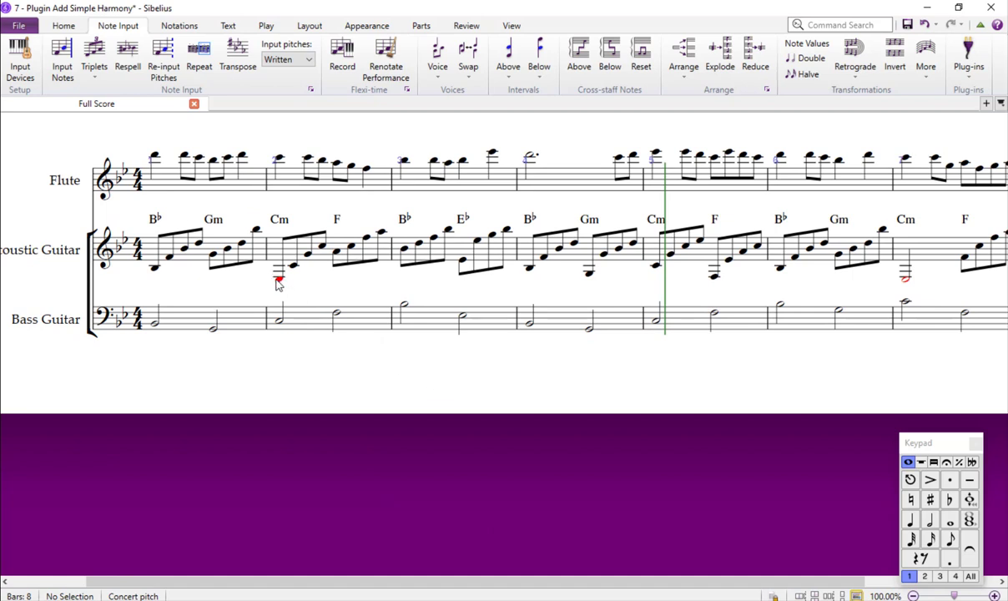
Step: Select the red out-of-range low guitar note in bar 2
left_click(278, 261)
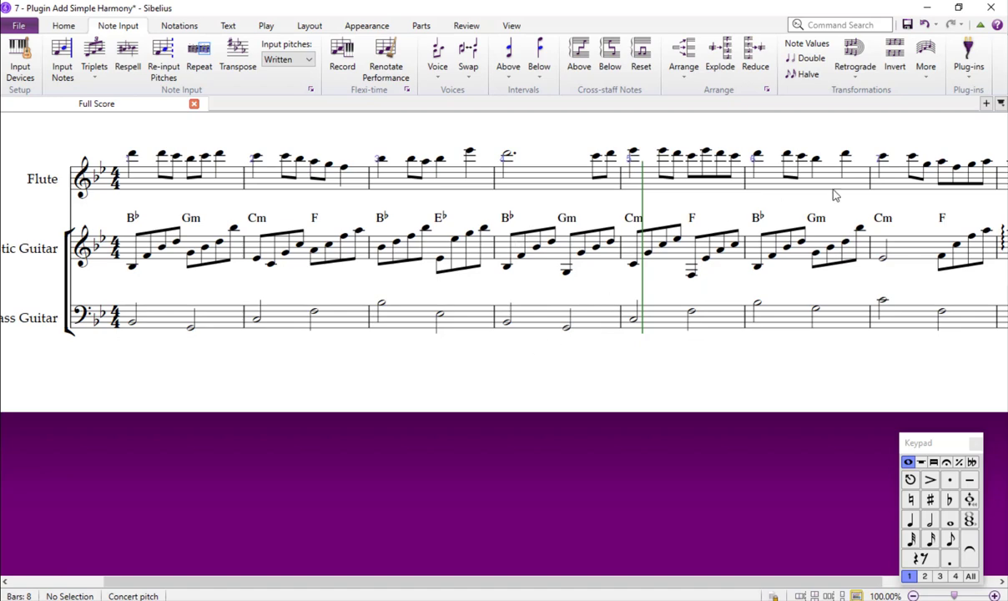
Step: Run Add Drum Pattern with Rock/pop straight 16ths, no metronome mark, intro or outro
left_click(967, 60)
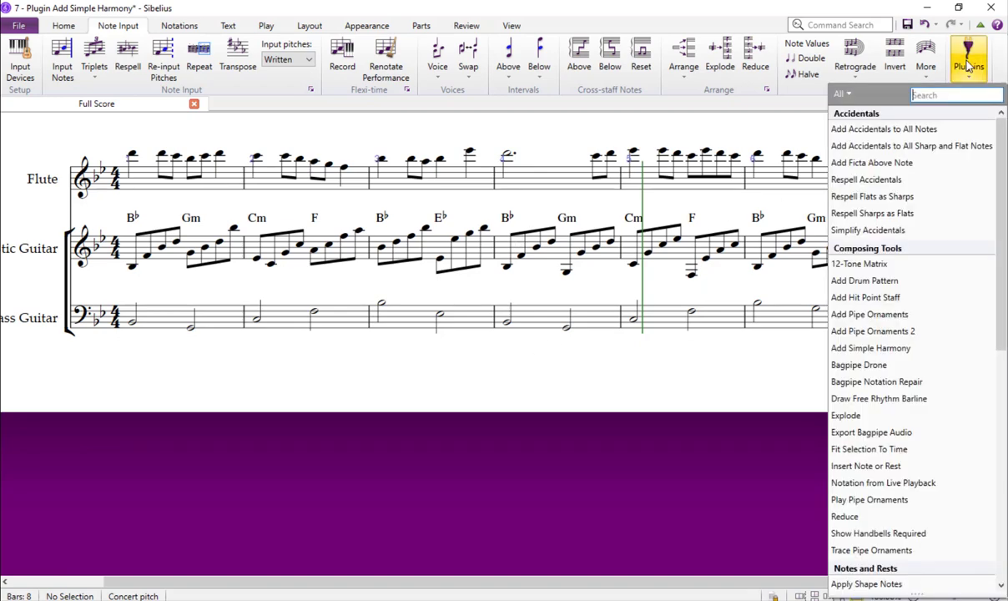
mouse_move(864, 280)
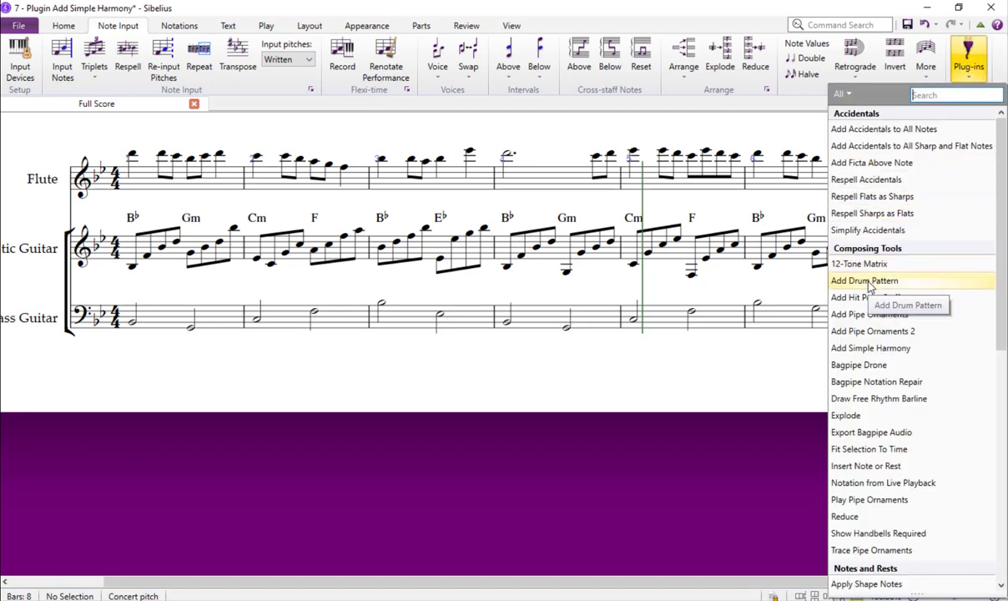
left_click(865, 280)
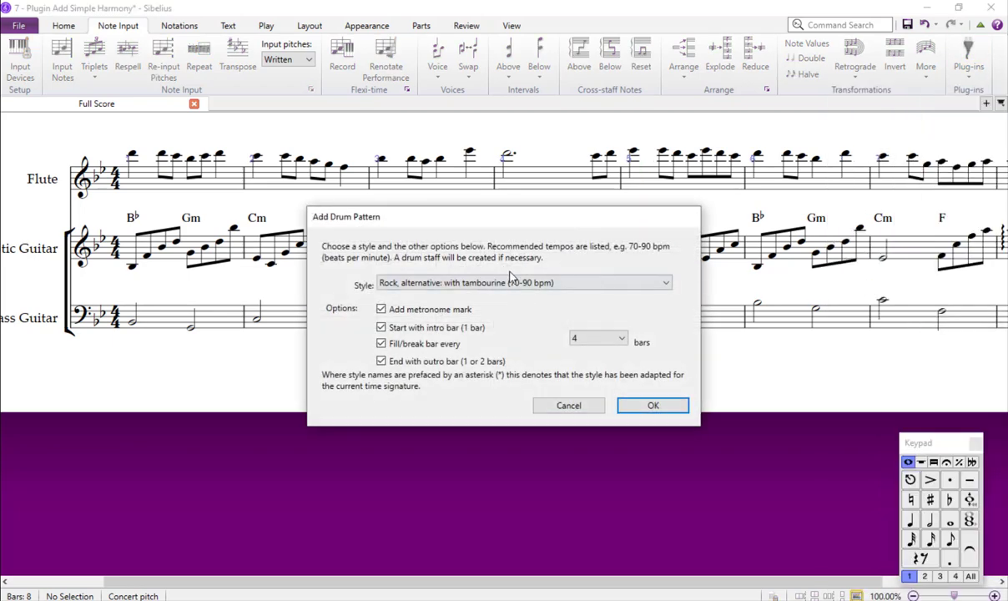
mouse_move(214, 175)
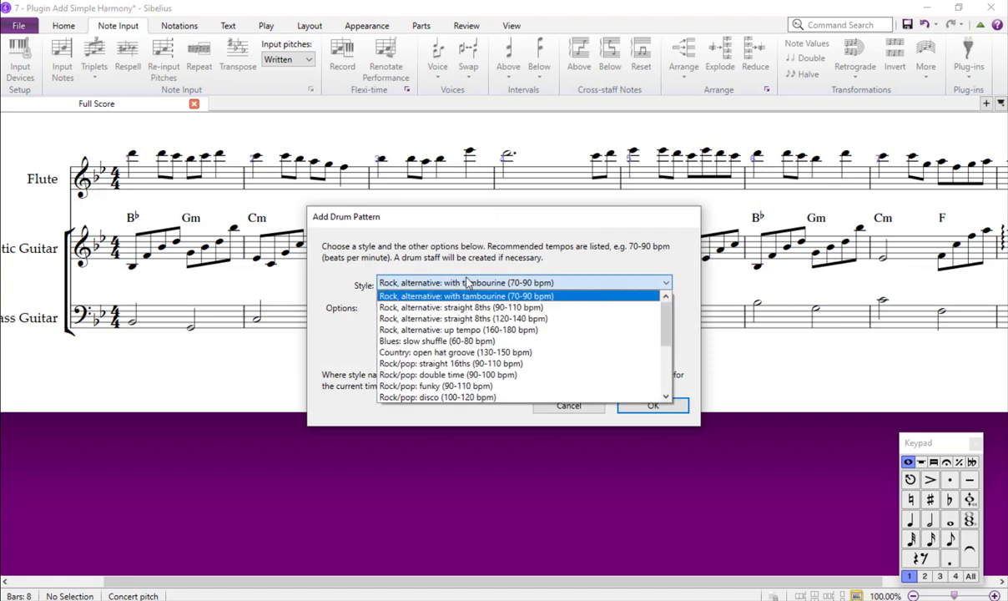
mouse_move(559, 385)
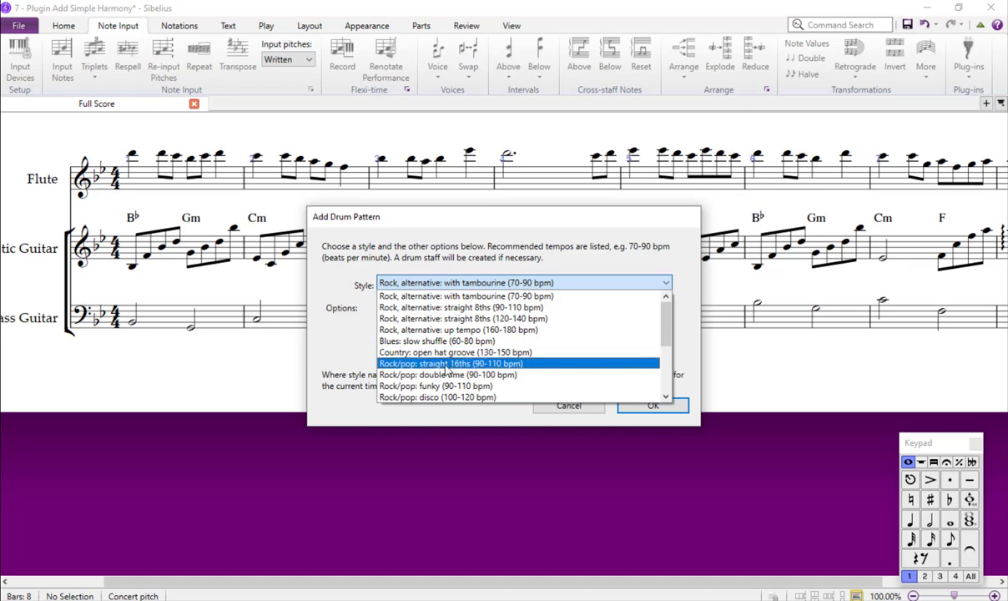
mouse_move(494, 373)
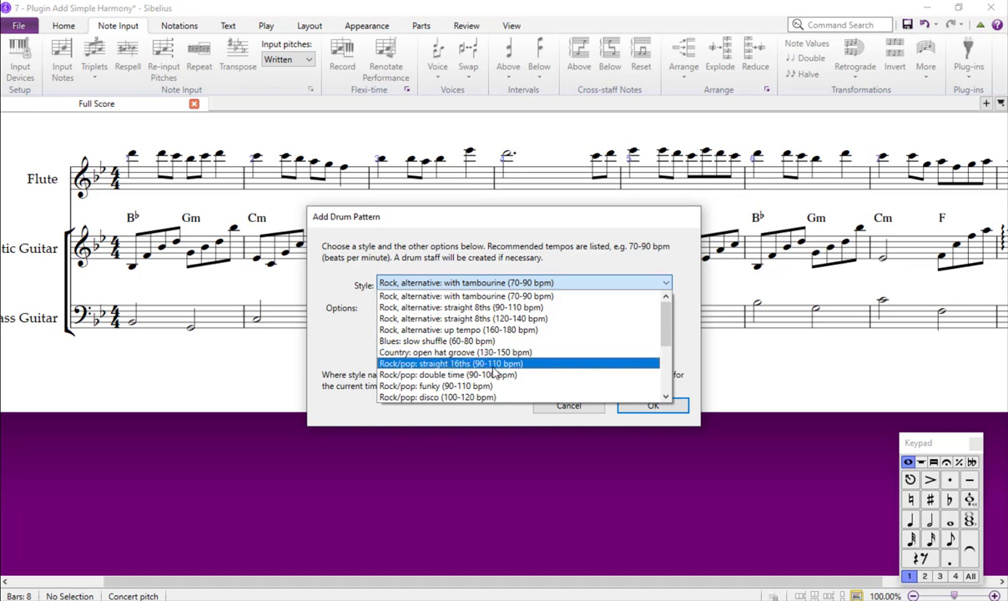
left_click(450, 362)
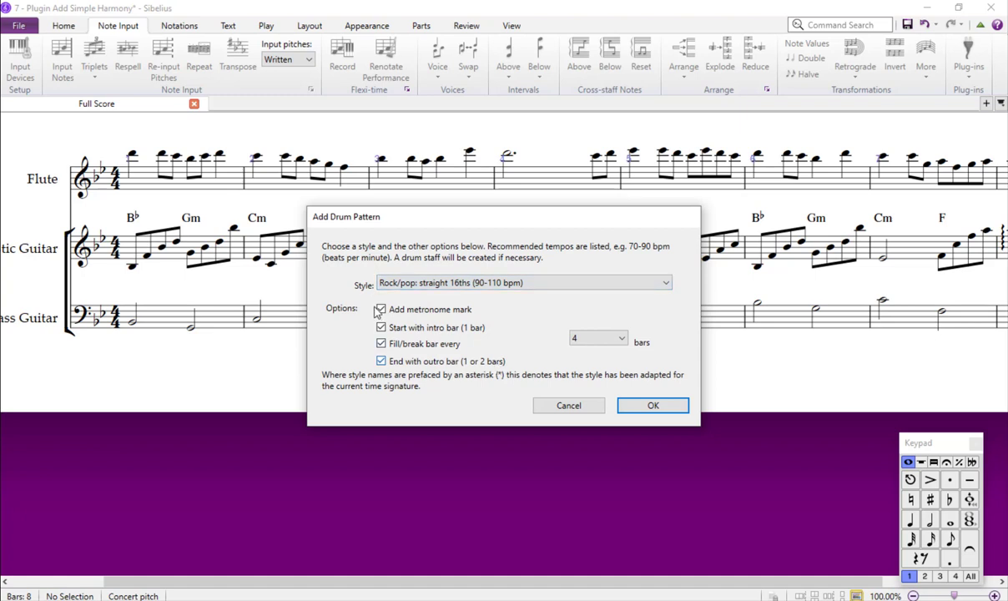
left_click(380, 310)
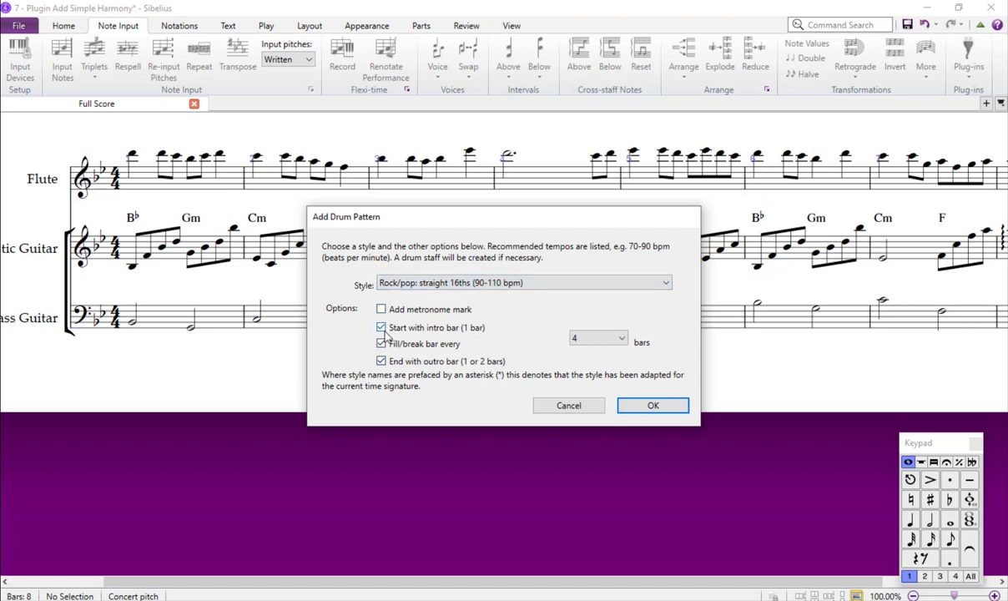
left_click(382, 327)
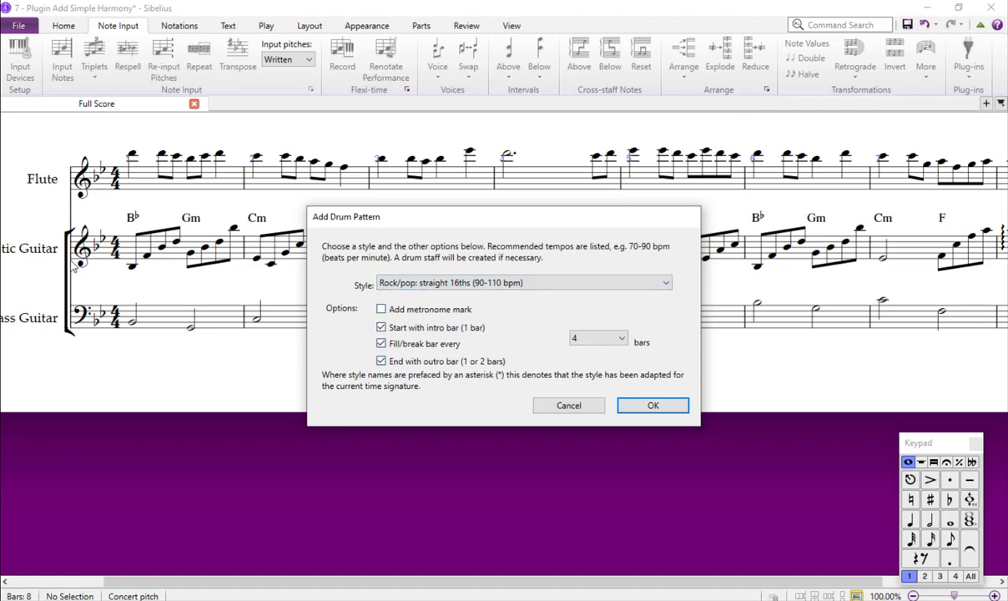
left_click(381, 327)
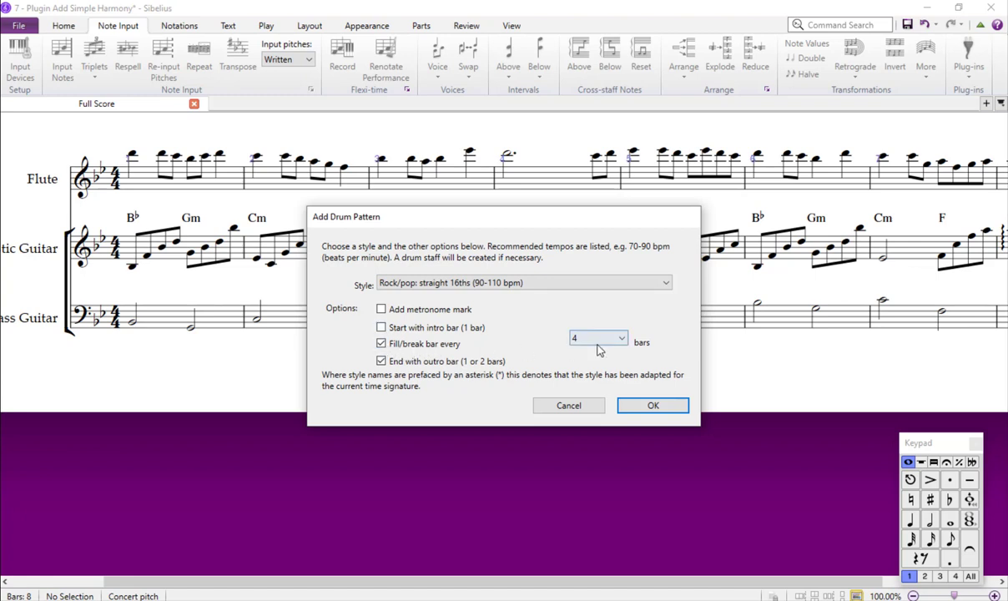
left_click(381, 360)
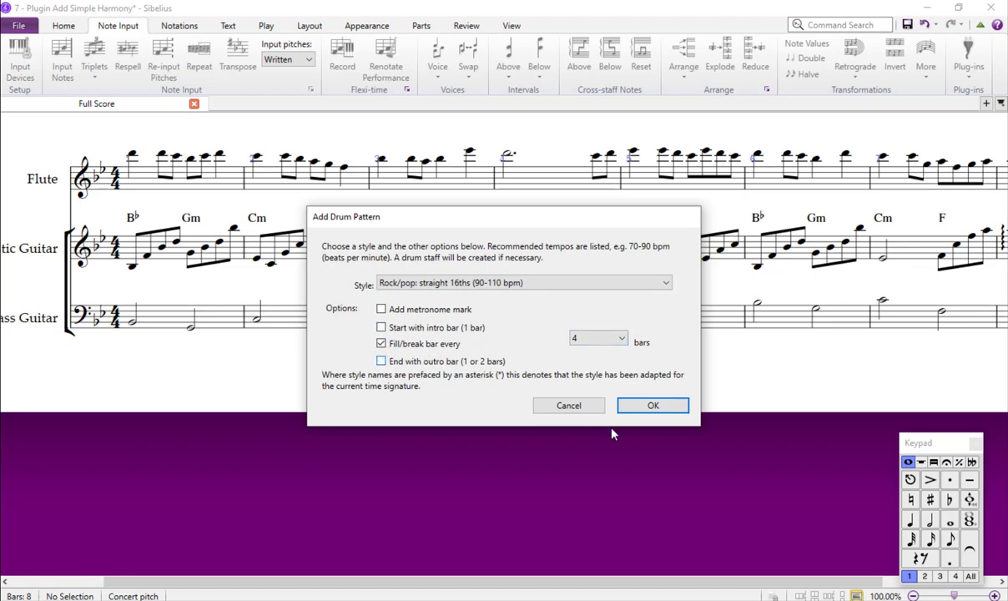
mouse_move(653, 405)
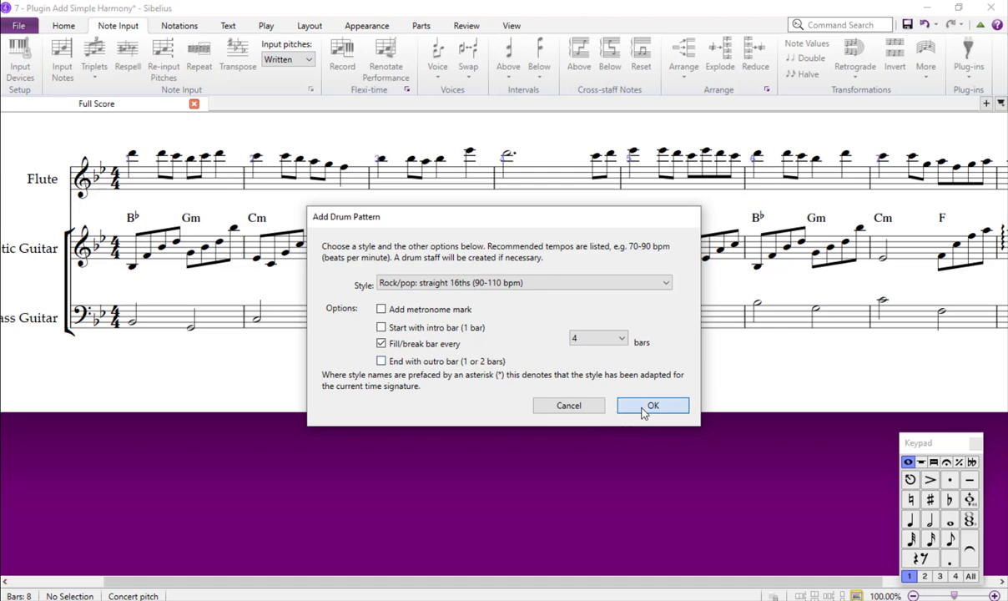
left_click(652, 405)
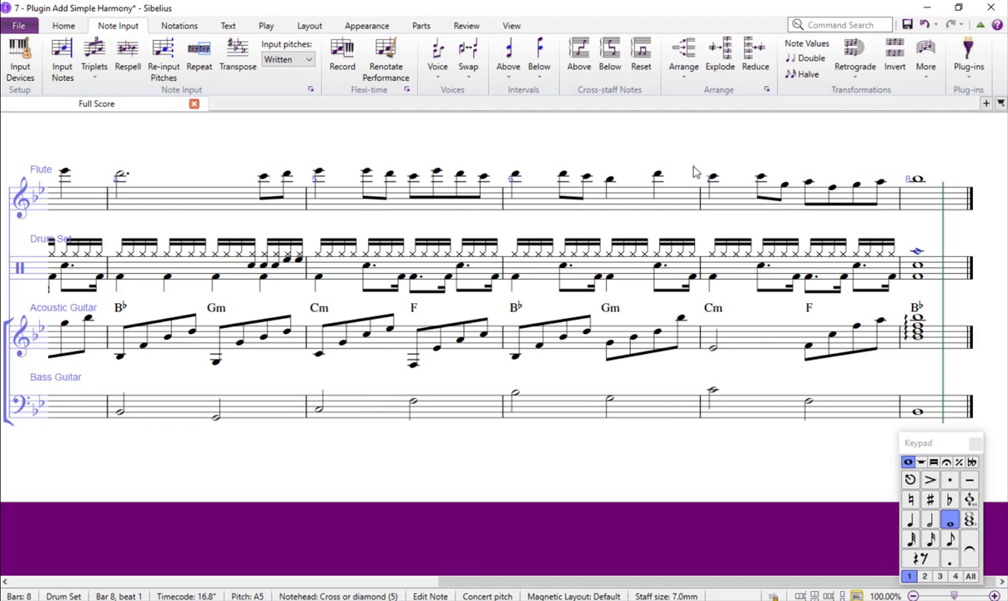
Step: Bring up the 'Which Cadence' score of Bach's Chorale 167
left_click(237, 60)
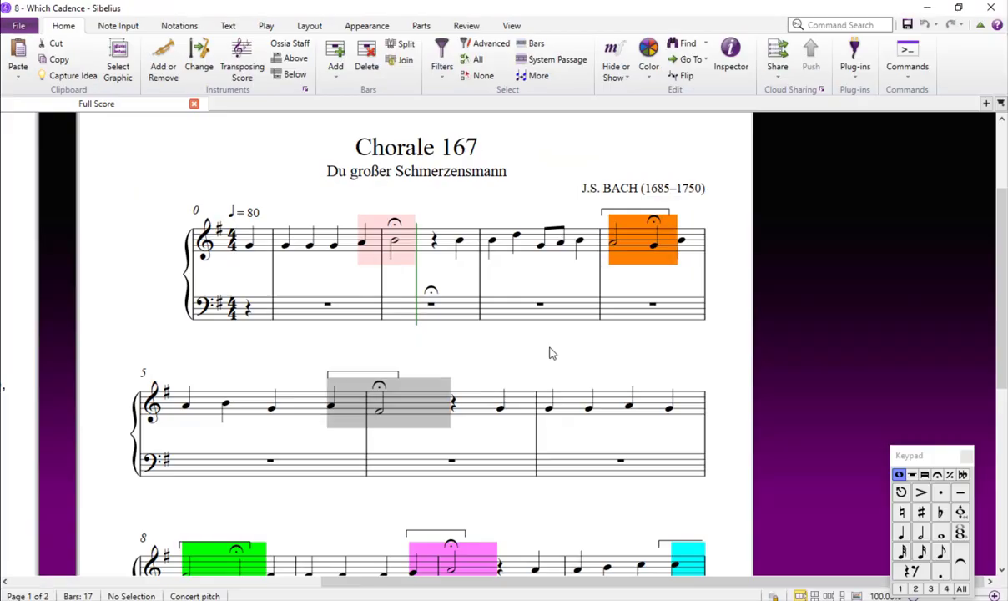
mouse_move(501, 242)
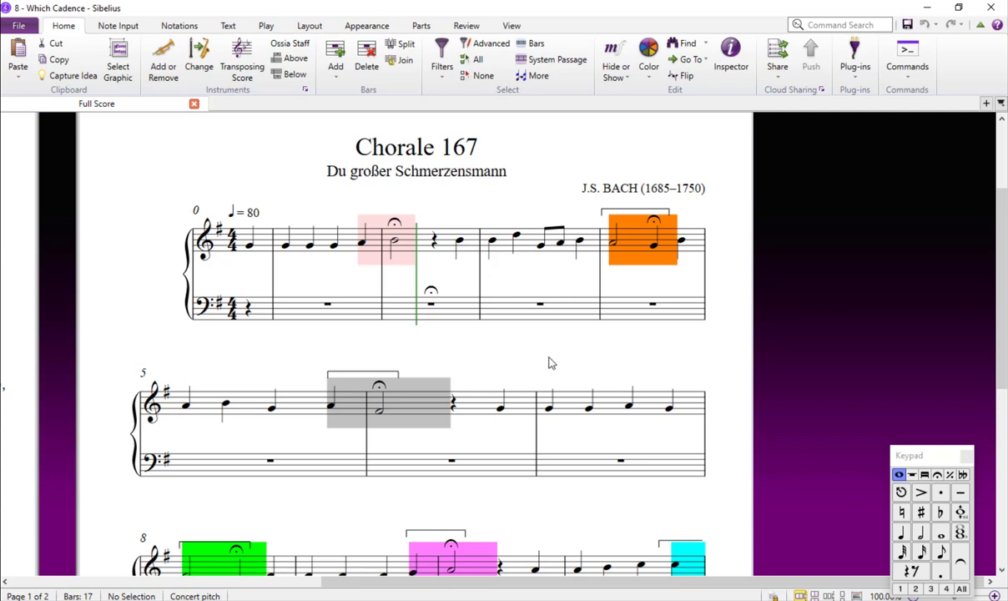
mouse_move(374, 264)
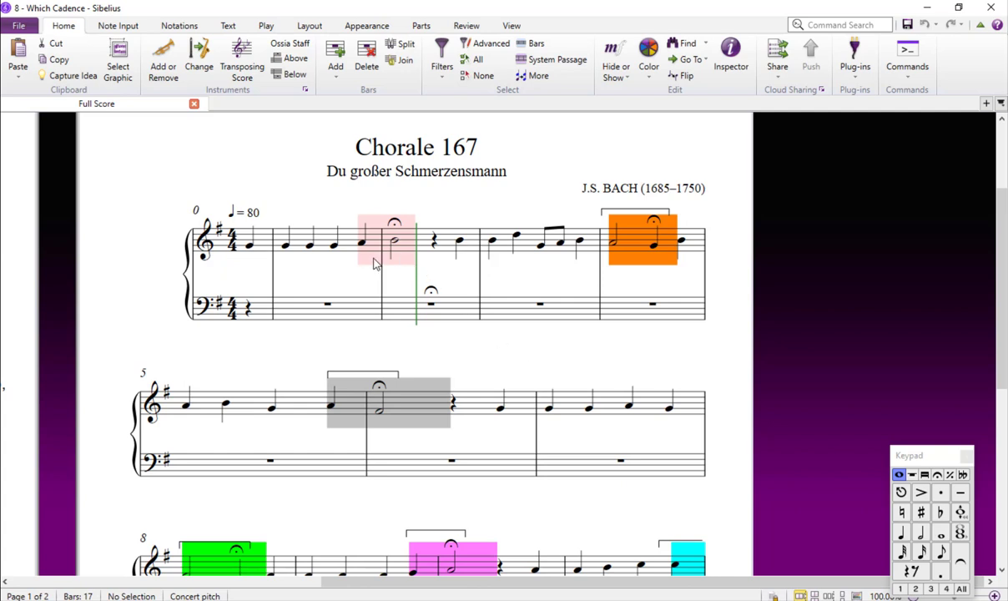
mouse_move(393, 398)
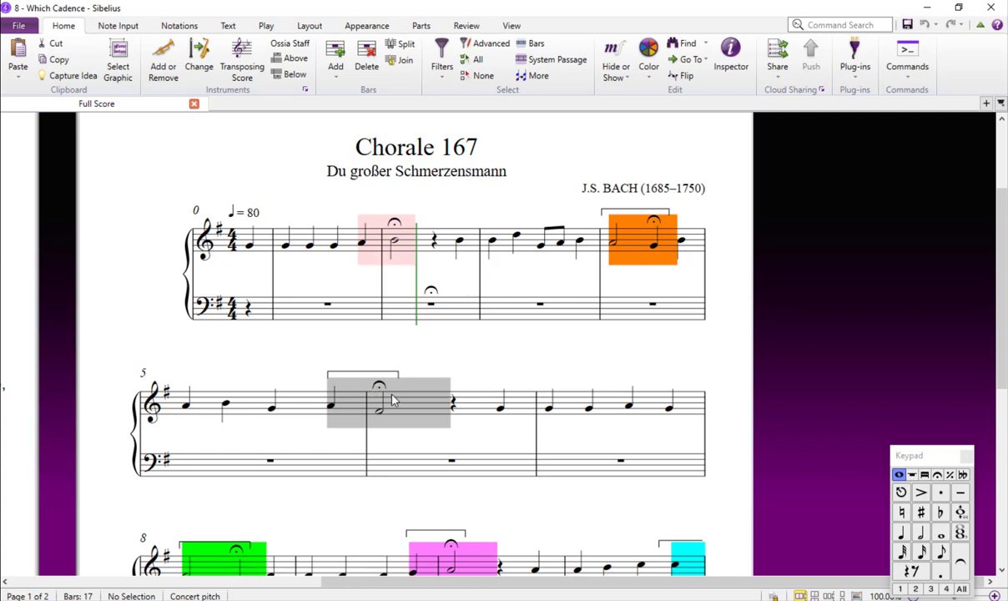
mouse_move(599, 358)
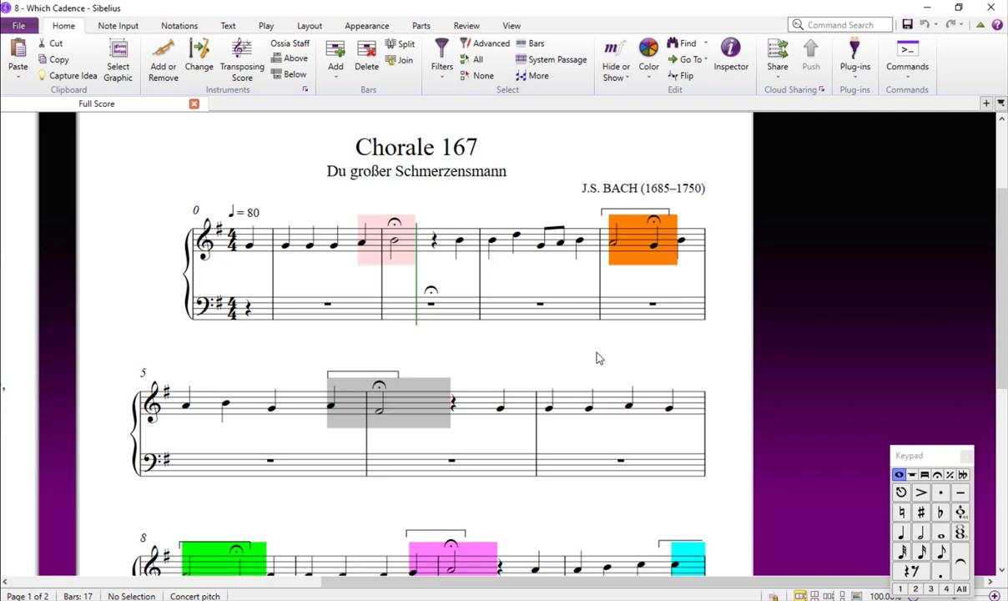
mouse_move(519, 239)
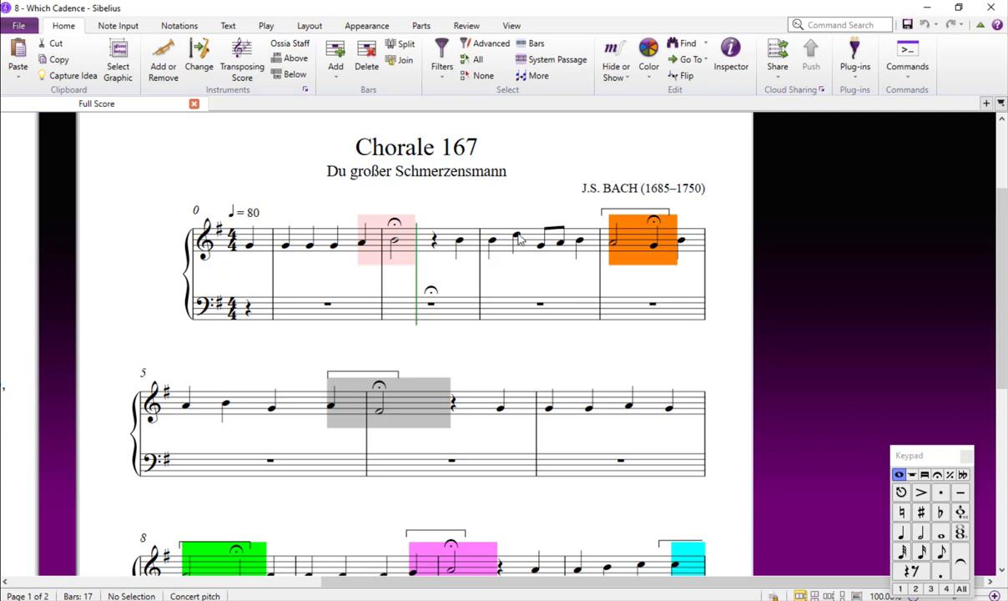
Step: Select the D-to-G figure in bar 3 of the treble melody
left_click(517, 242)
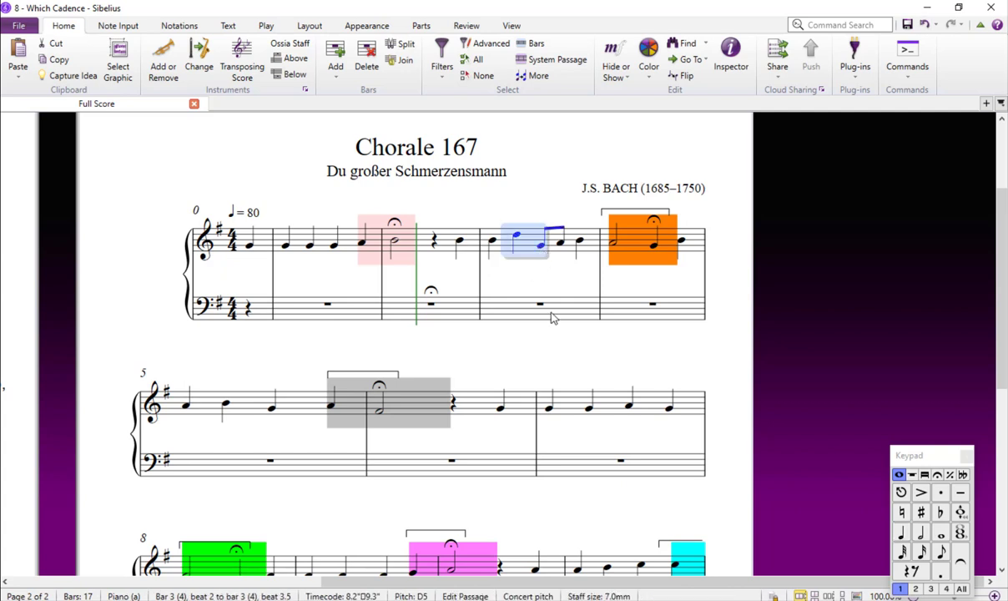
mouse_move(540, 294)
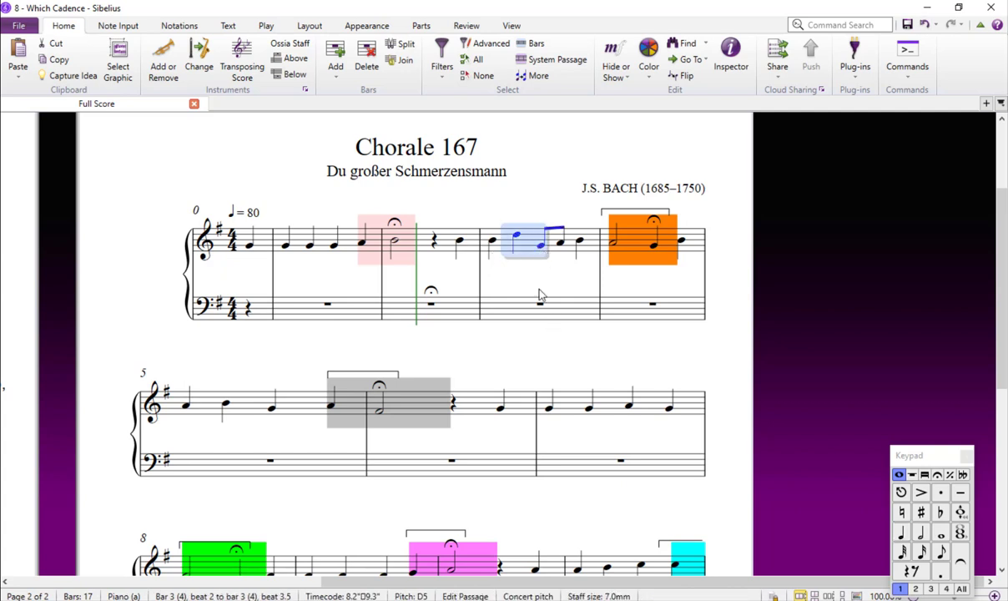
mouse_move(466, 25)
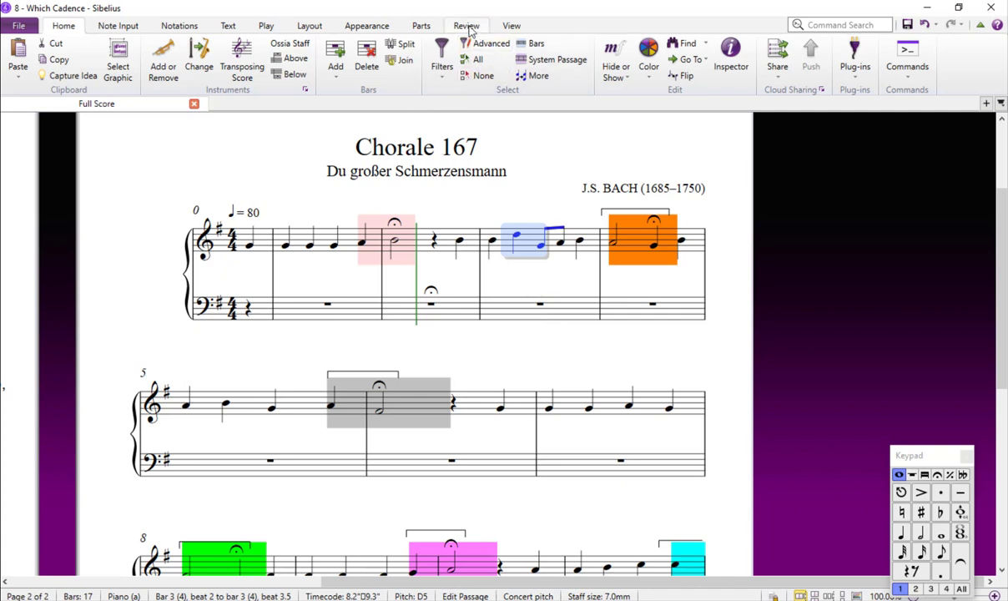
left_click(465, 25)
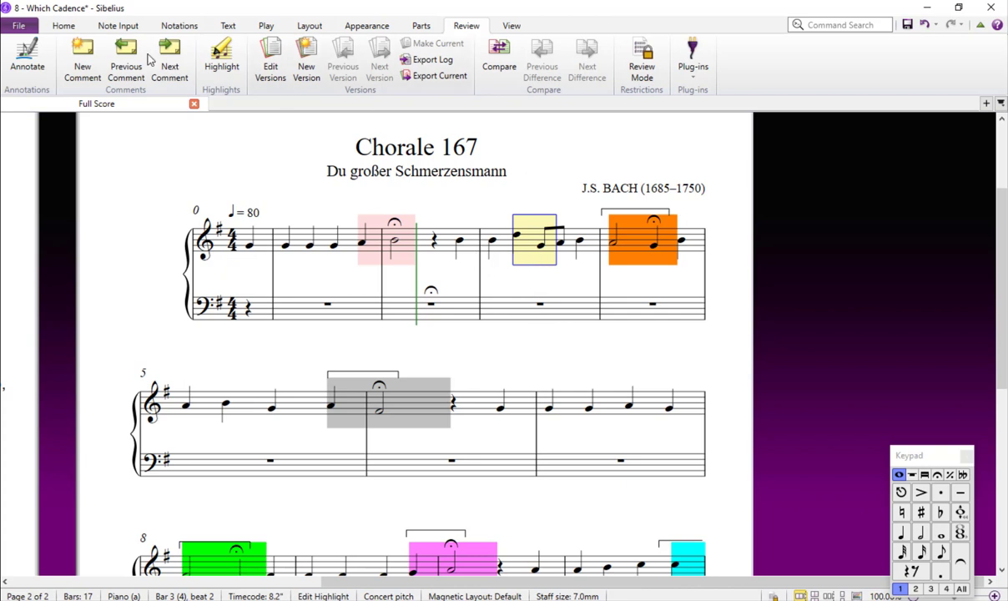
left_click(64, 25)
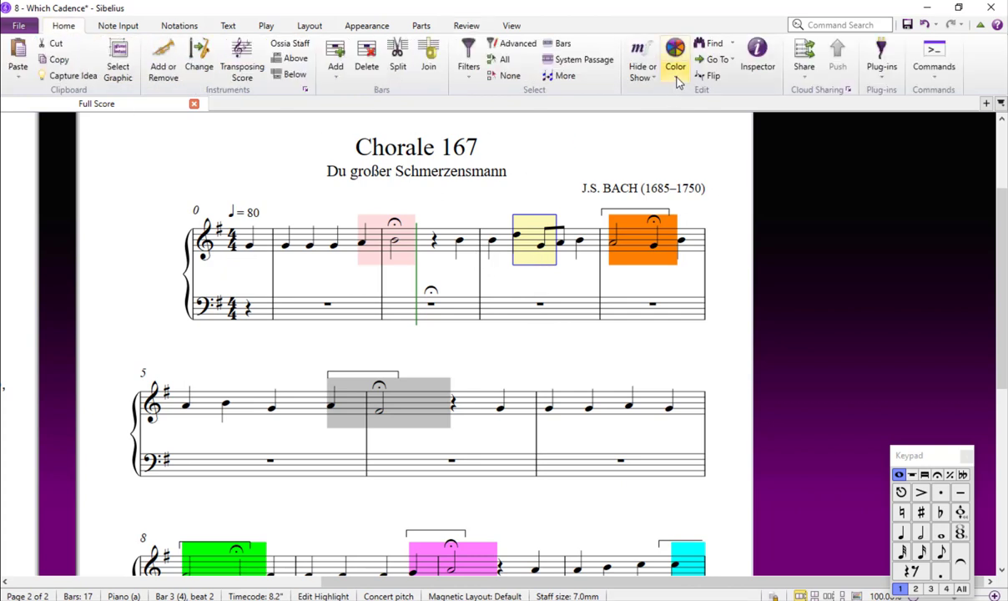
left_click(675, 53)
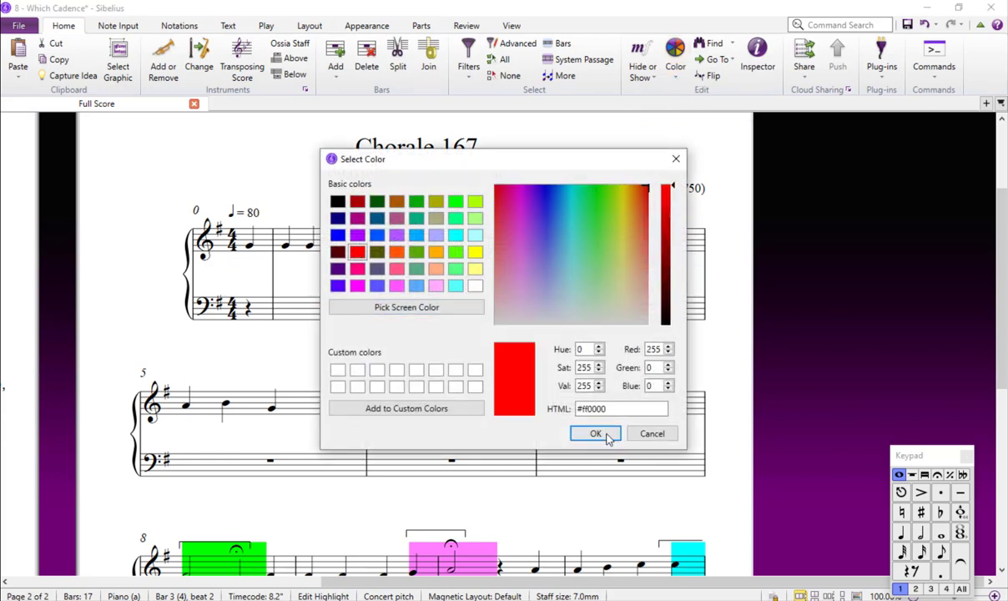
left_click(595, 433)
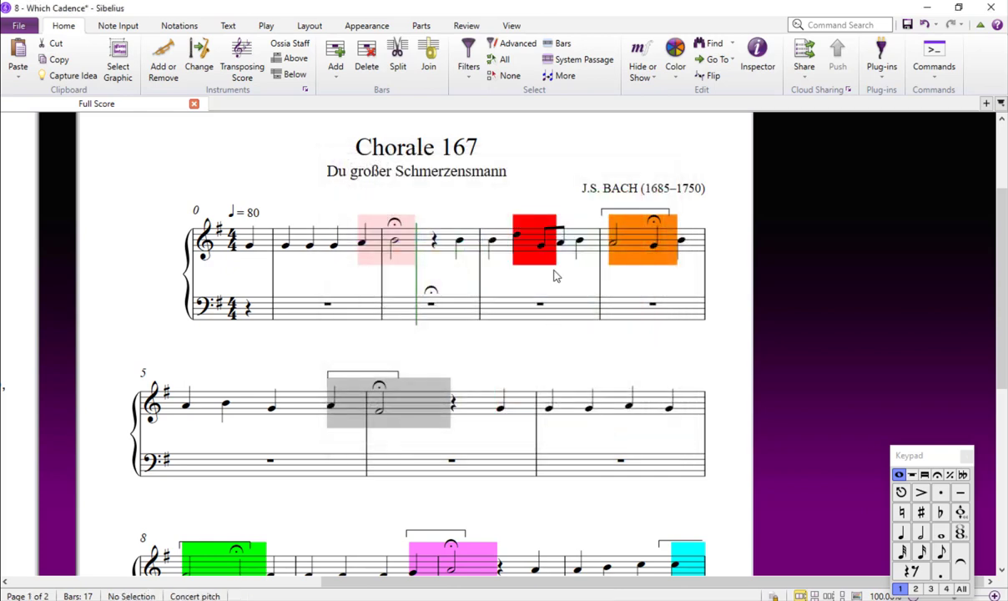
mouse_move(524, 281)
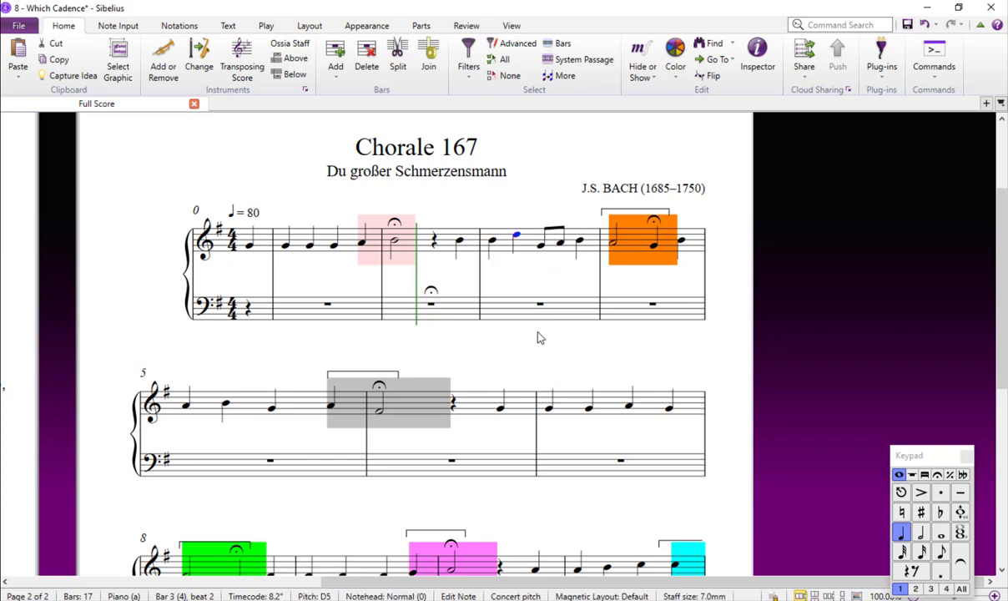
mouse_move(395, 267)
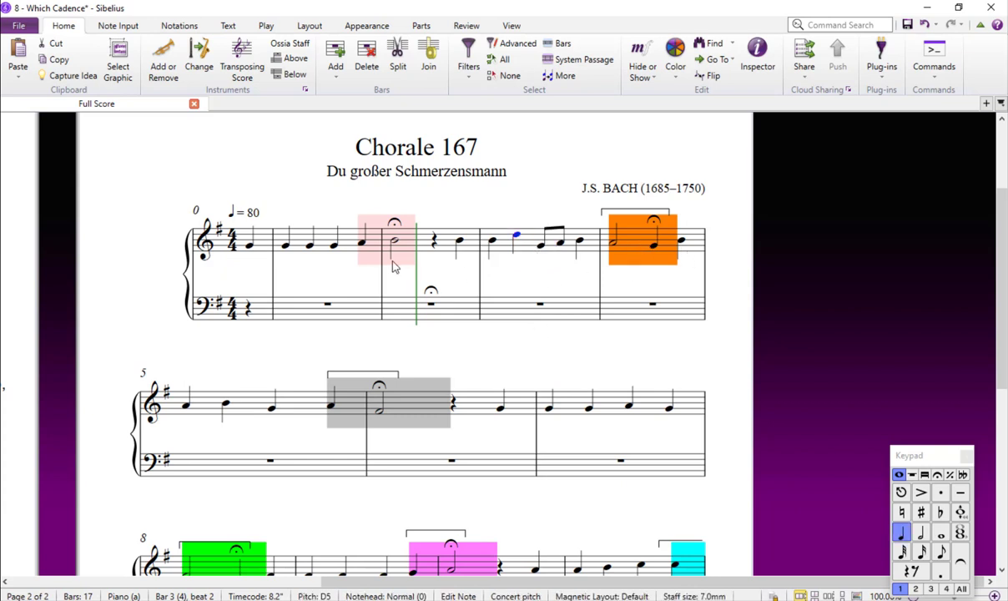
mouse_move(546, 361)
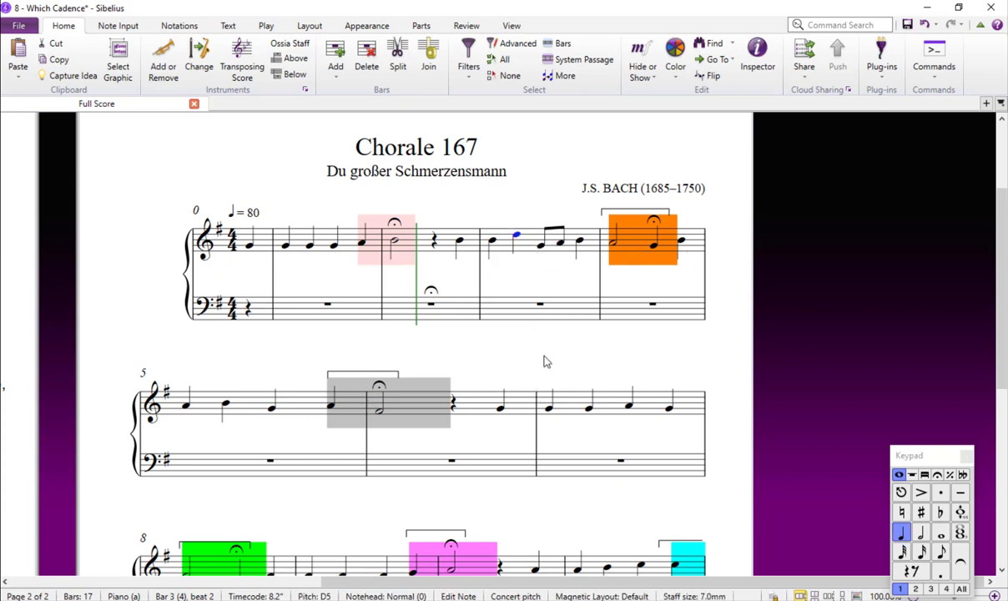
mouse_move(541, 358)
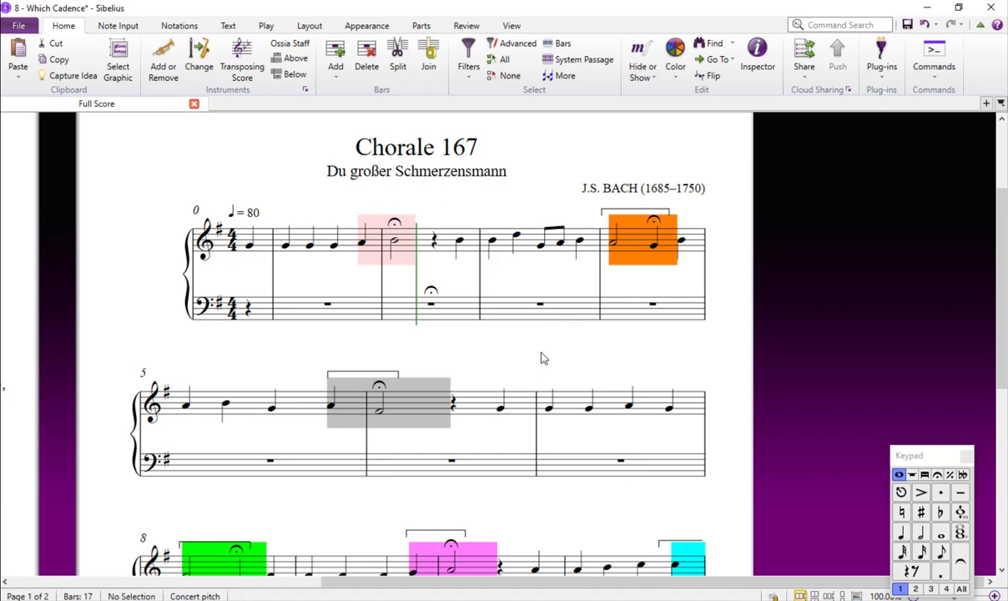
mouse_move(536, 357)
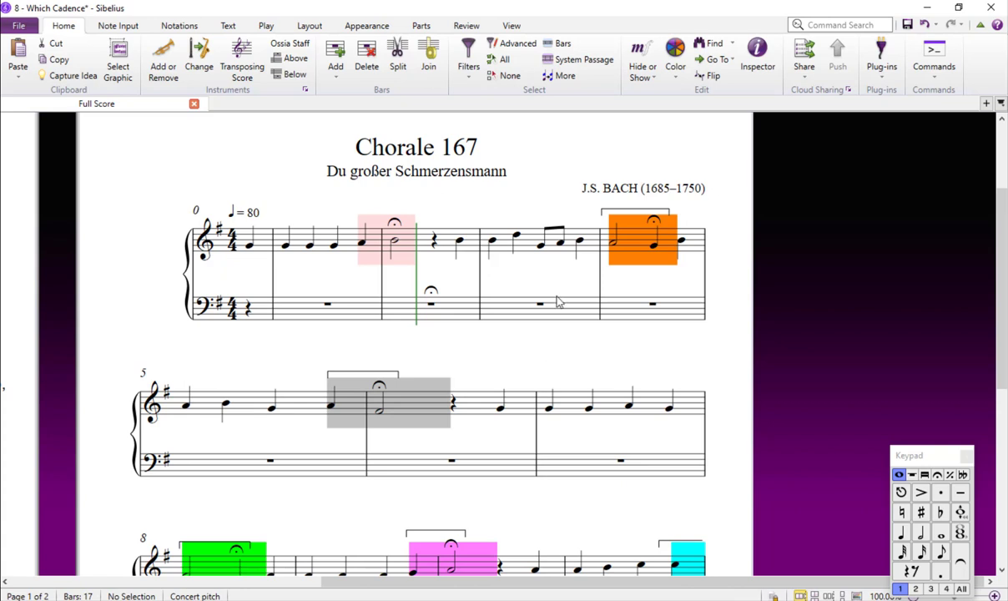
Step: Turn on the Ideas panel from View > Panels and scroll to the cadence ideas
left_click(511, 25)
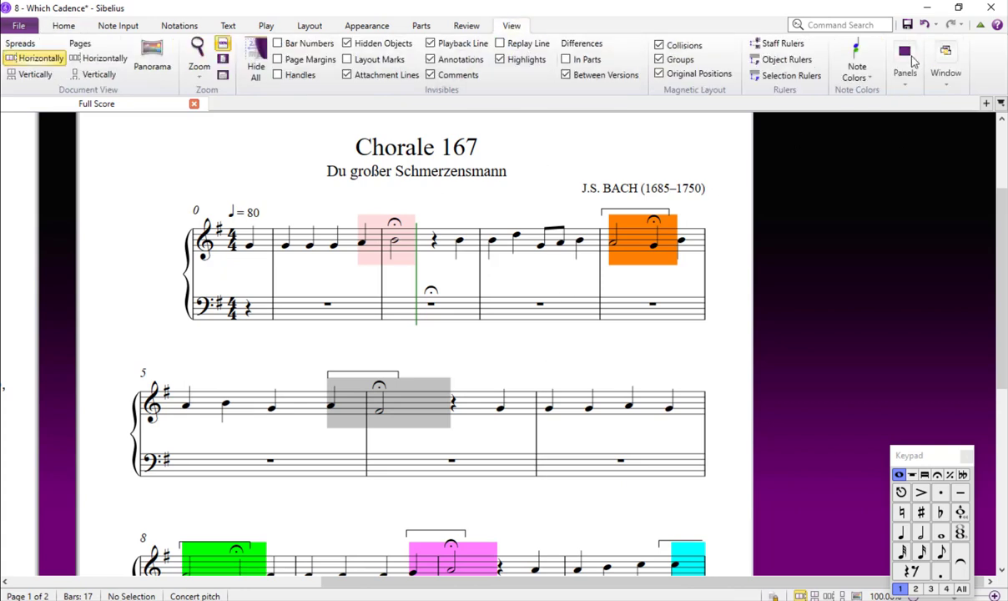
left_click(905, 62)
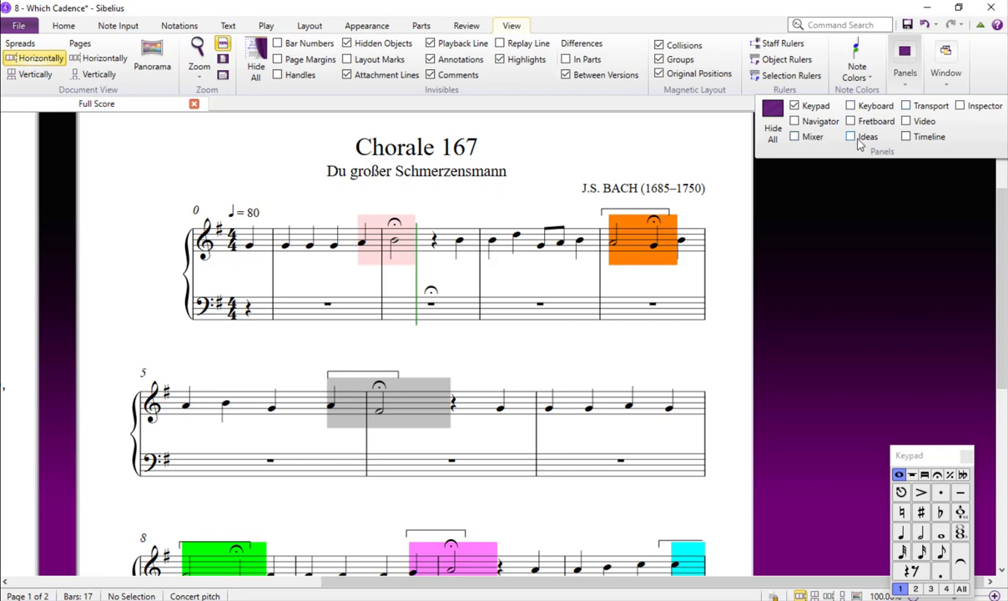
left_click(851, 136)
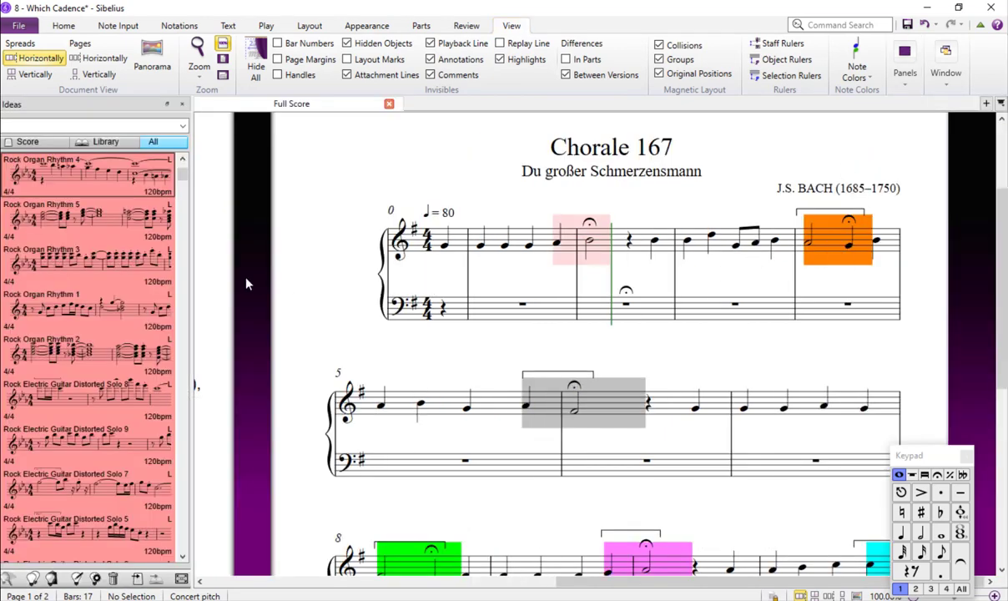
mouse_move(303, 188)
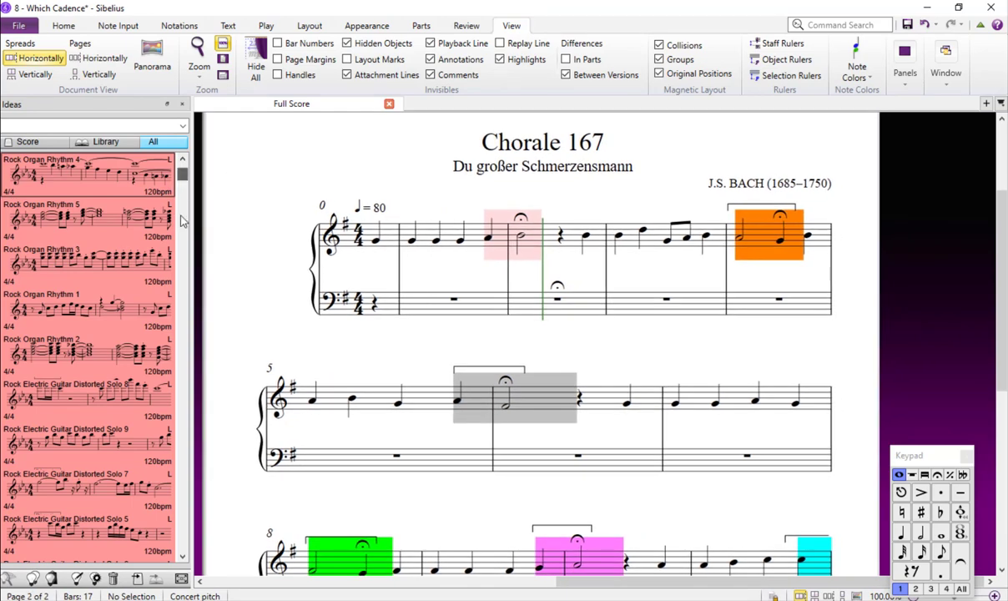
scroll("down", 3)
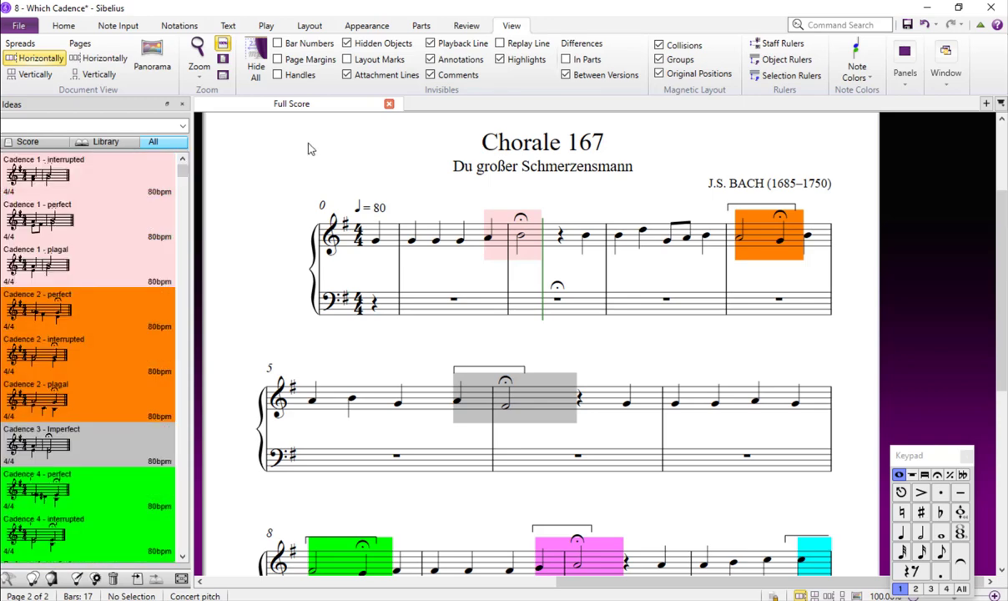
Step: Switch the Ideas panel to Score ideas and scroll through the chorale
left_click(28, 140)
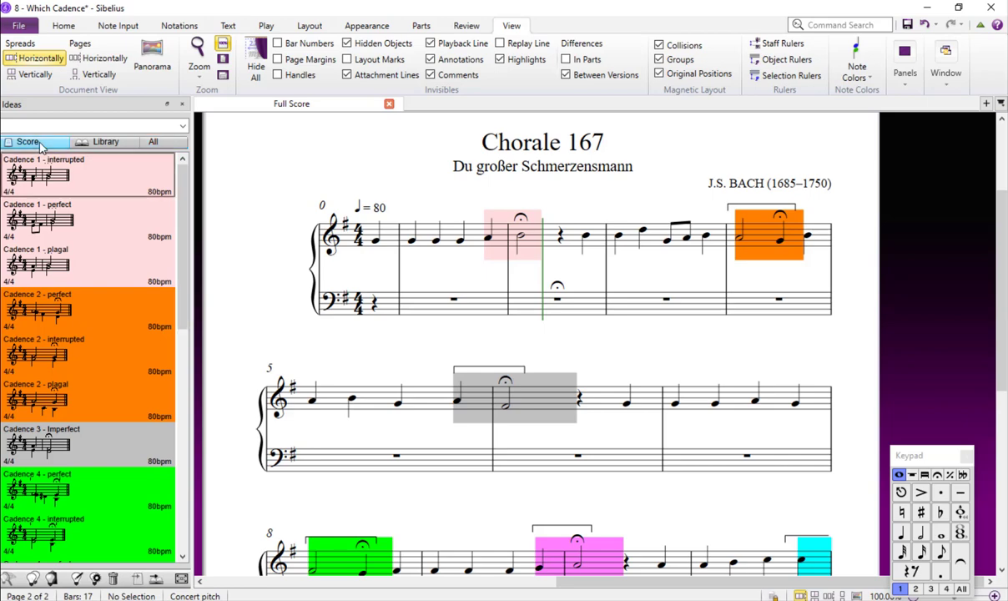
scroll("down", 3)
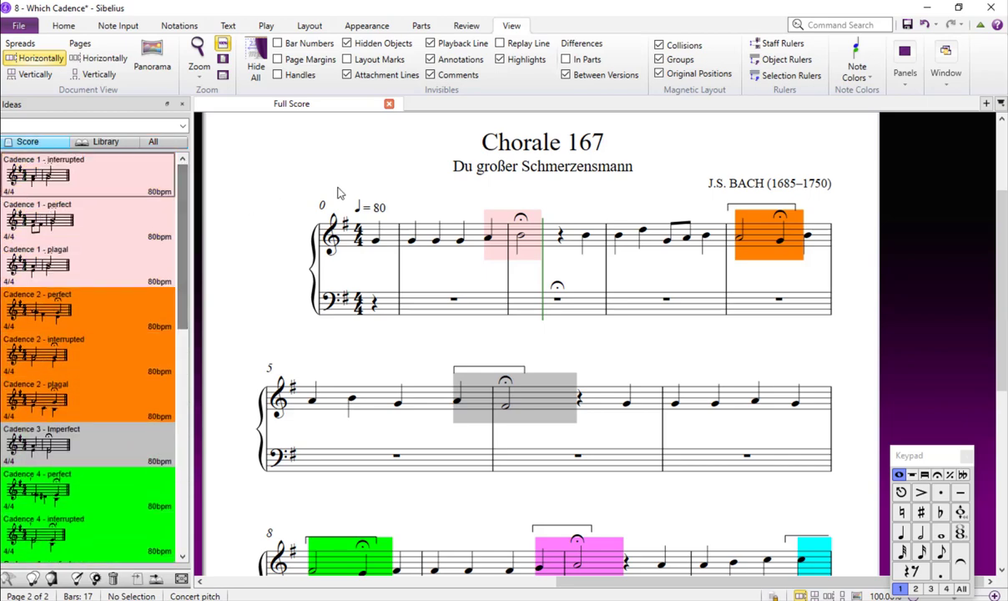
mouse_move(489, 323)
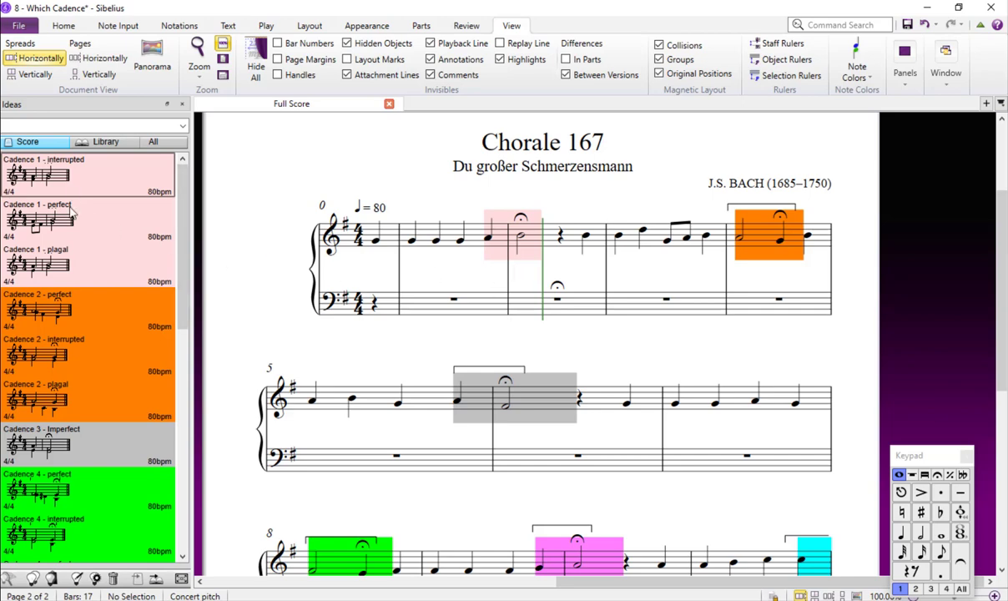
mouse_move(504, 274)
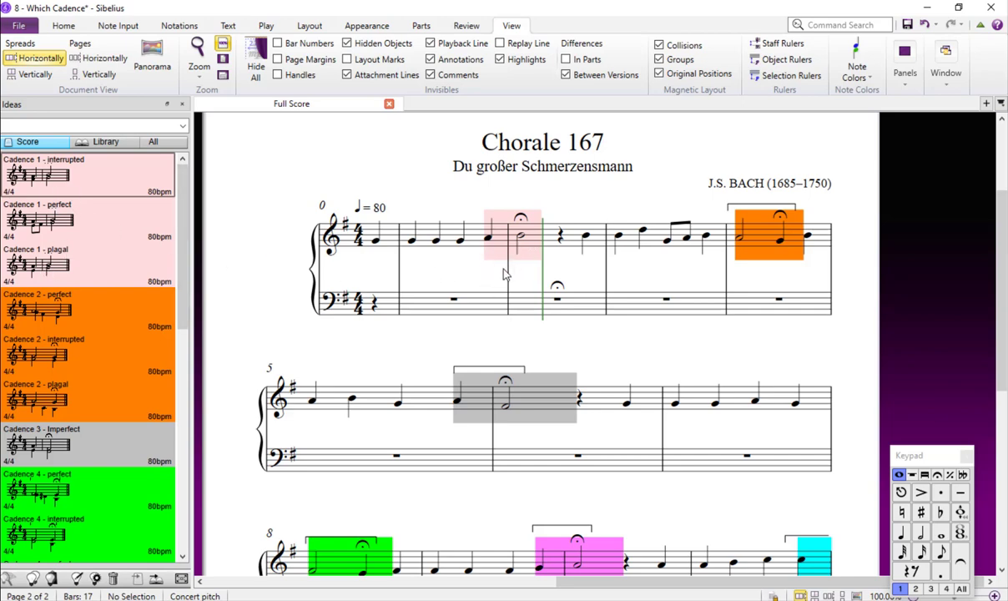
mouse_move(543, 463)
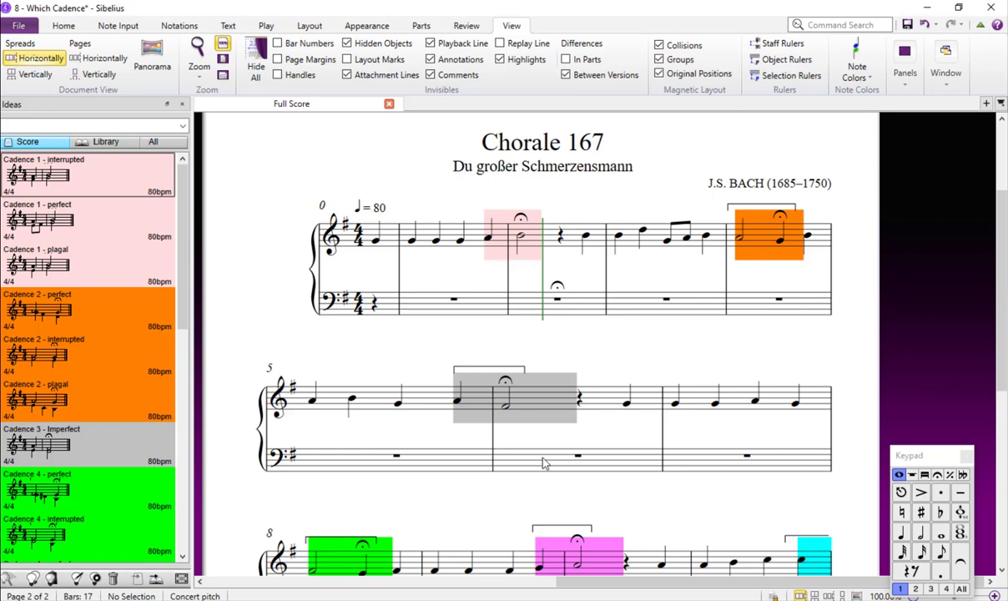
scroll("down", 3)
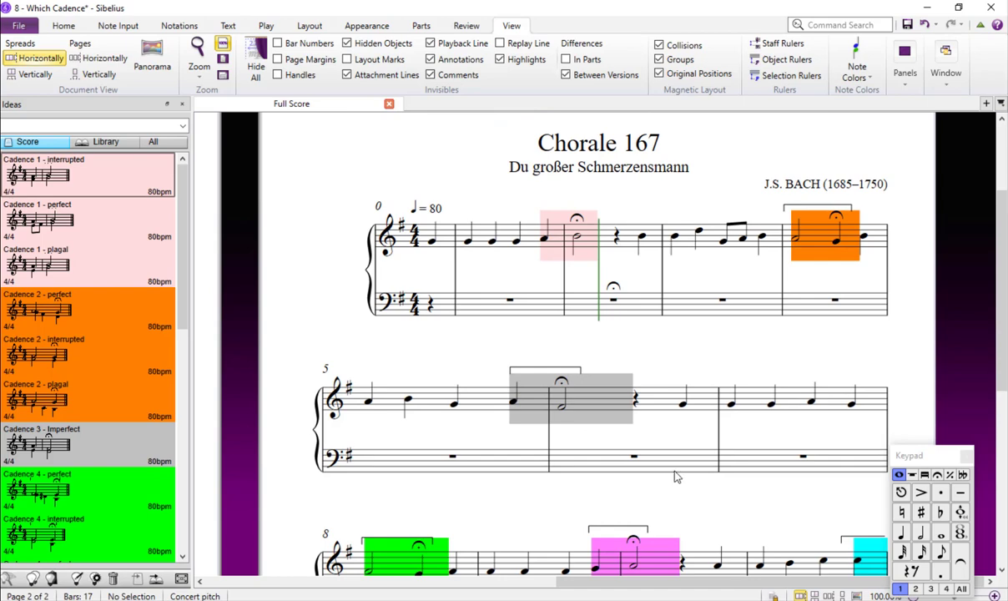
mouse_move(106, 182)
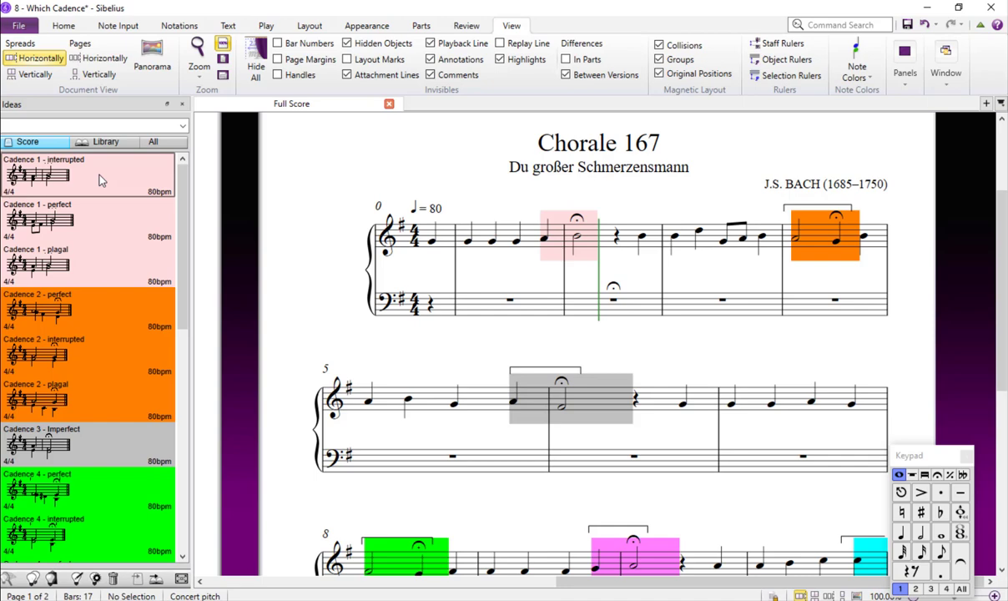
left_click(567, 236)
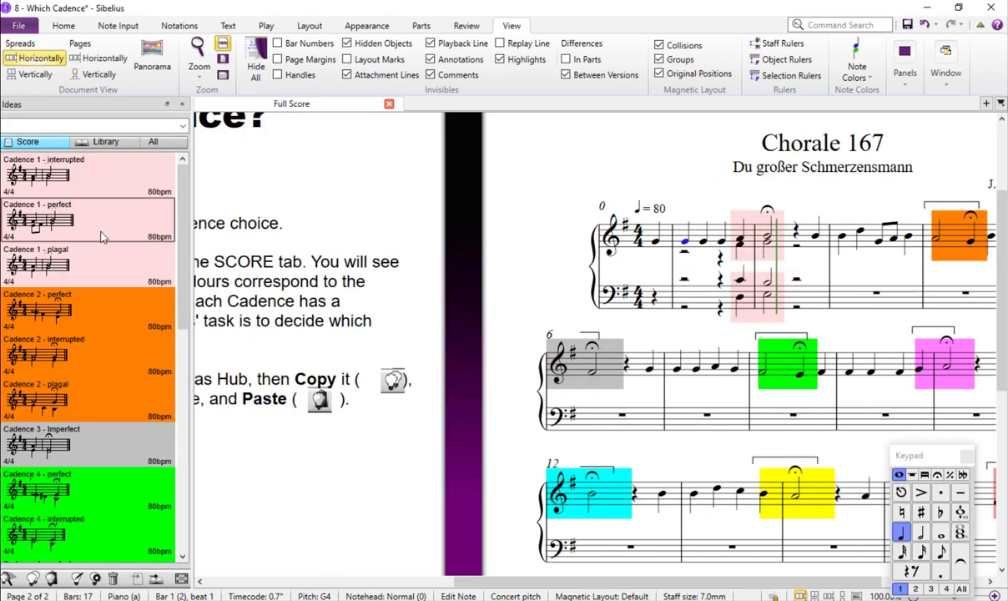
mouse_move(745, 244)
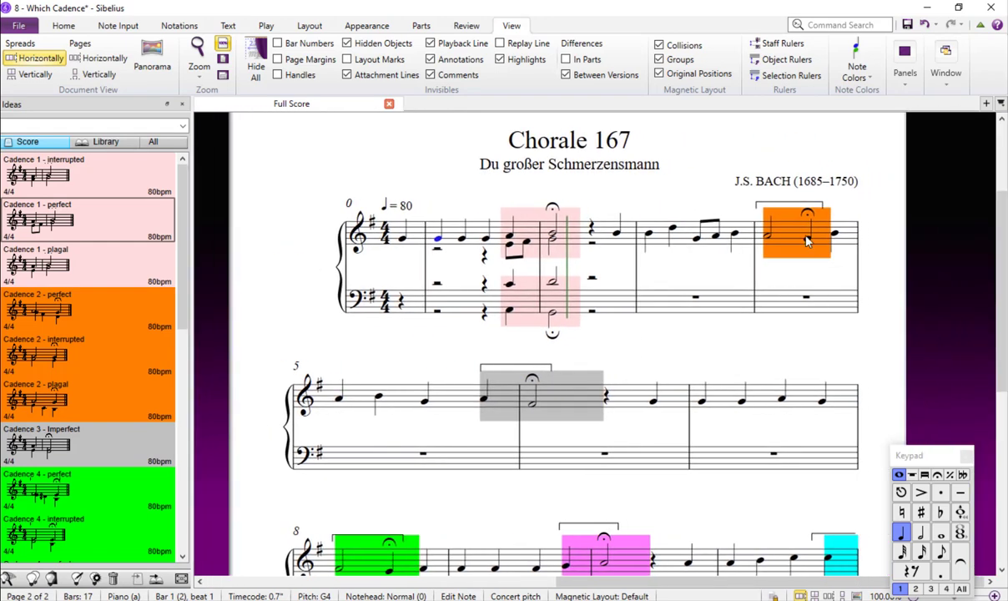
scroll("down", 3)
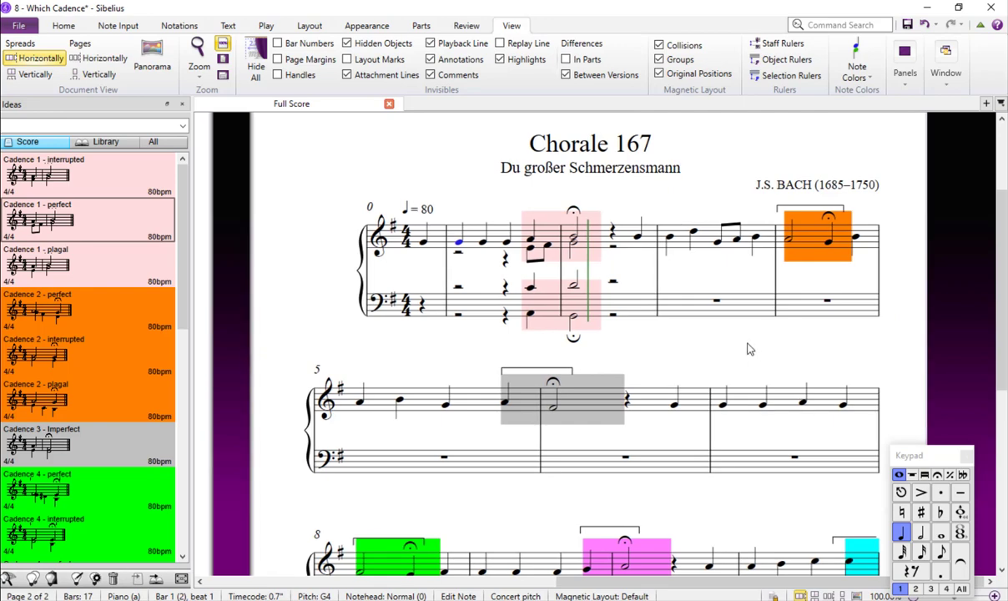
mouse_move(399, 410)
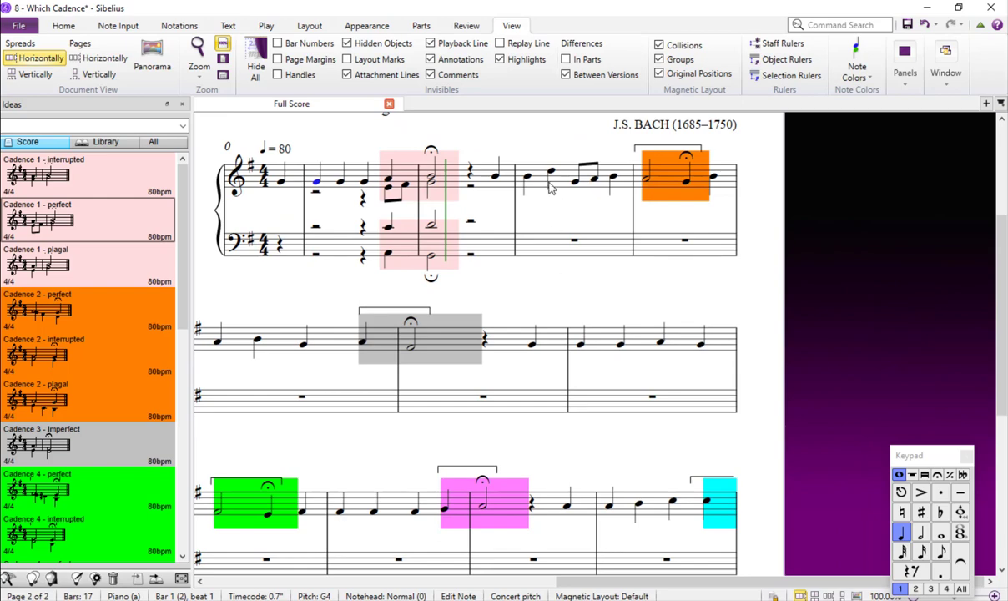
mouse_move(551, 182)
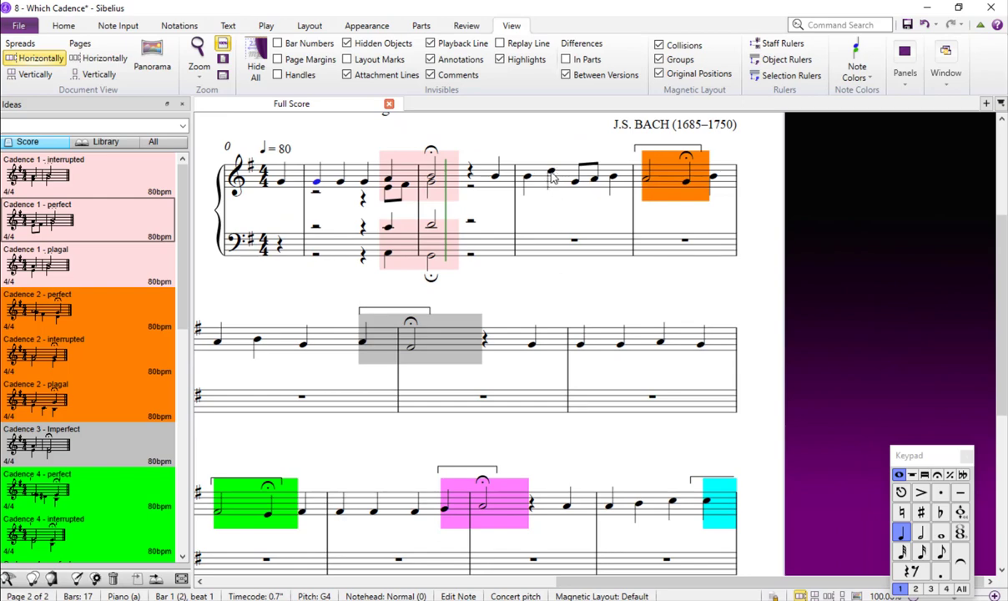
Step: Open the leftmost ribbon tab to begin highlighting the bar 3 passage
left_click(64, 25)
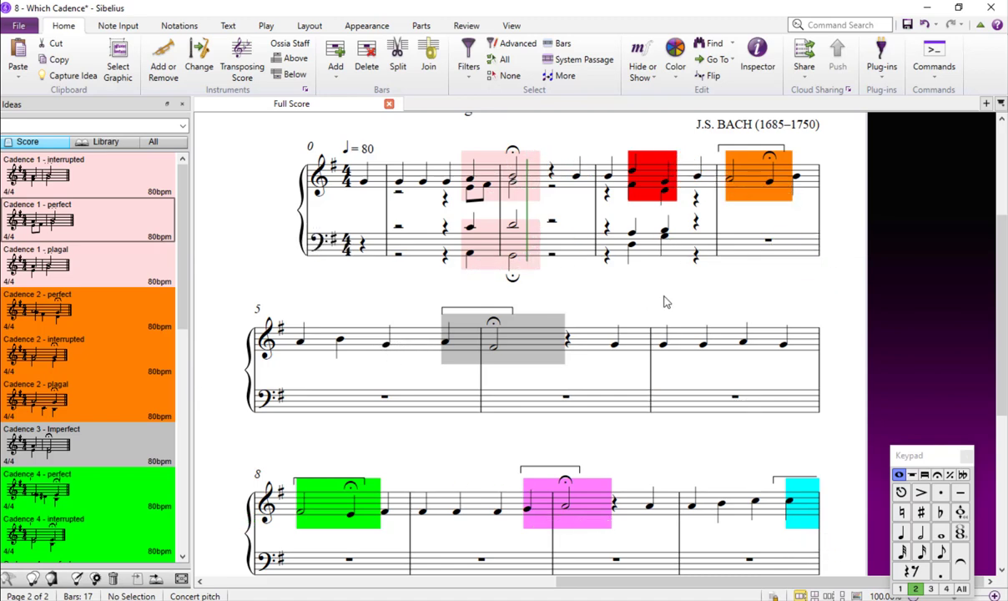
mouse_move(75, 260)
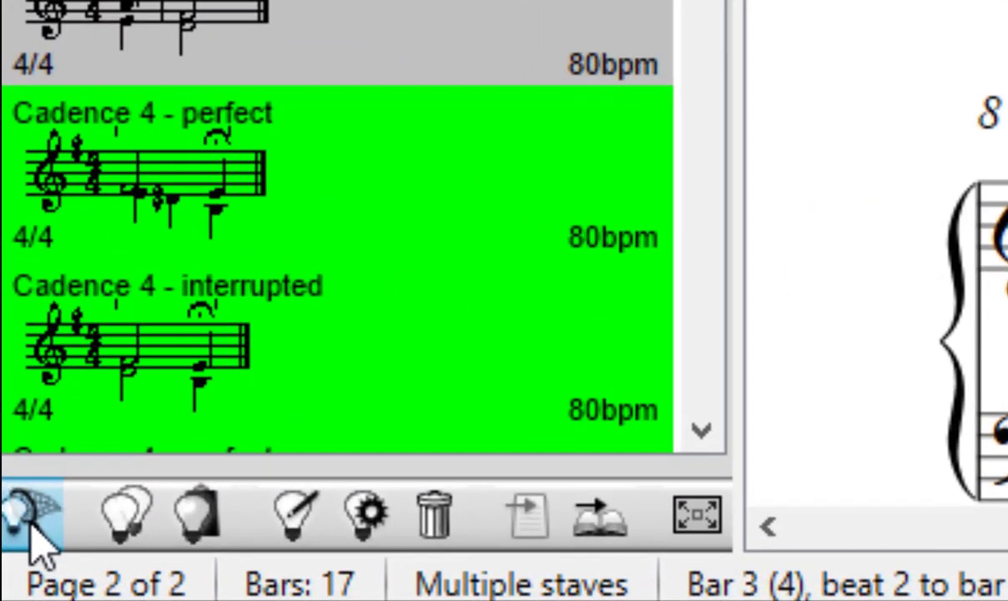
mouse_move(29, 513)
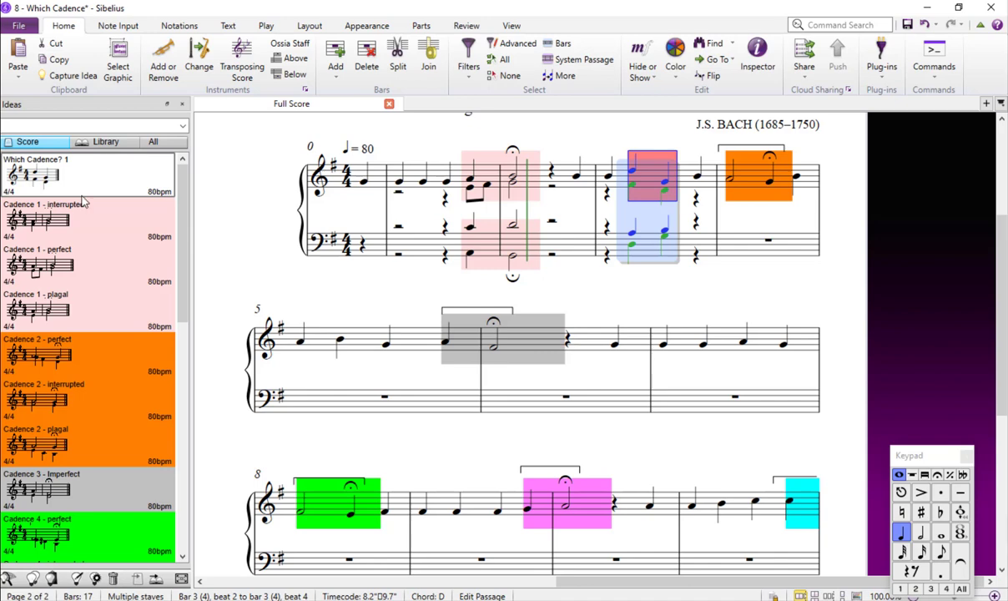
mouse_move(106, 182)
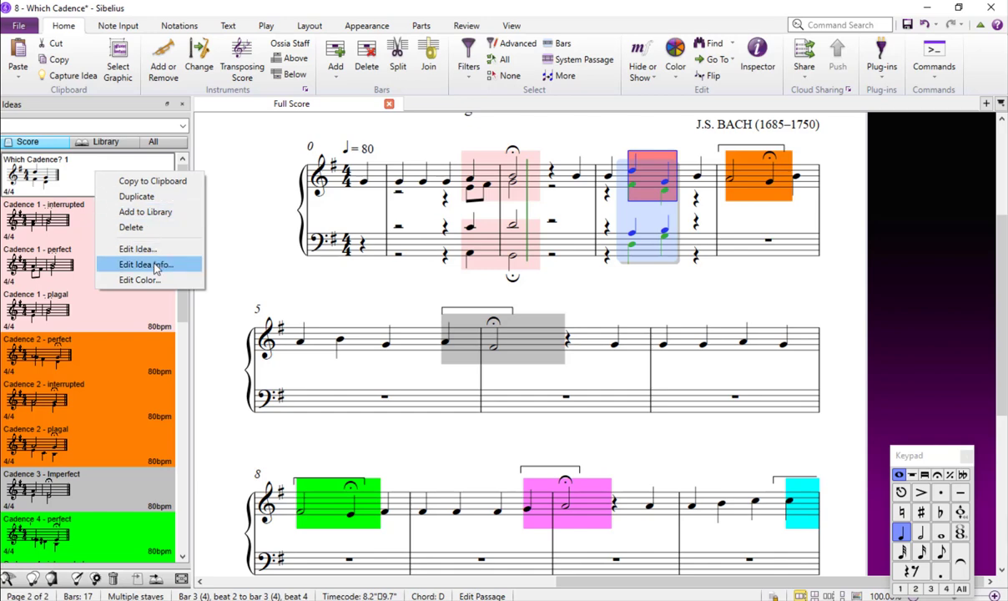
Step: Set the Which Cadence? 1 idea's colour to red and open Edit Idea Info
left_click(140, 279)
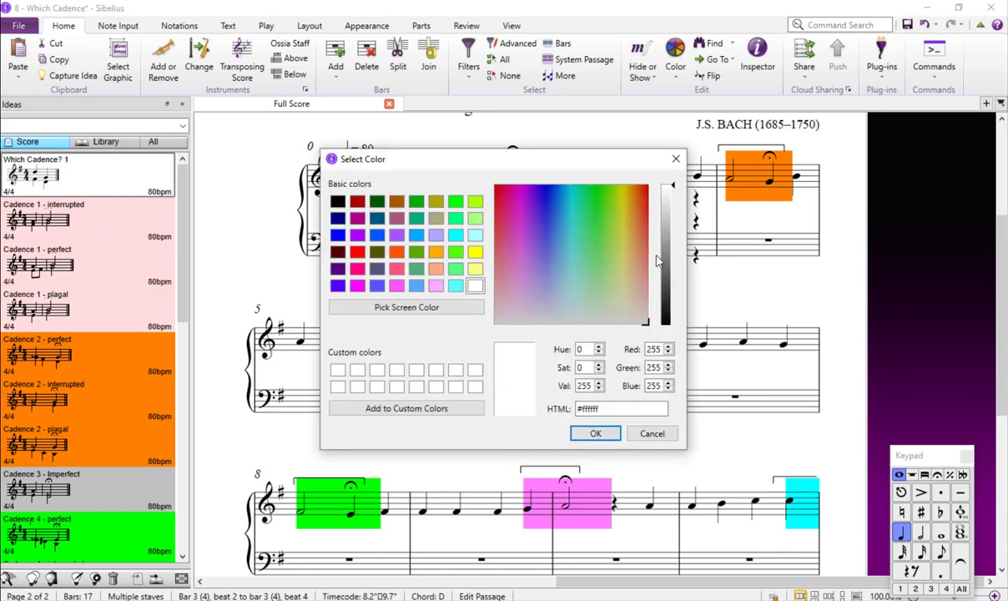
left_click(357, 253)
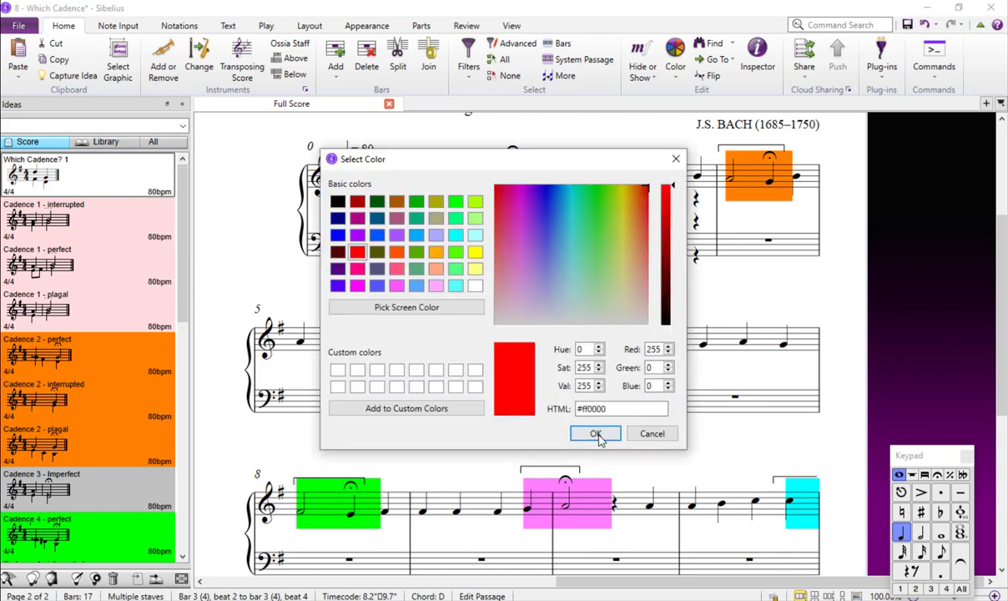
left_click(595, 432)
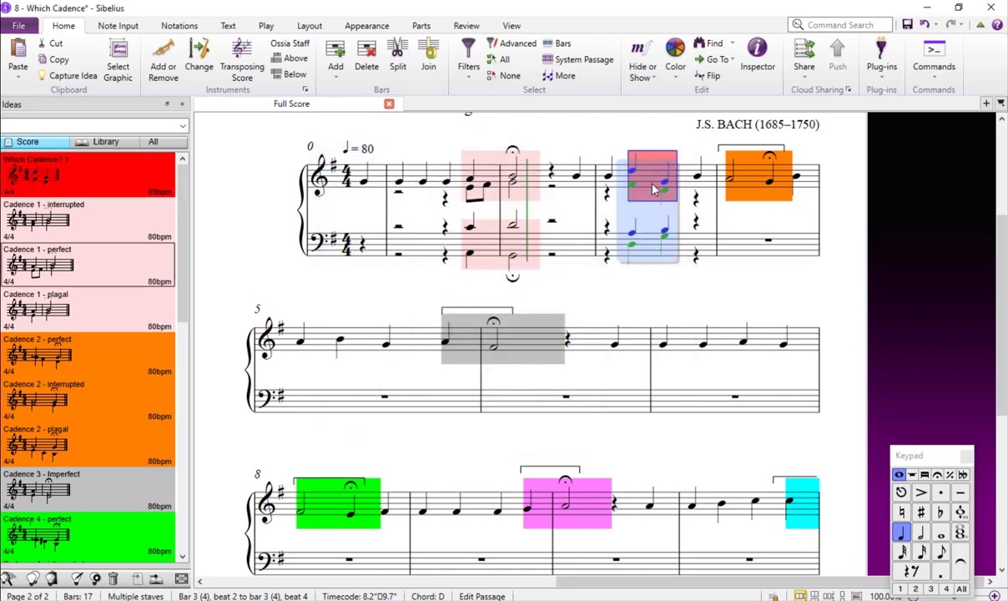
right_click(37, 171)
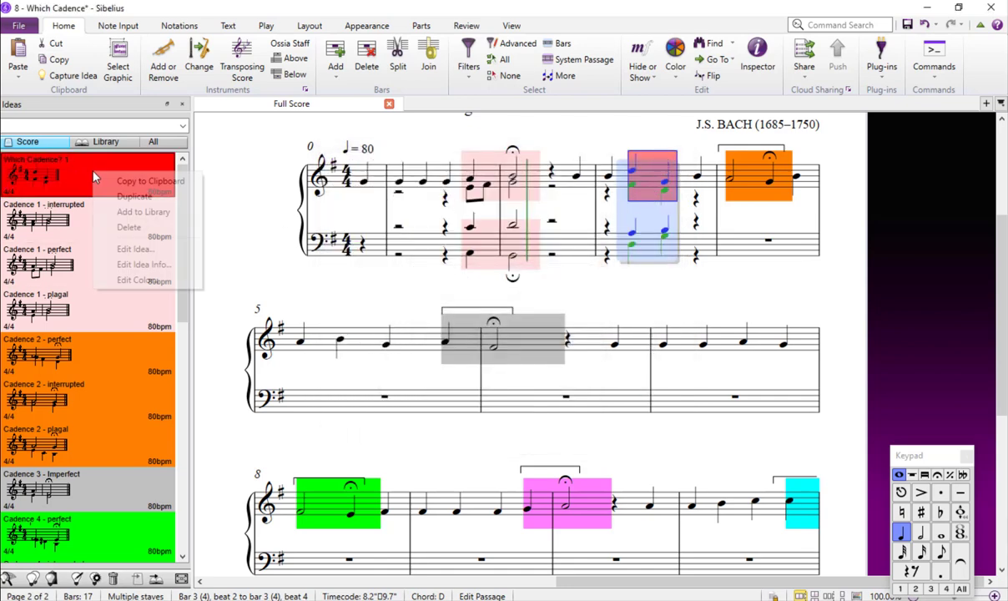
left_click(140, 268)
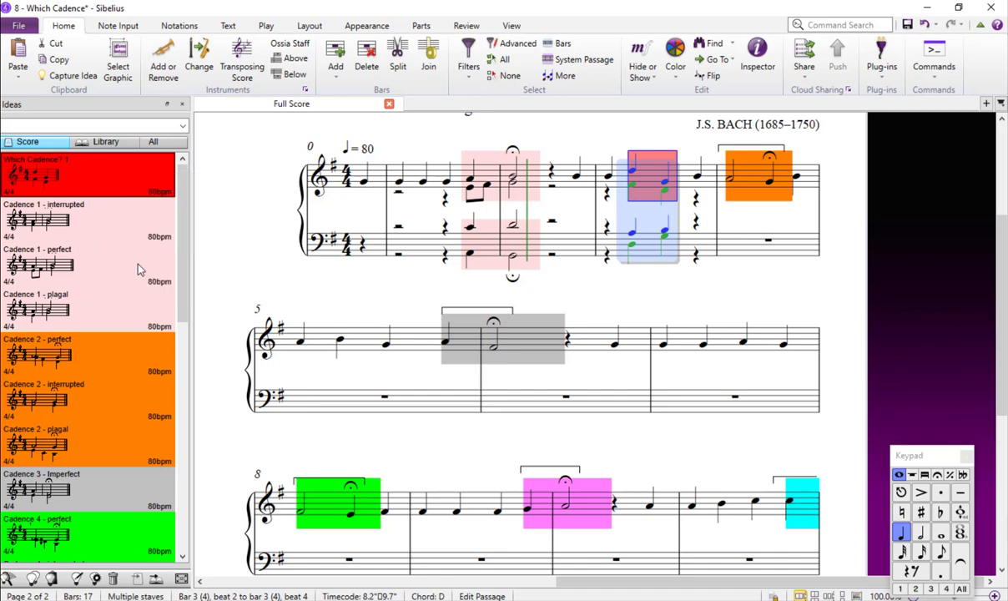
Step: Replace the idea's name with 'Red Cadence' in Edit Idea Info
double_click(87, 175)
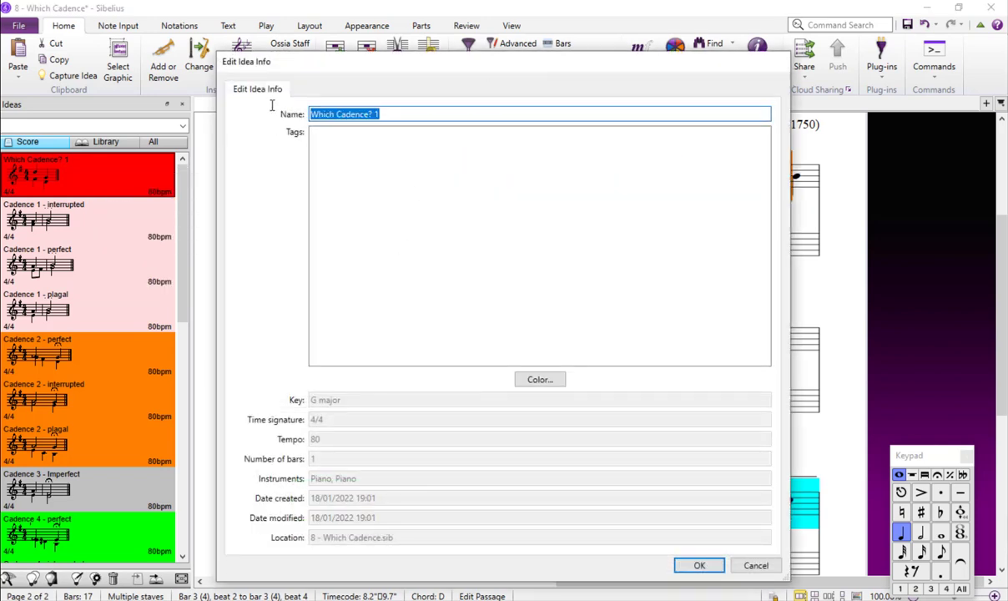
type("Red Cade")
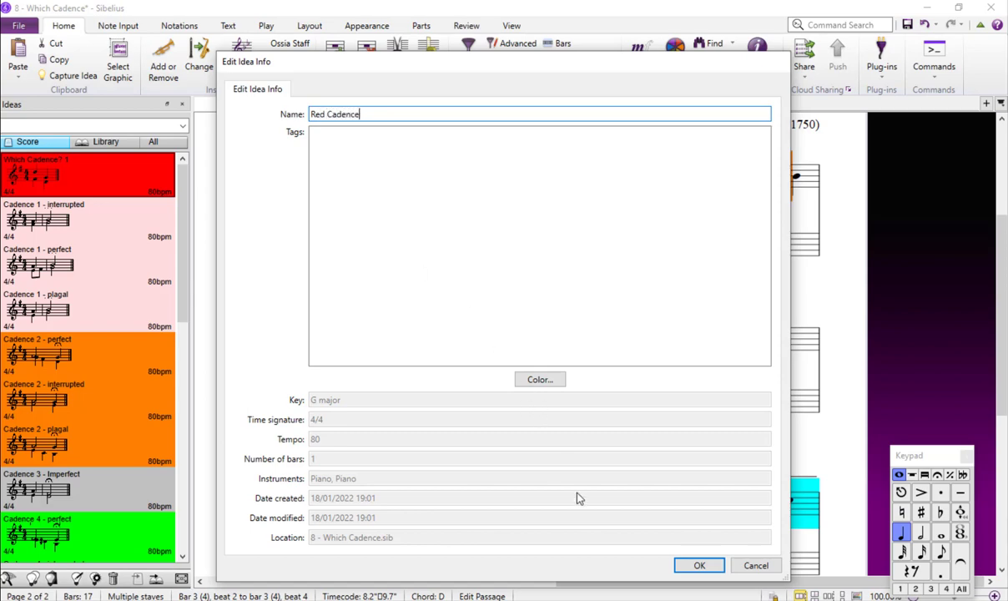
left_click(699, 565)
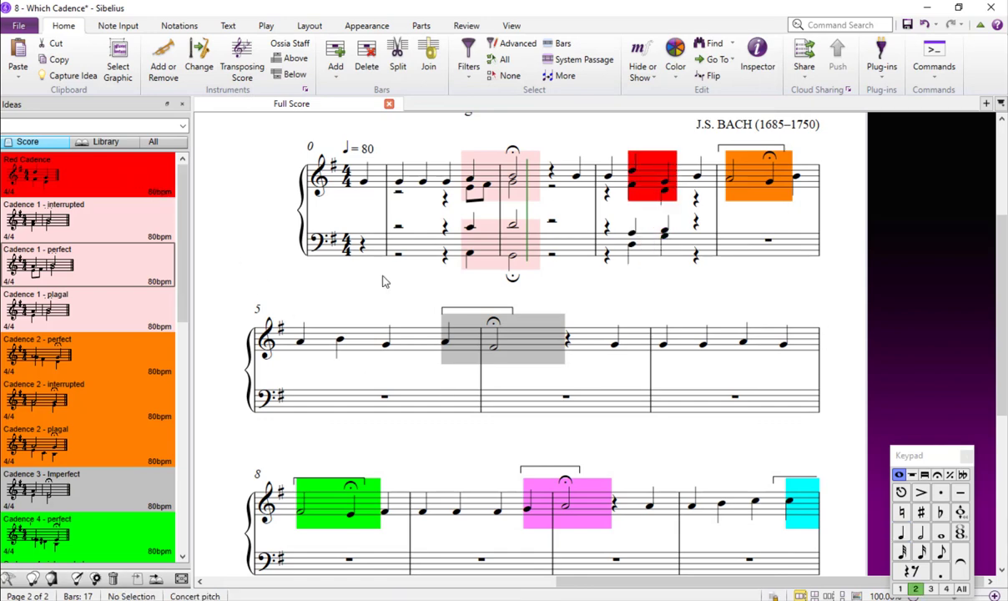
mouse_move(130, 310)
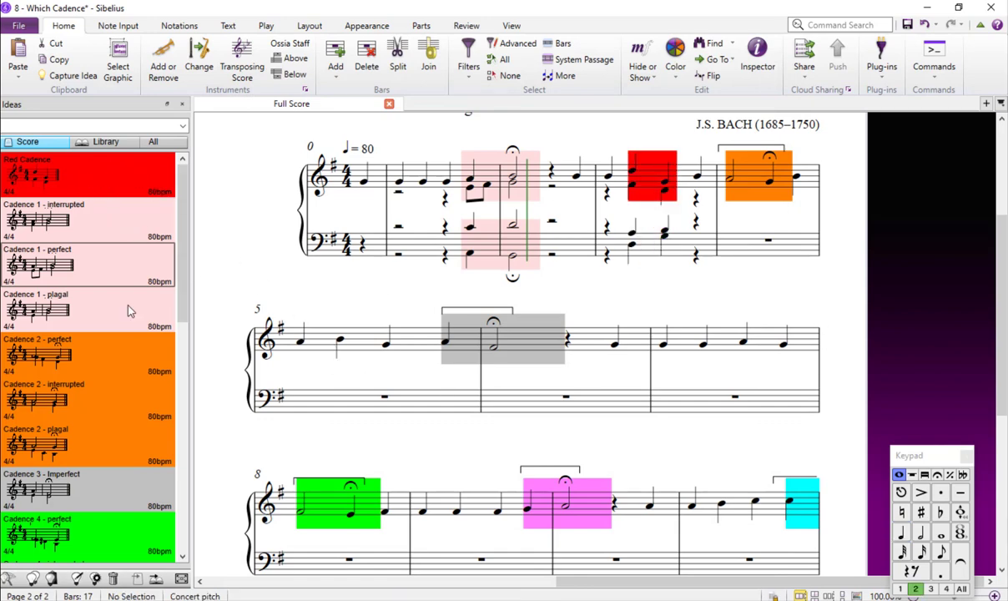
mouse_move(218, 385)
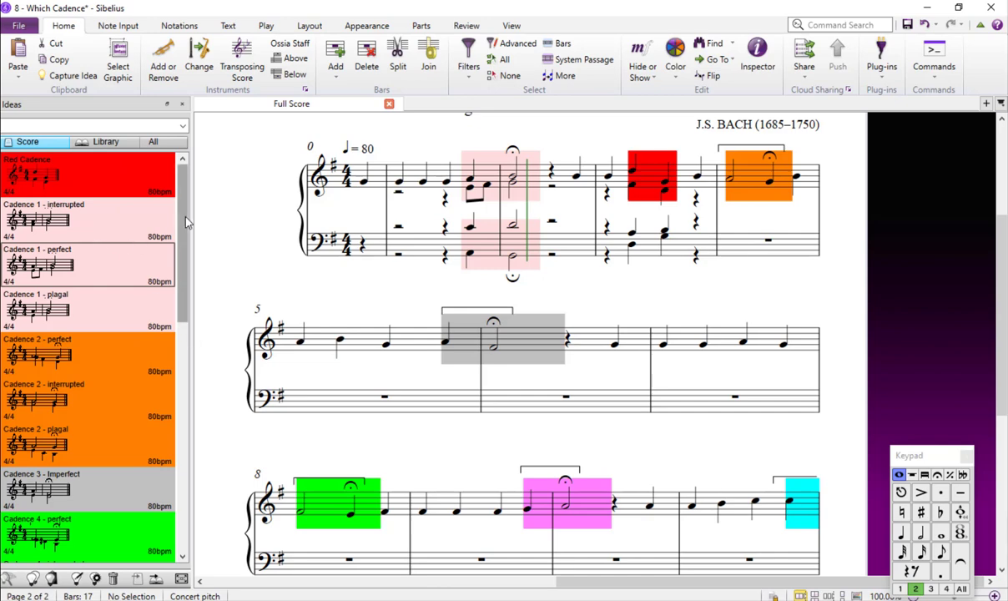
scroll("down", 3)
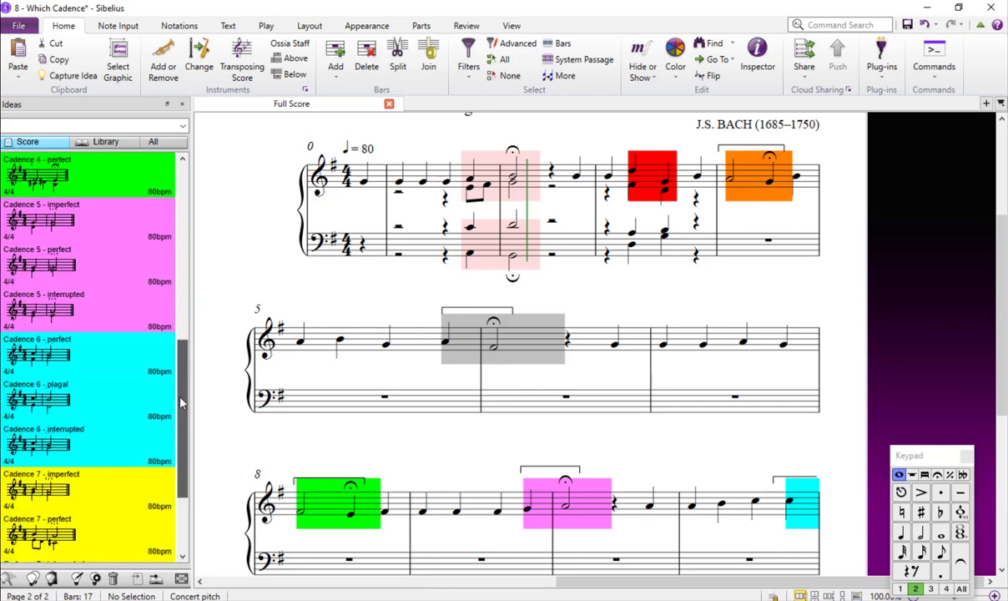
scroll("down", 3)
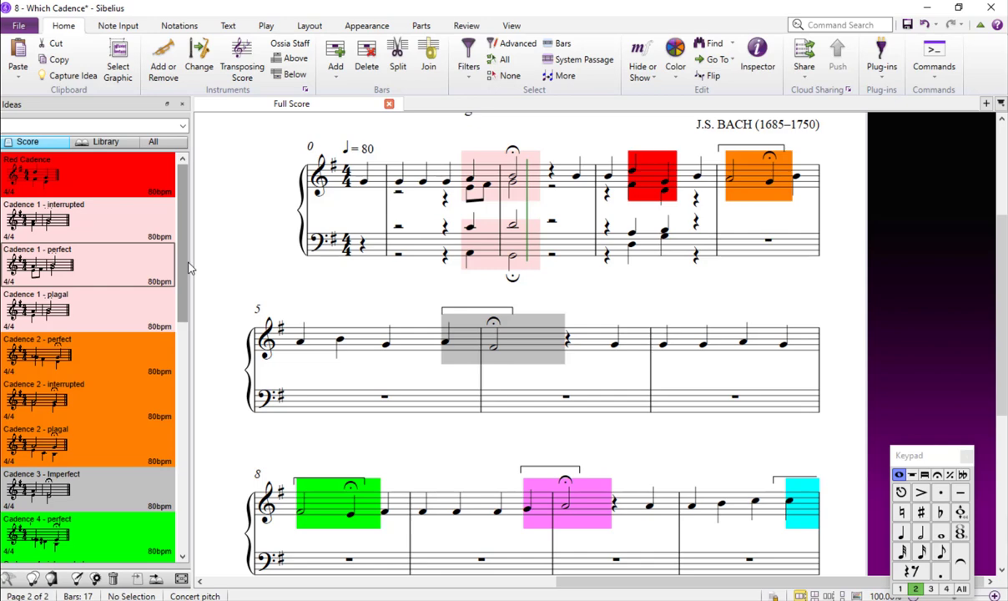
mouse_move(570, 439)
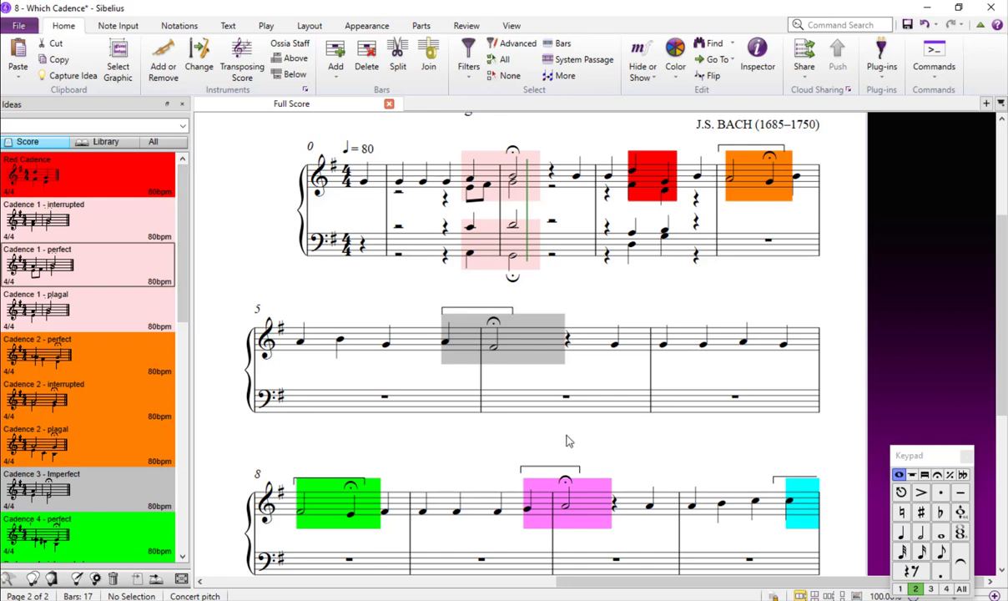
mouse_move(200, 239)
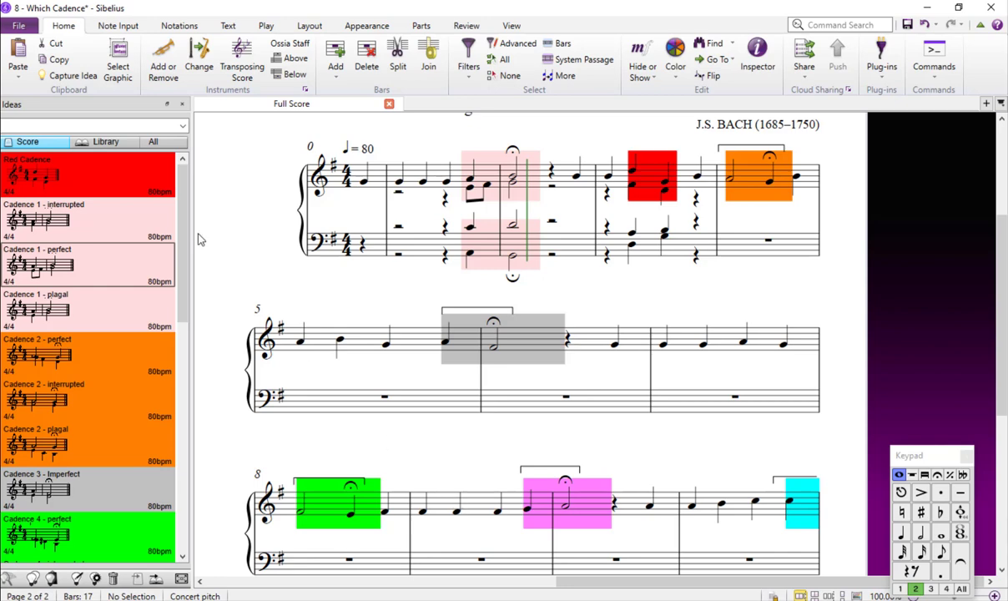
Step: Delete the Red Cadence idea from the Ideas panel, confirming with Yes
right_click(38, 175)
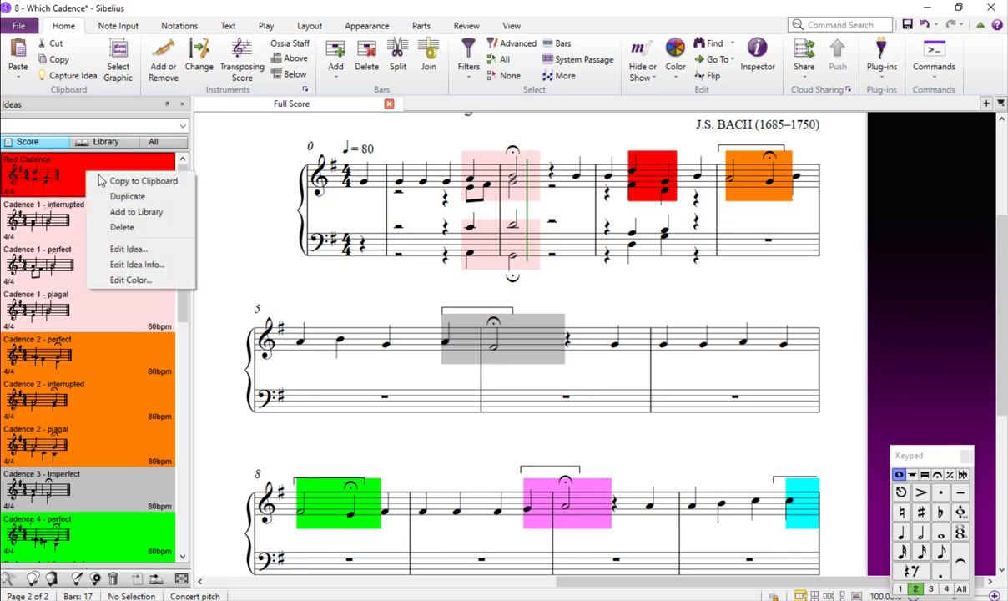
left_click(122, 227)
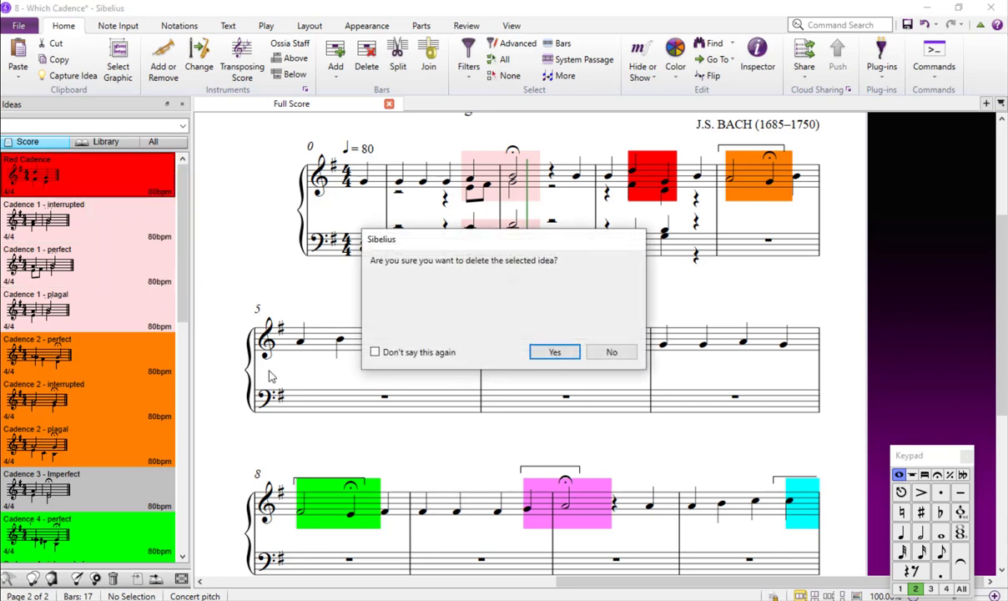
left_click(554, 351)
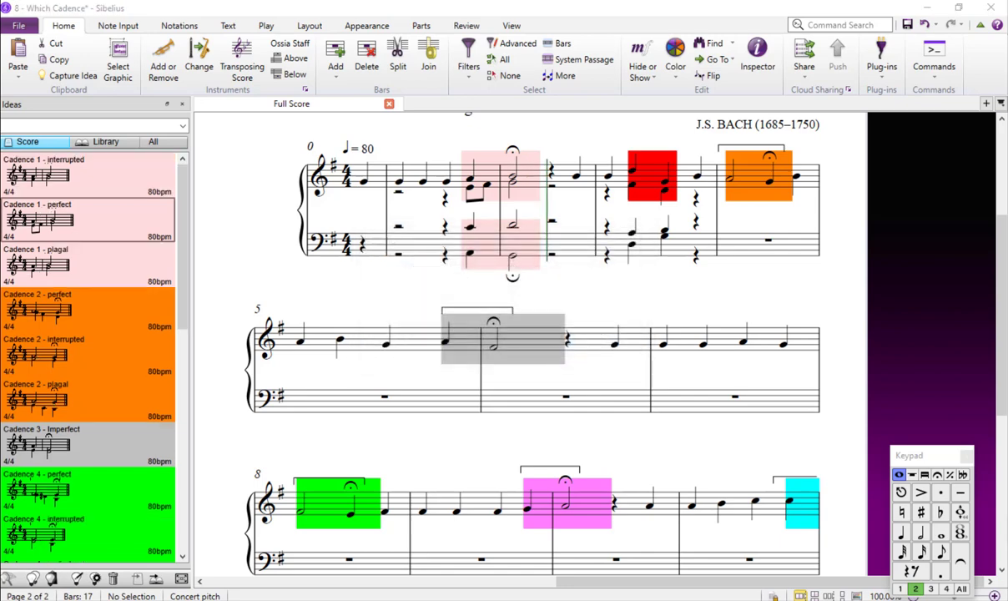